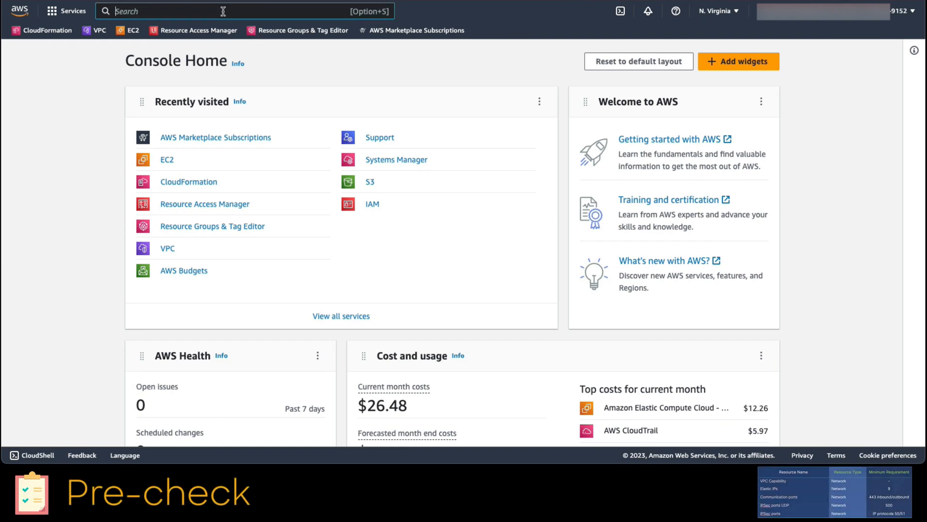
Find the Amazon EC2 quotas in Service Quotas and filter them to Elastic IP limits
{"action": "type", "text": "service quo"}
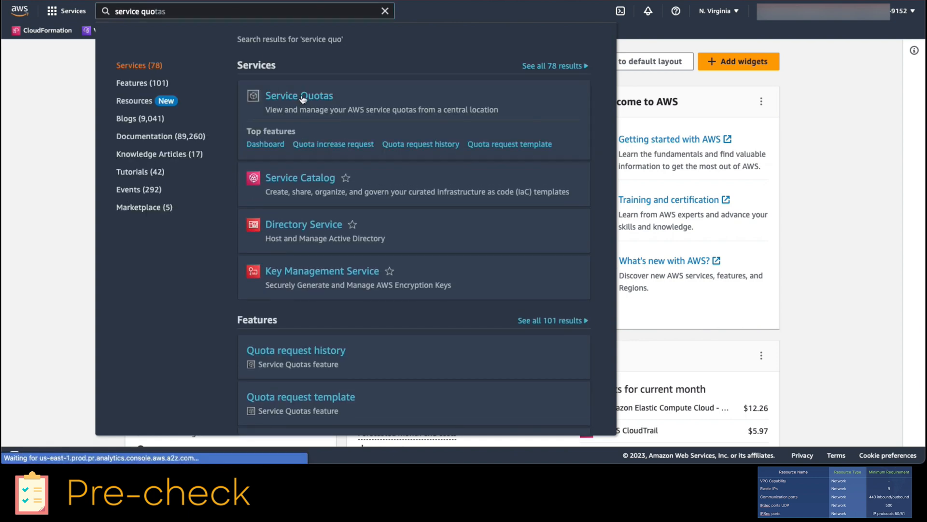
{"action": "left_click", "coordinate": [300, 95]}
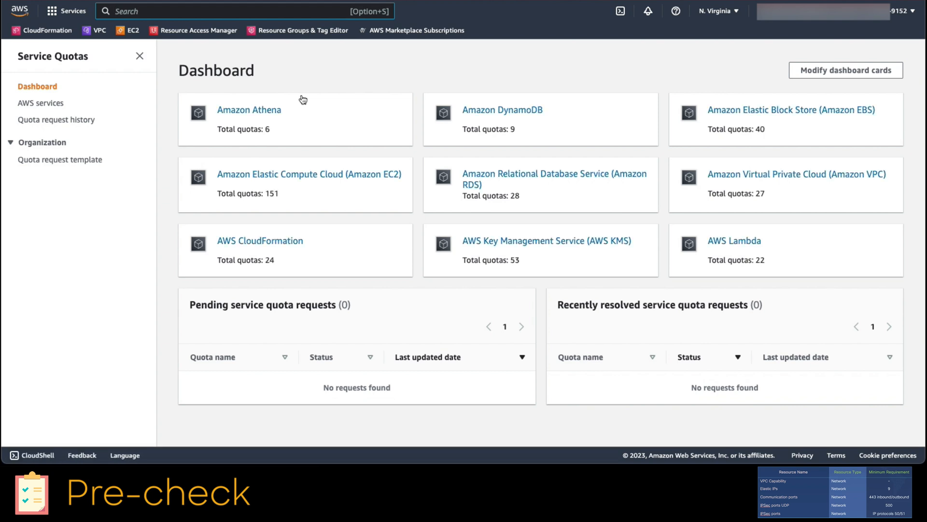
{"action": "left_click", "coordinate": [41, 103]}
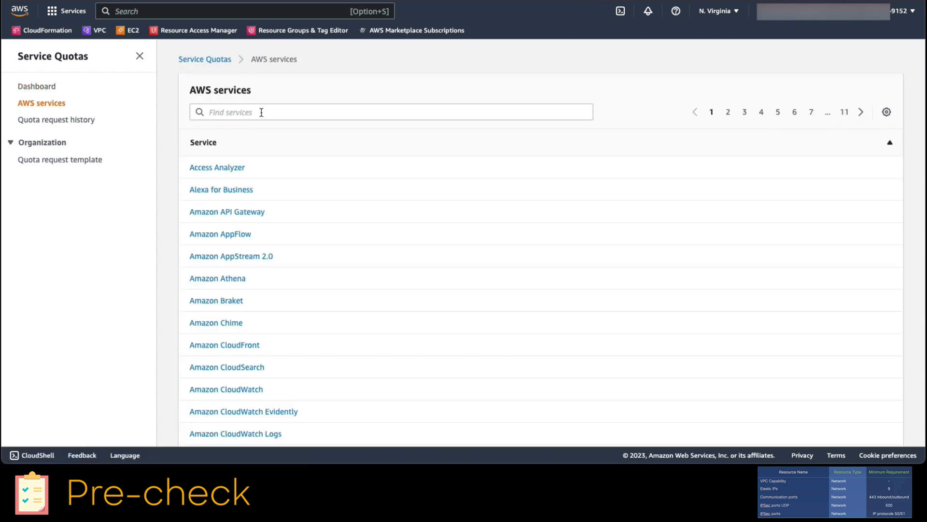
{"action": "type", "text": "compute"}
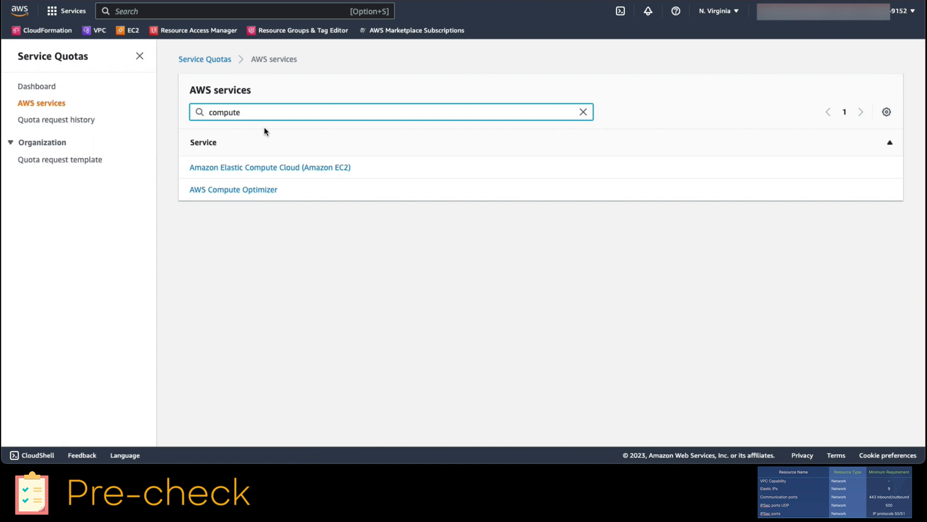
{"action": "mouse_move", "coordinate": [269, 168]}
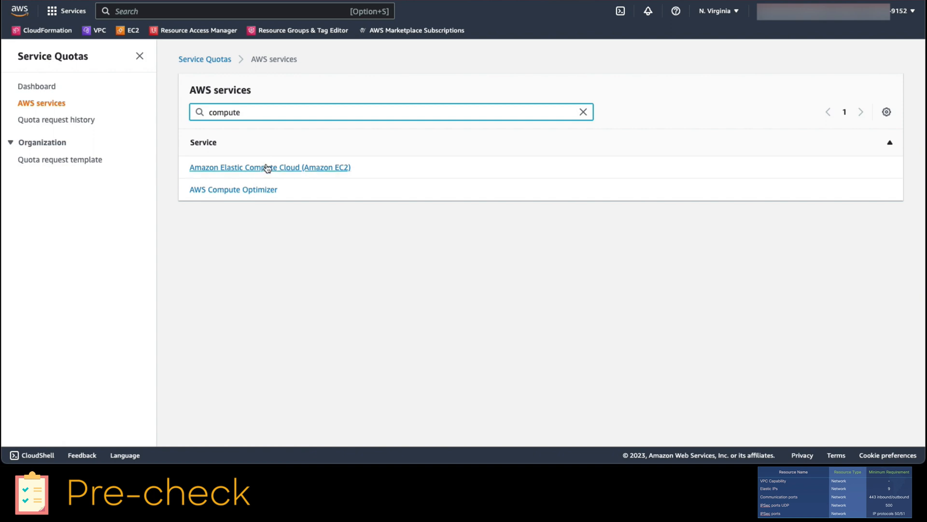
{"action": "left_click", "coordinate": [269, 167]}
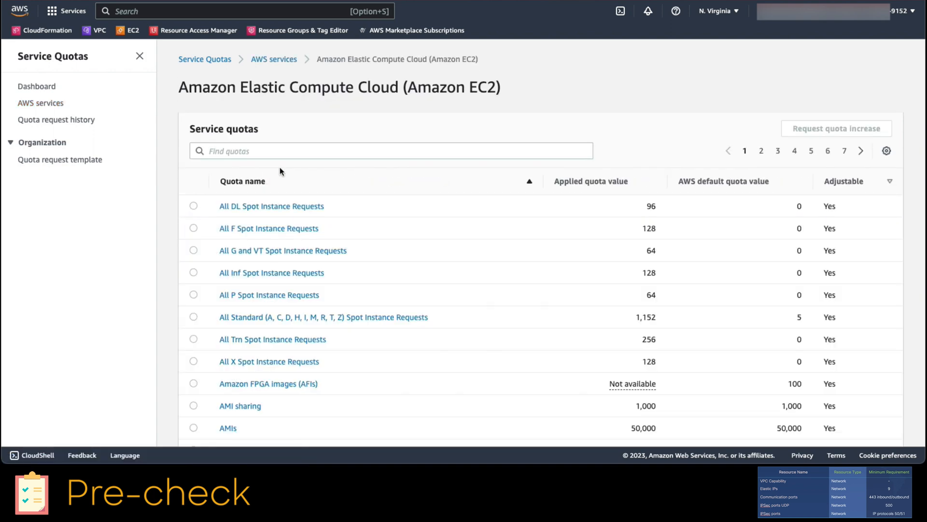
{"action": "type", "text": "elastic"}
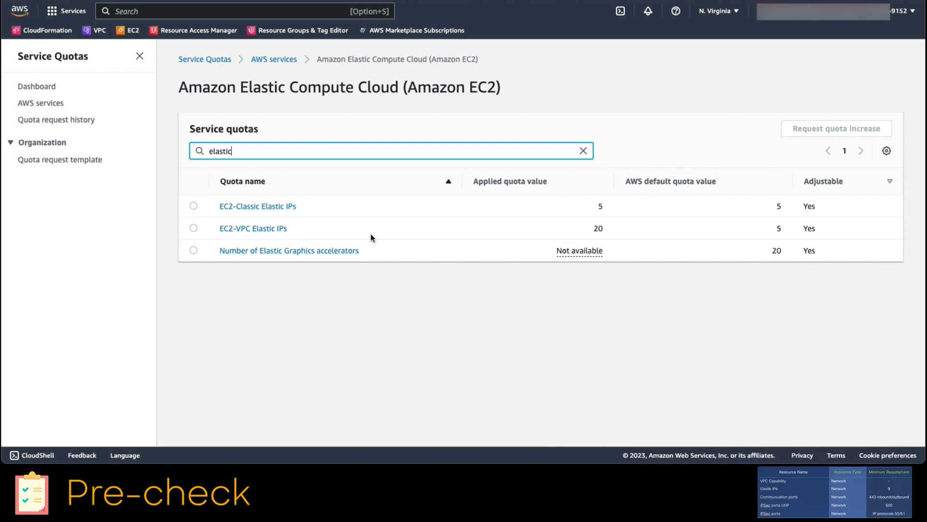
Draft an EC2-VPC Elastic IPs quota increase to 30, then close the request unsubmitted
{"action": "left_click", "coordinate": [253, 228]}
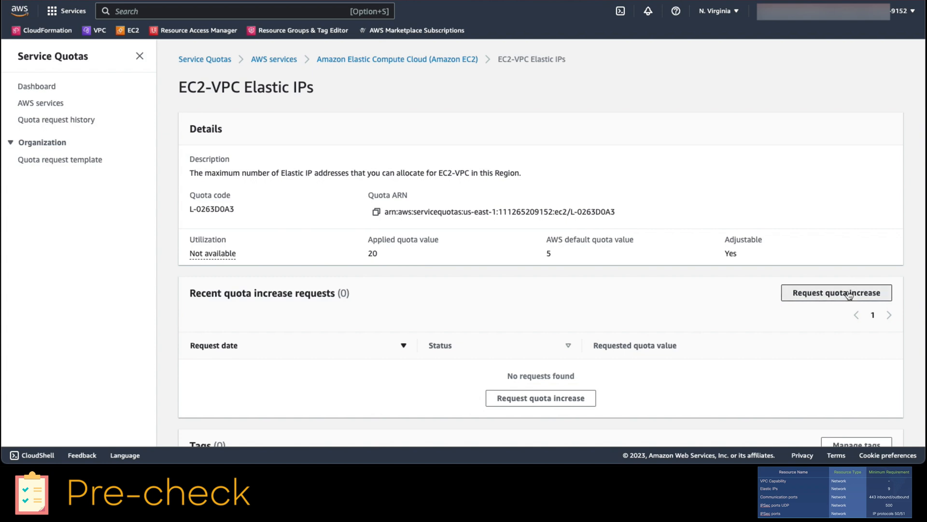
{"action": "left_click", "coordinate": [836, 292]}
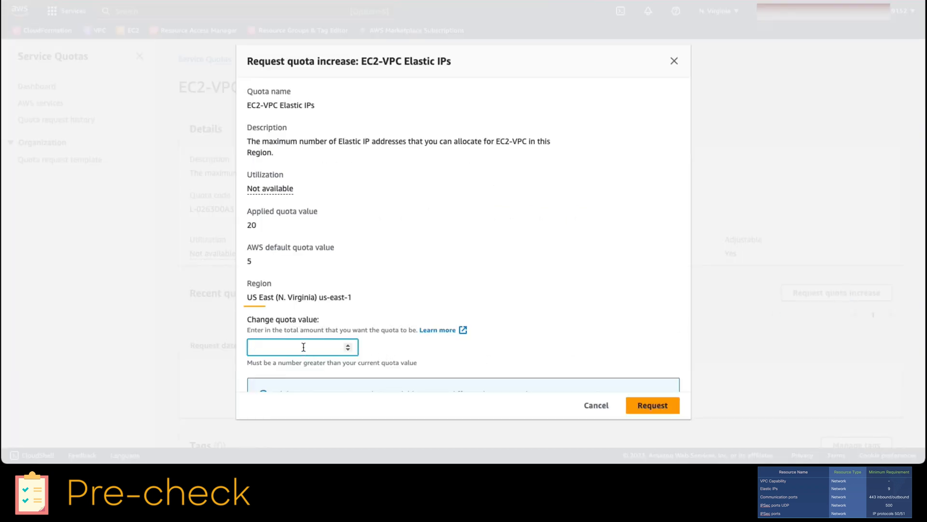
{"action": "type", "text": "30"}
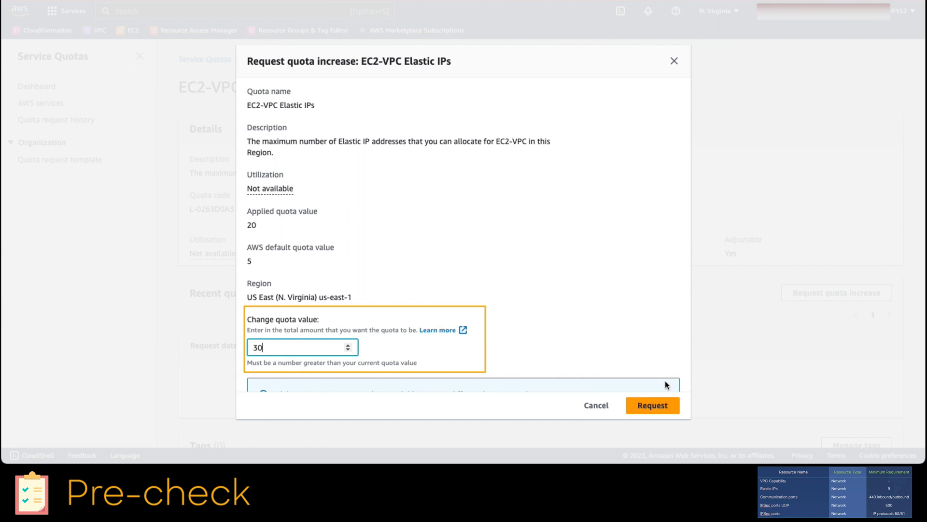
{"action": "mouse_move", "coordinate": [674, 61]}
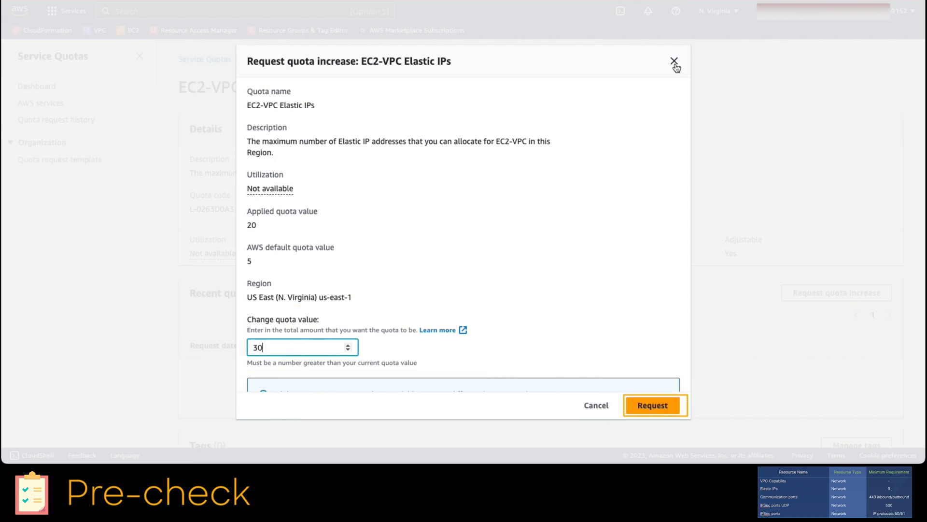
{"action": "left_click", "coordinate": [674, 60]}
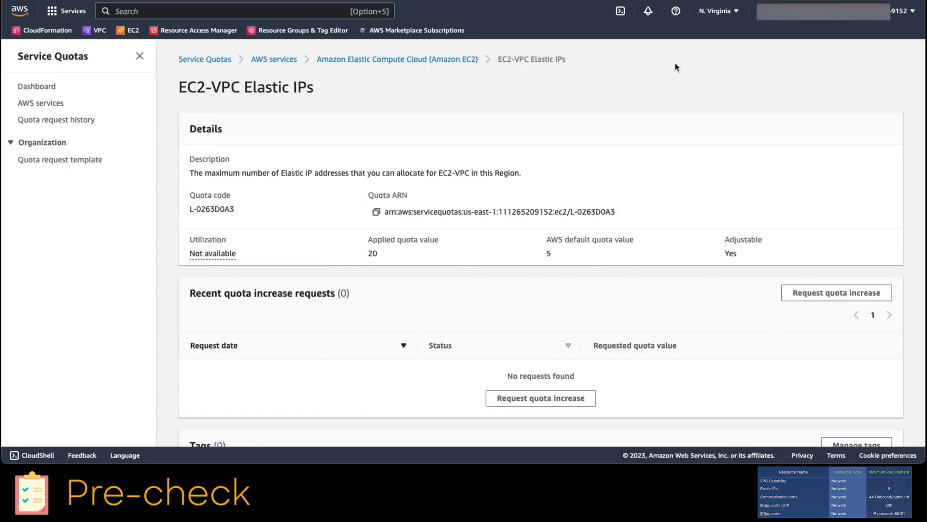
{"action": "mouse_move", "coordinate": [21, 17]}
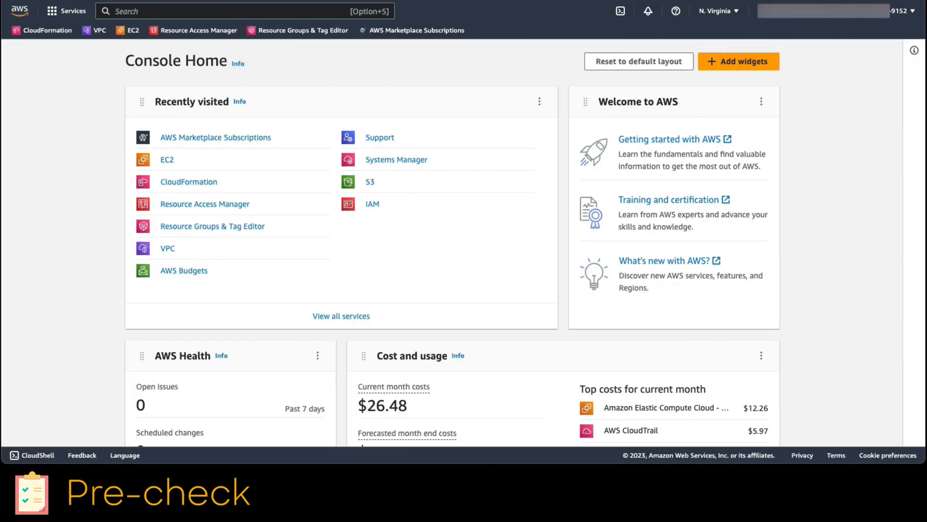
{"action": "mouse_move", "coordinate": [332, 72]}
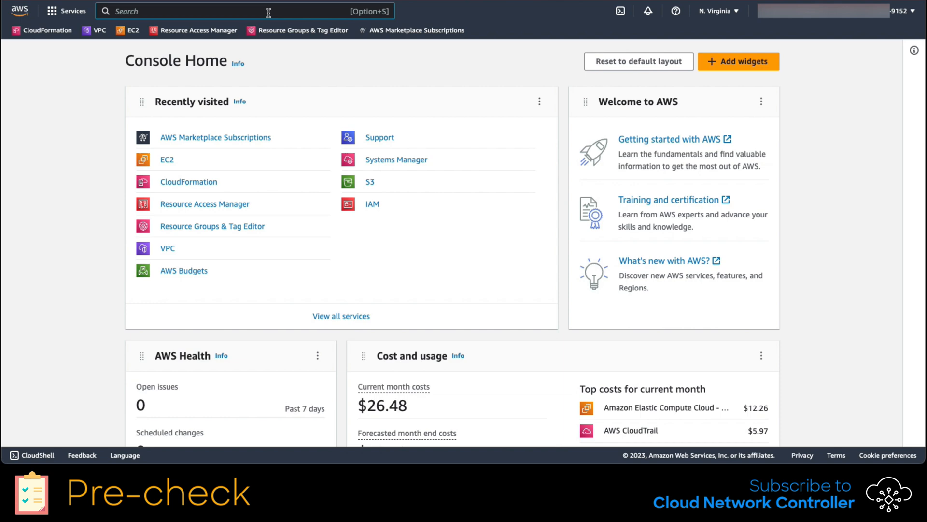
Find Cisco Cloud Network Controller in AWS Marketplace and subscribe, accepting its terms
{"action": "type", "text": "ma"}
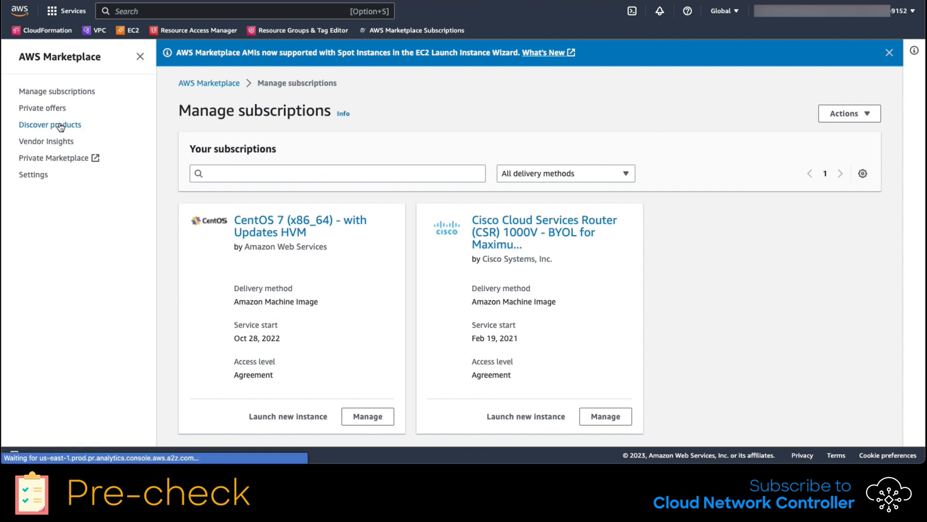
{"action": "left_click", "coordinate": [50, 125]}
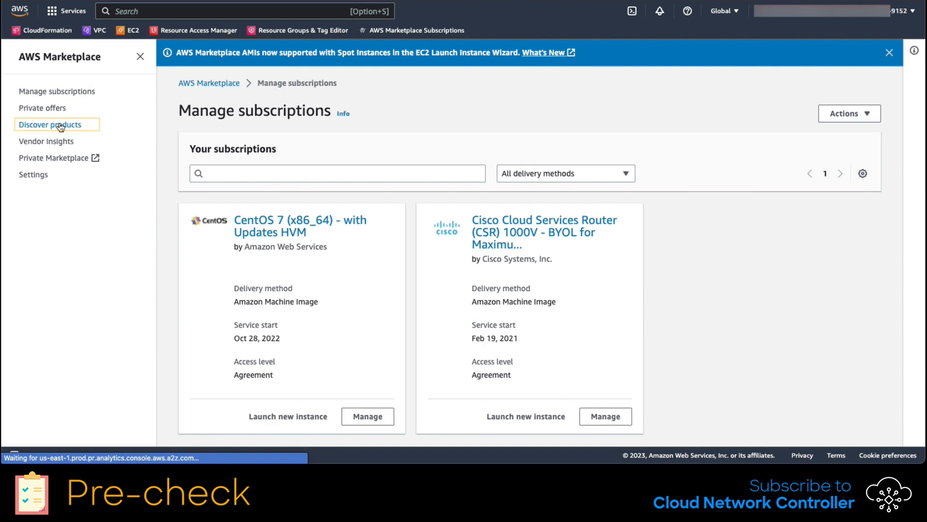
{"action": "left_click", "coordinate": [51, 124]}
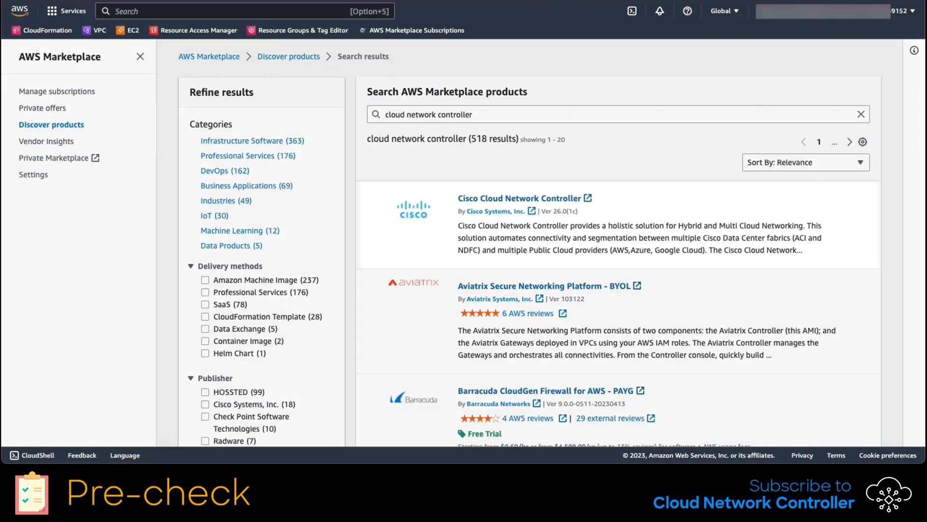
{"action": "mouse_move", "coordinate": [546, 203]}
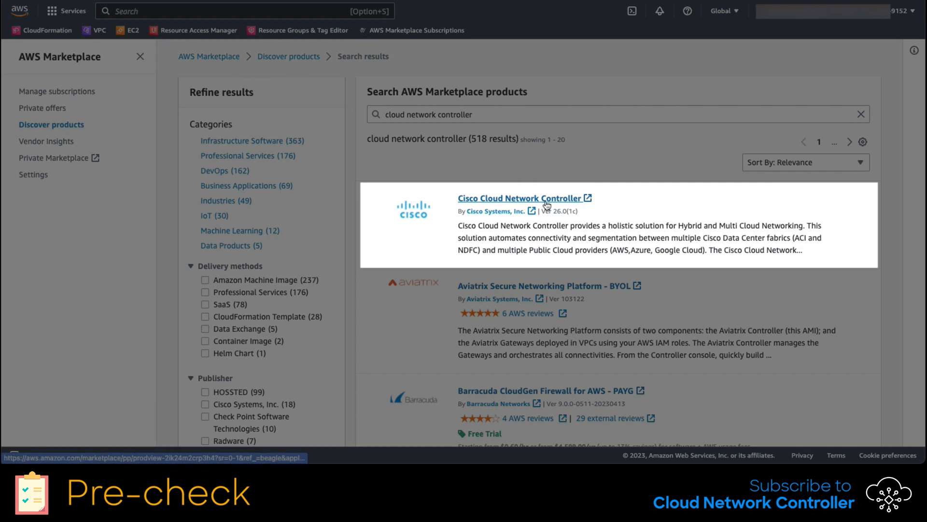
{"action": "left_click", "coordinate": [519, 198]}
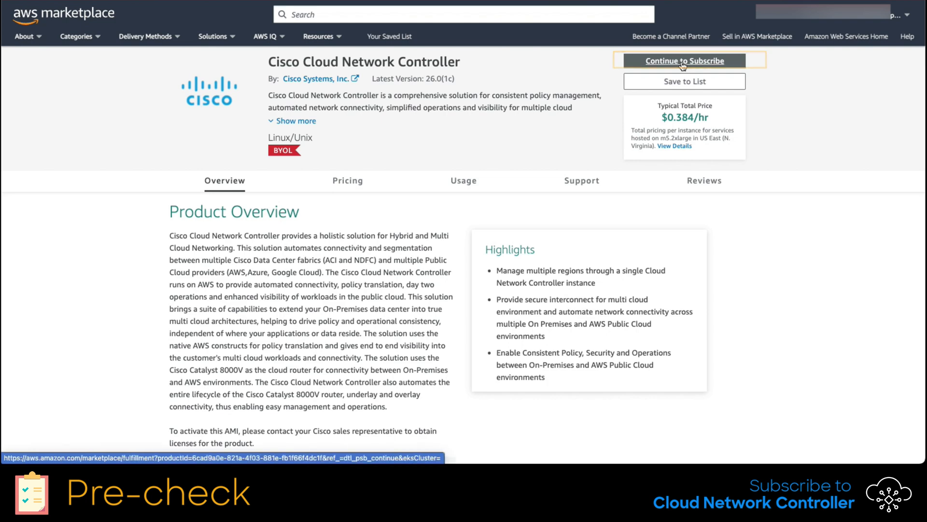
{"action": "left_click", "coordinate": [684, 60]}
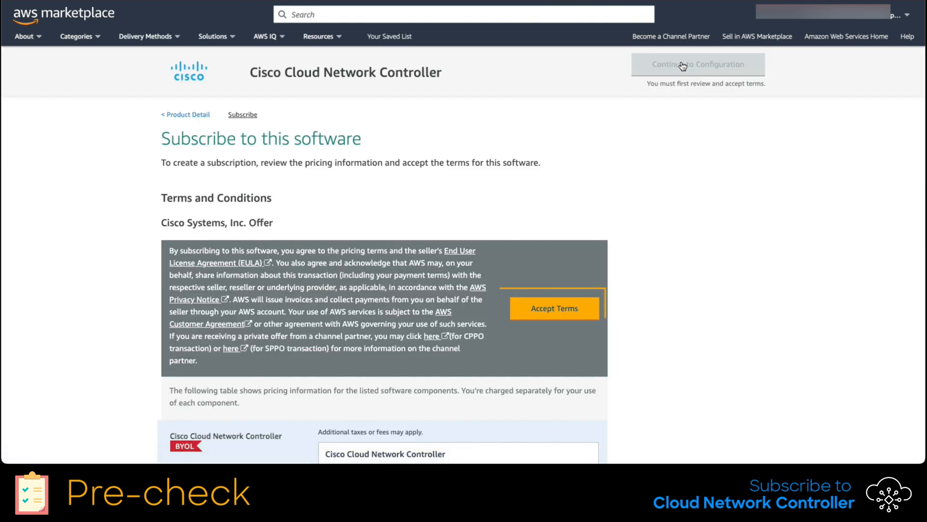
{"action": "left_click", "coordinate": [554, 308]}
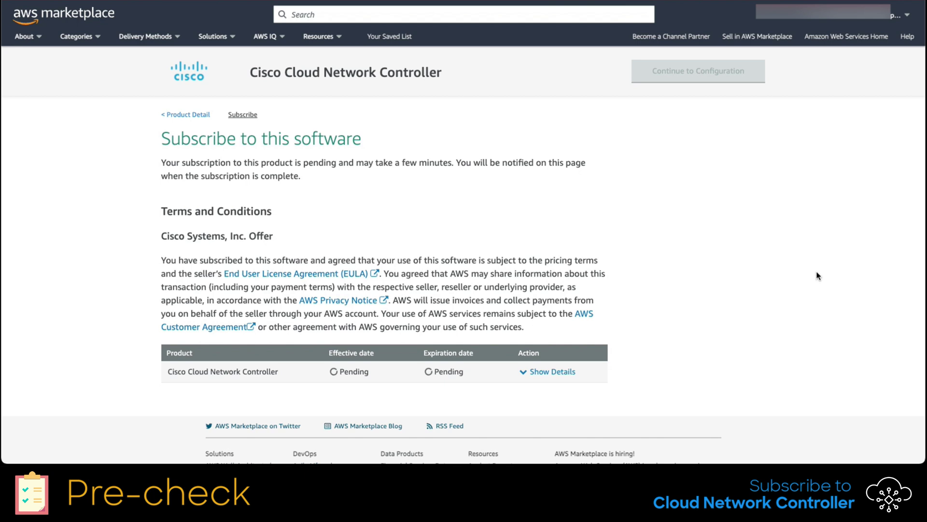
{"action": "mouse_move", "coordinate": [671, 190]}
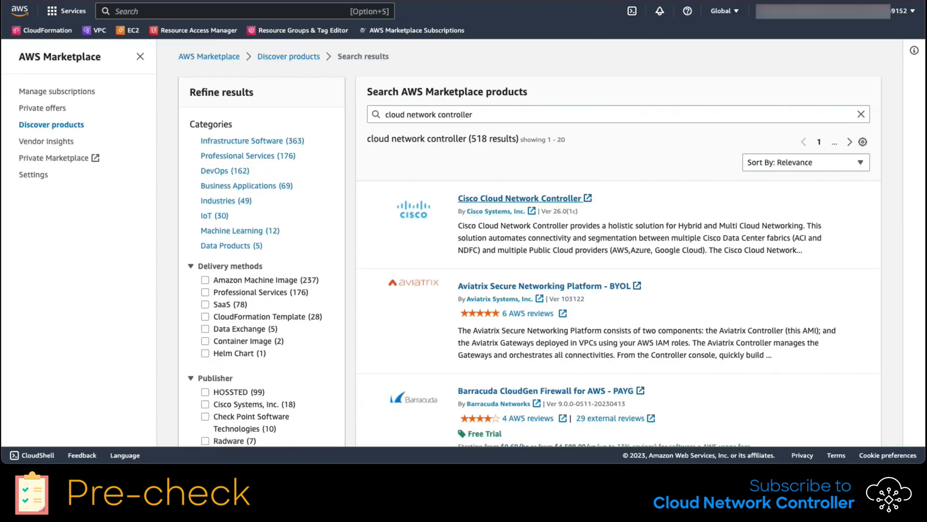
Search 'catalyst 8000v', subscribe to Cisco Catalyst 8000V Edge Software BYOL and accept its terms
{"action": "left_click", "coordinate": [57, 91]}
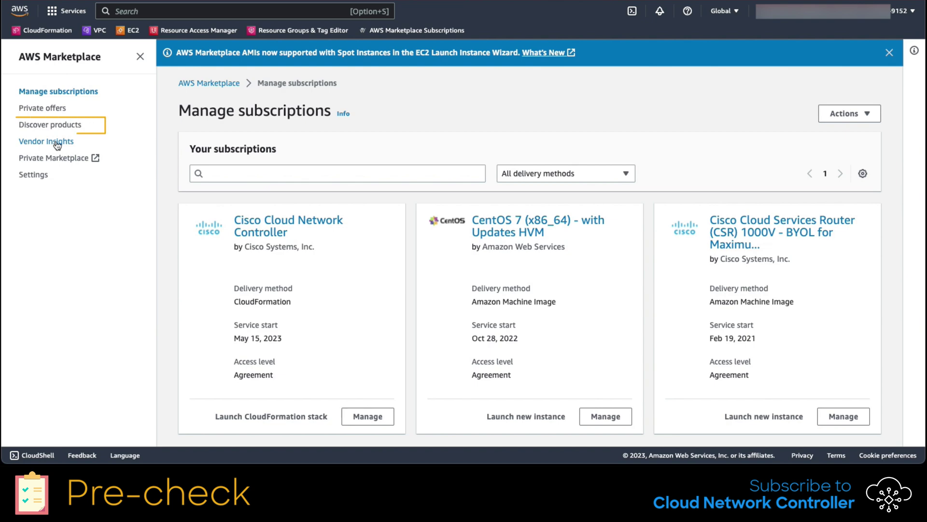
{"action": "left_click", "coordinate": [48, 124]}
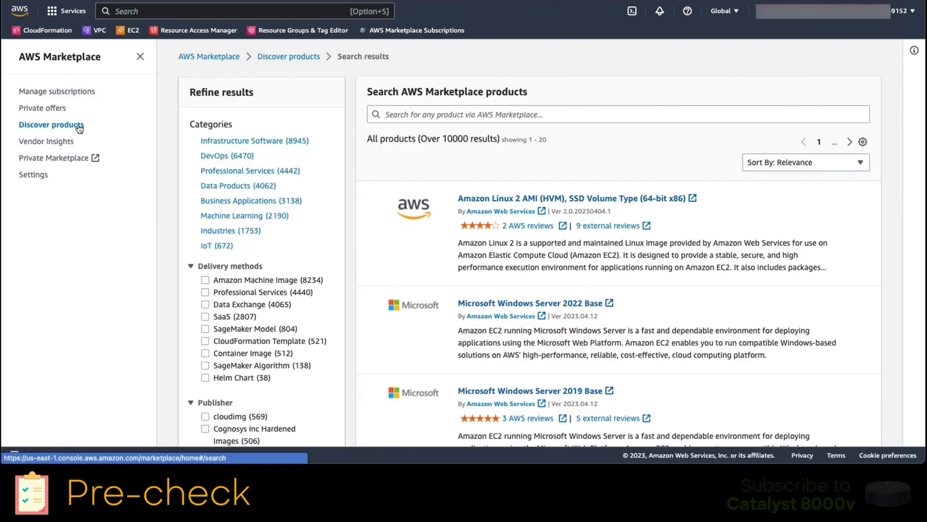
{"action": "type", "text": "catalyst"}
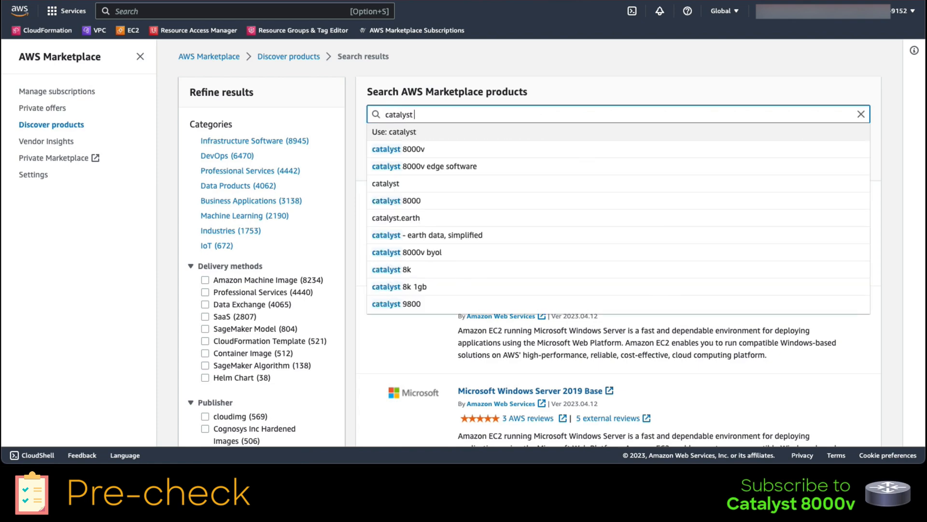
{"action": "left_click", "coordinate": [398, 149]}
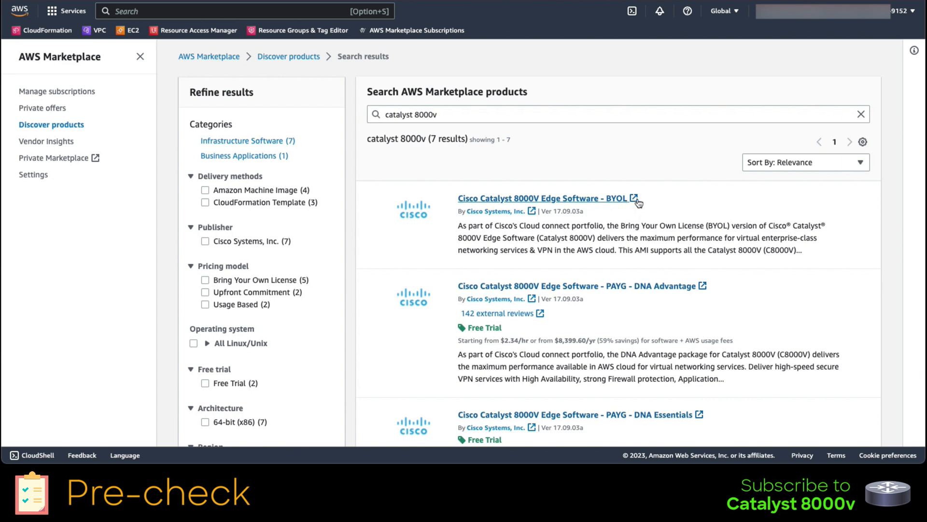
{"action": "left_click", "coordinate": [543, 198]}
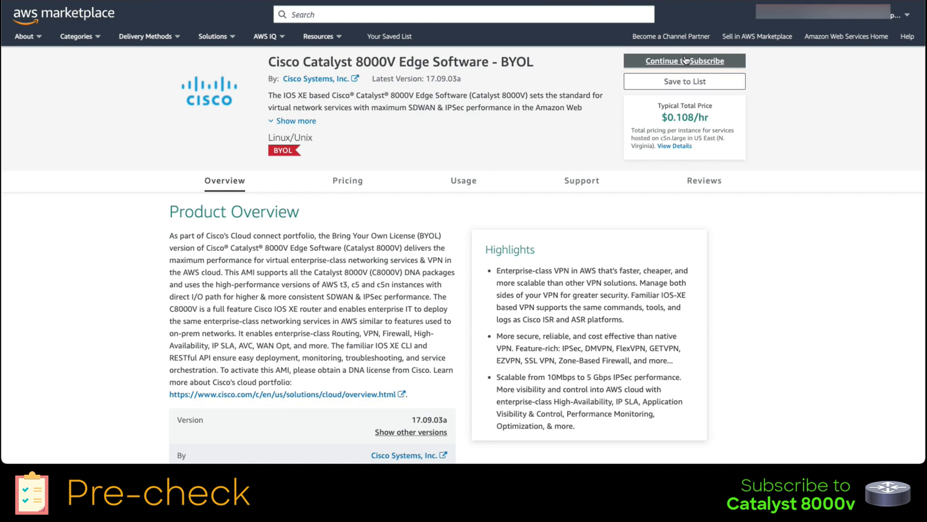
{"action": "left_click", "coordinate": [684, 60]}
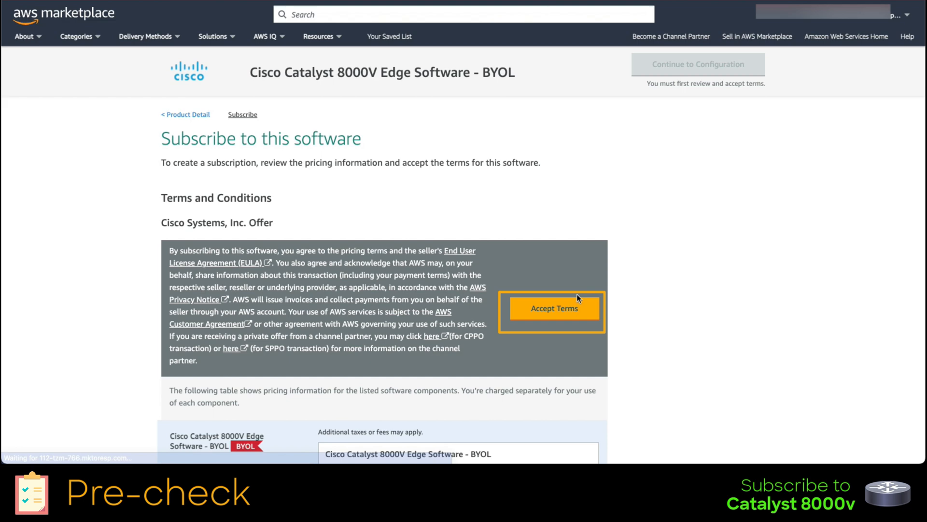
{"action": "left_click", "coordinate": [554, 308]}
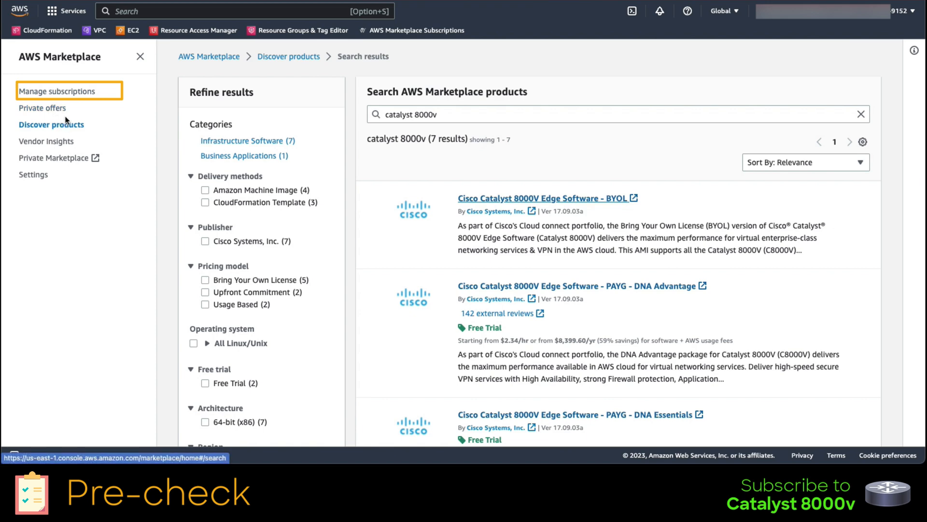
Review the current Marketplace subscriptions, then head to the EC2 Dashboard
{"action": "left_click", "coordinate": [56, 91]}
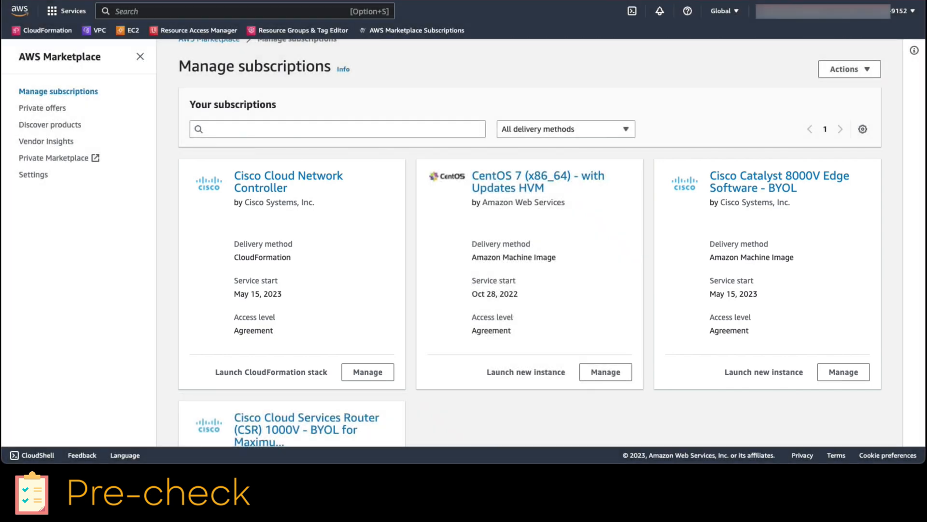
{"action": "left_click", "coordinate": [133, 30]}
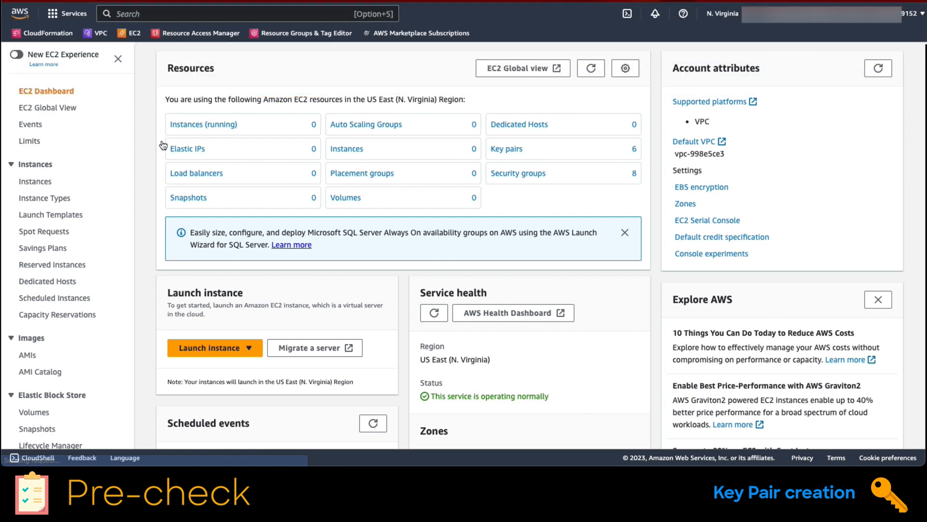
Create an RSA .pem key pair named cloudNetworkcontrollerKey in EC2
{"action": "scroll", "scroll_direction": "down", "scroll_amount": 3}
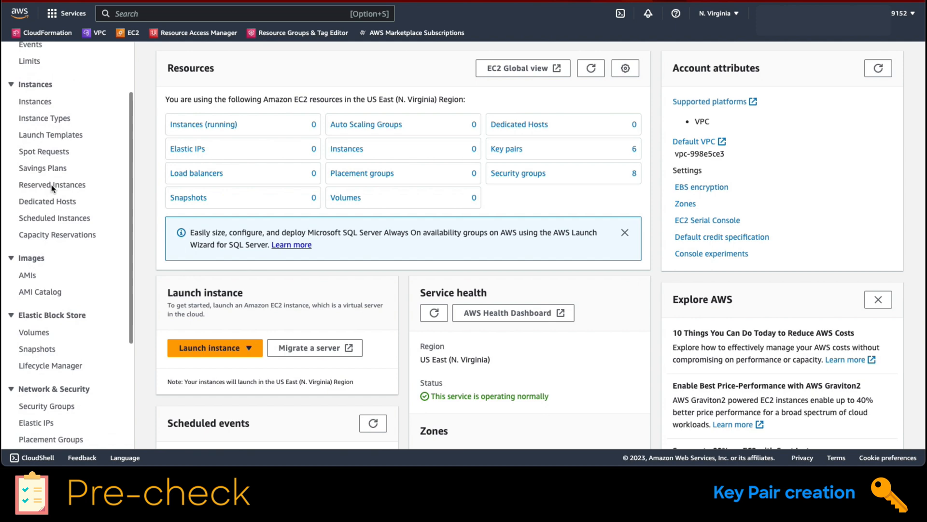
{"action": "left_click", "coordinate": [35, 290]}
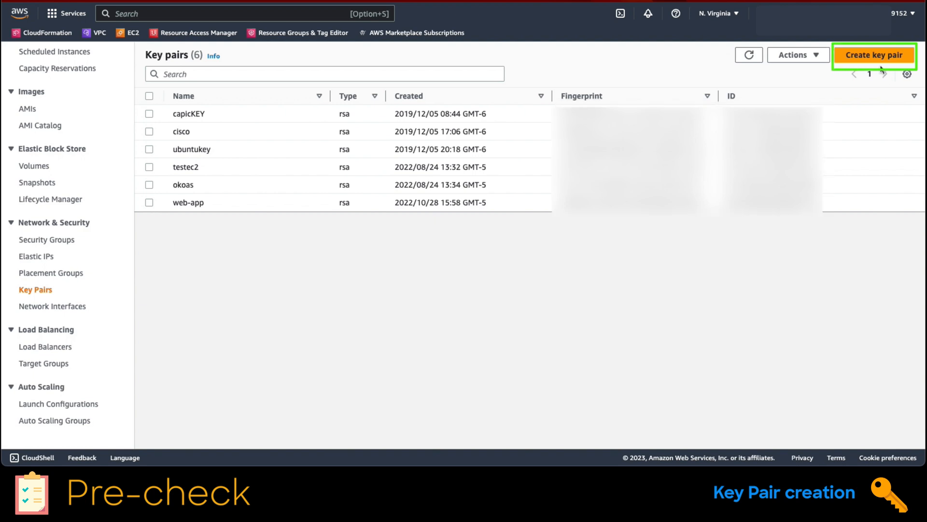
{"action": "left_click", "coordinate": [875, 54]}
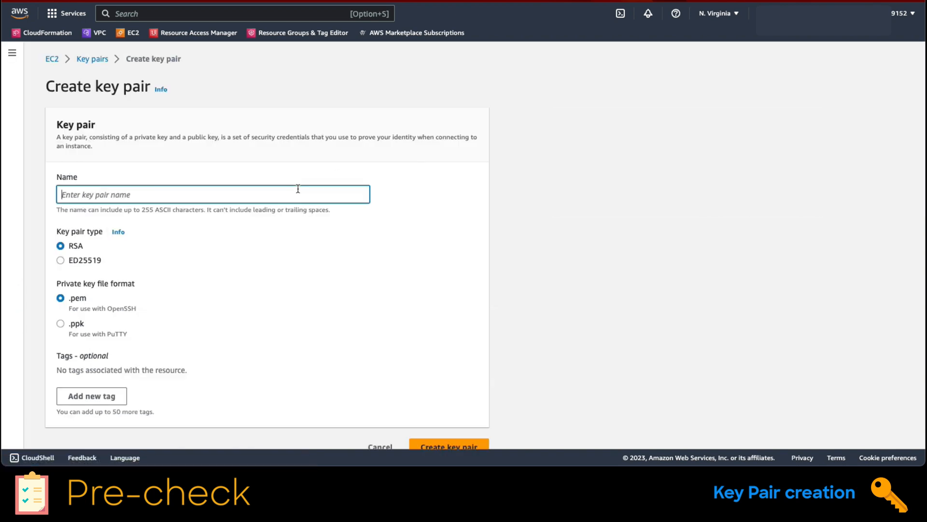
{"action": "type", "text": "cloudNetworkcontrollerKey"}
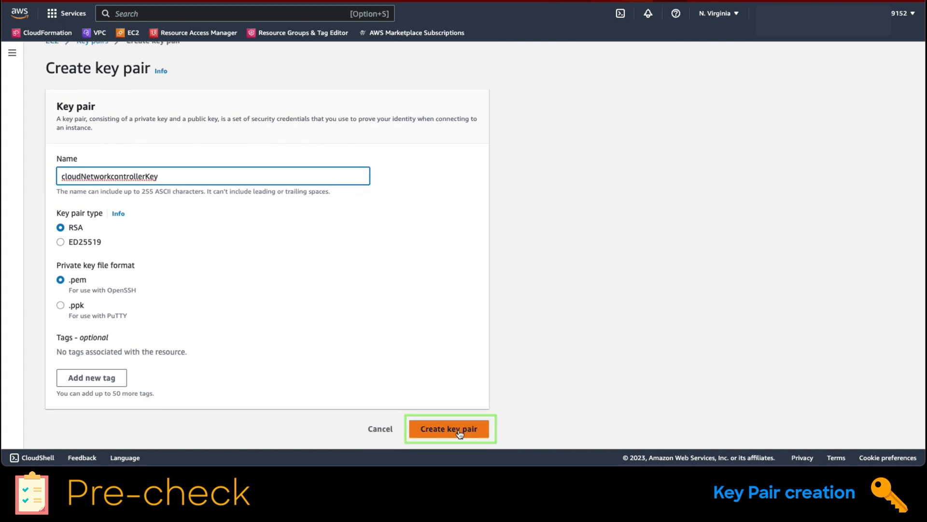
{"action": "left_click", "coordinate": [450, 429]}
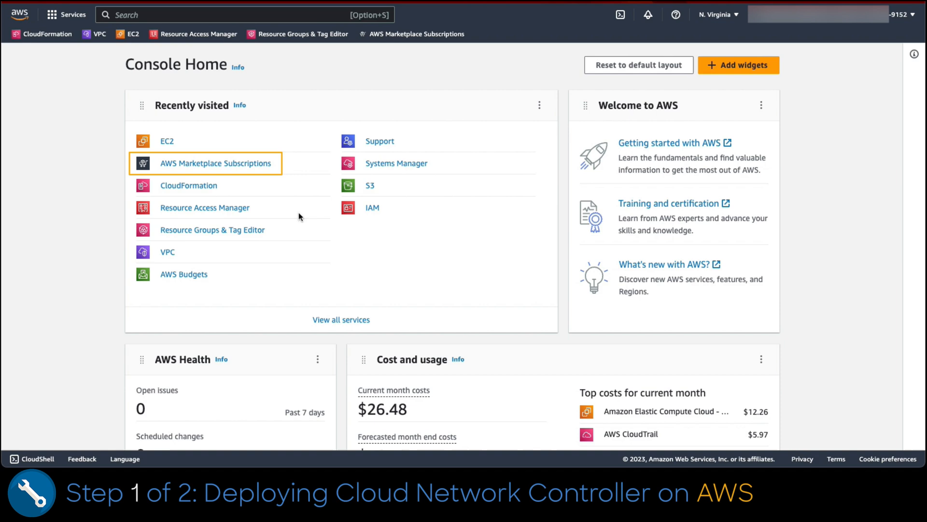
From the Cisco Cloud Network Controller subscription, start launching a CloudFormation stack
{"action": "left_click", "coordinate": [218, 163]}
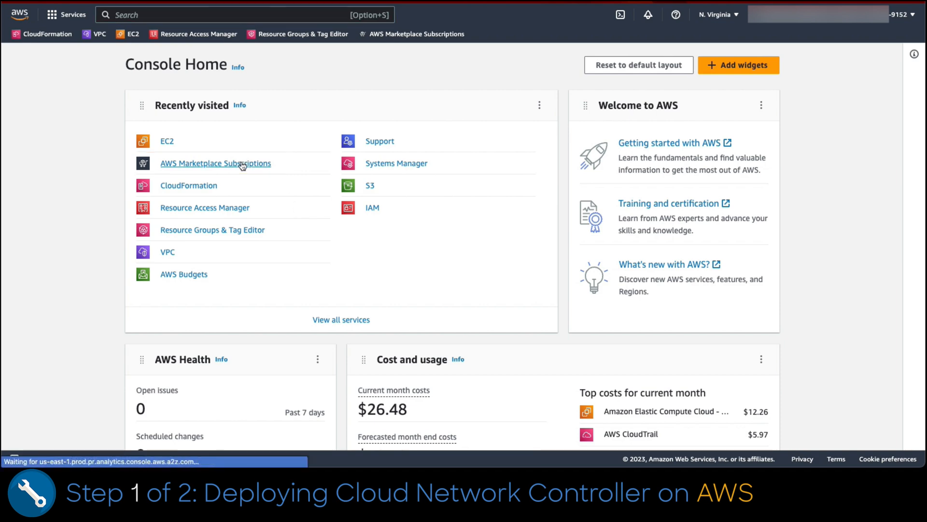
{"action": "left_click", "coordinate": [216, 163]}
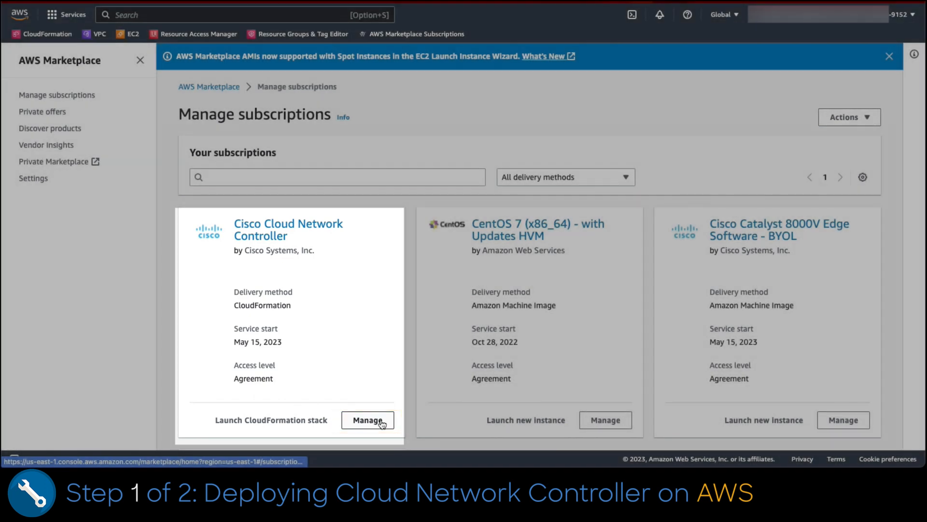
{"action": "left_click", "coordinate": [367, 419]}
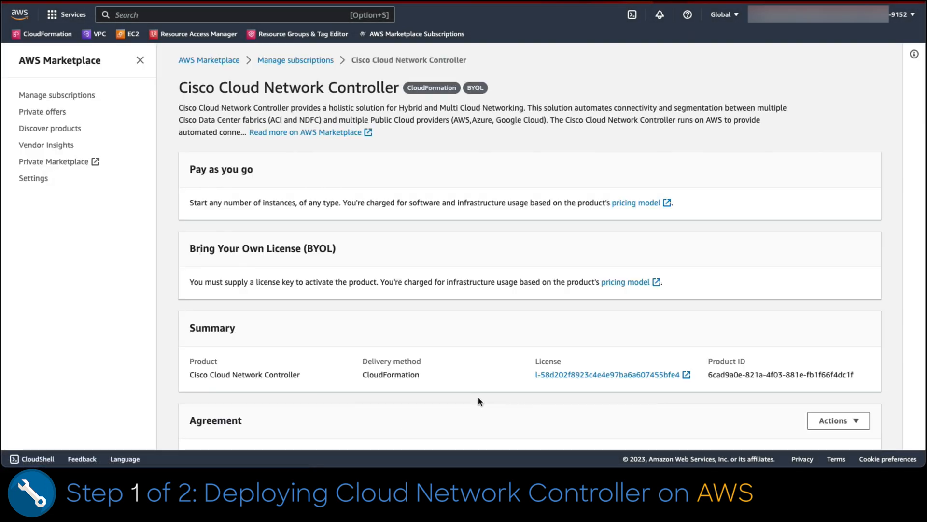
{"action": "mouse_move", "coordinate": [765, 393]}
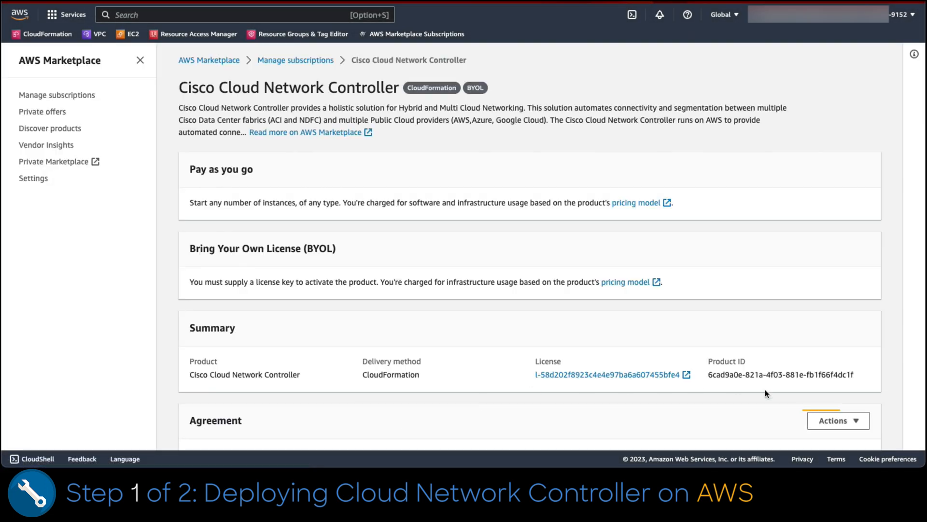
{"action": "left_click", "coordinate": [837, 421]}
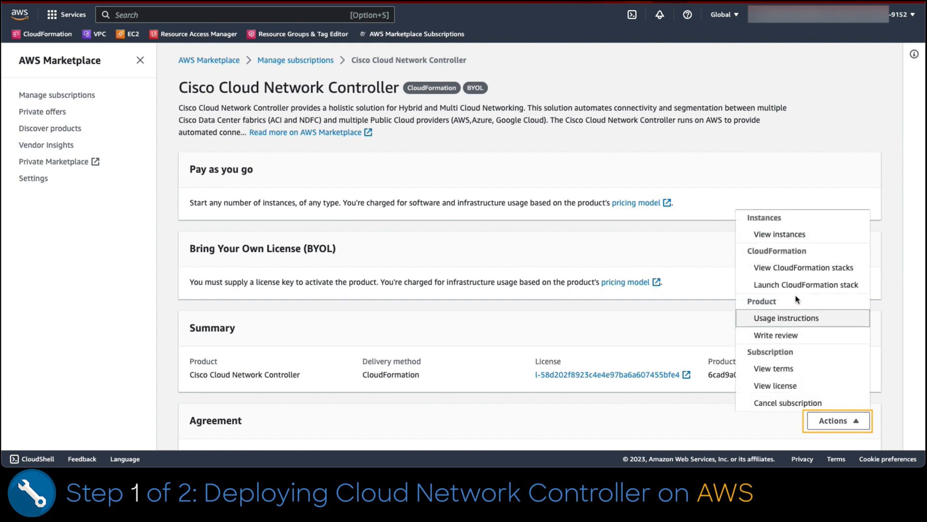
{"action": "mouse_move", "coordinate": [788, 285]}
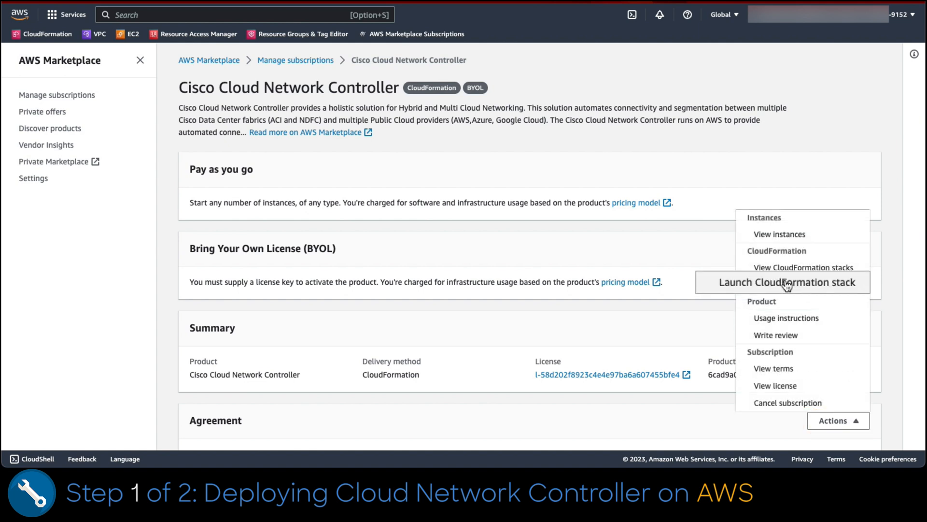
{"action": "left_click", "coordinate": [786, 282]}
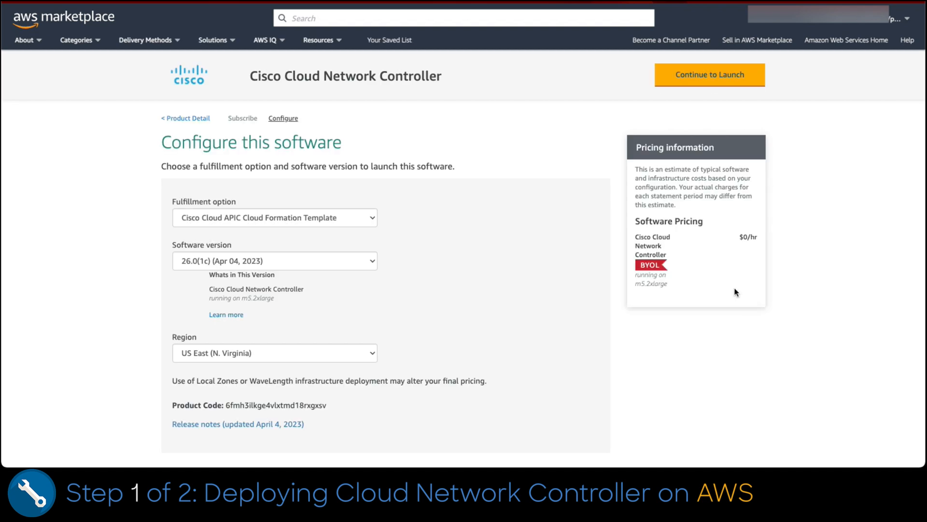
{"action": "mouse_move", "coordinate": [515, 303]}
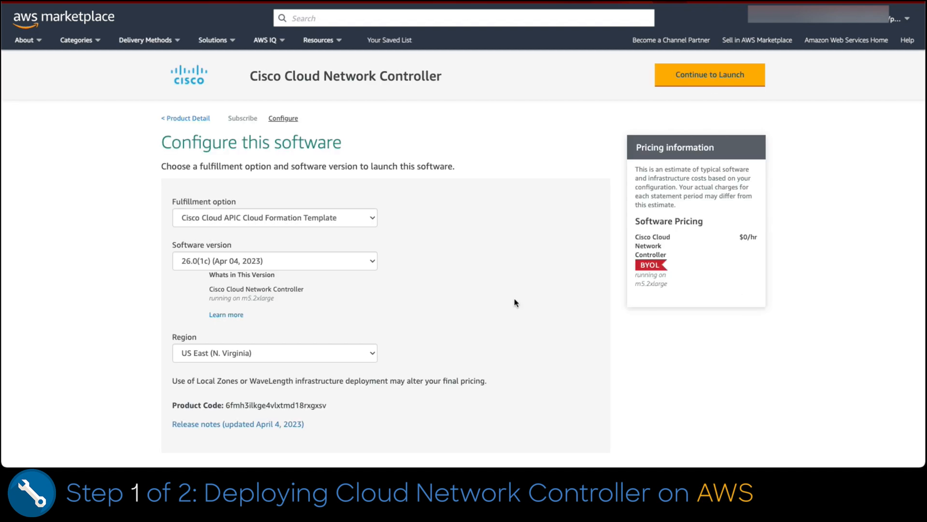
Keep version 26.0(1c), choose Launch CloudFormation and hand the controller to CloudFormation
{"action": "left_click", "coordinate": [274, 261]}
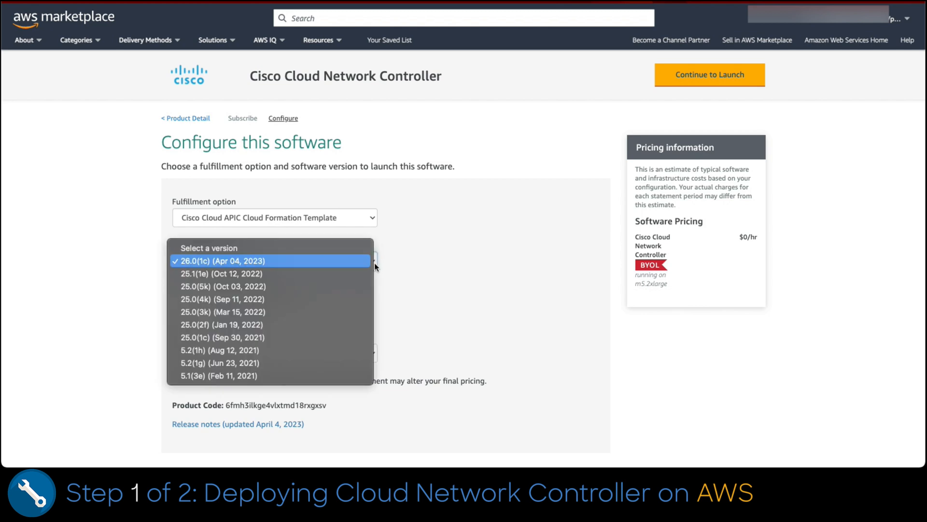
{"action": "left_click", "coordinate": [221, 261]}
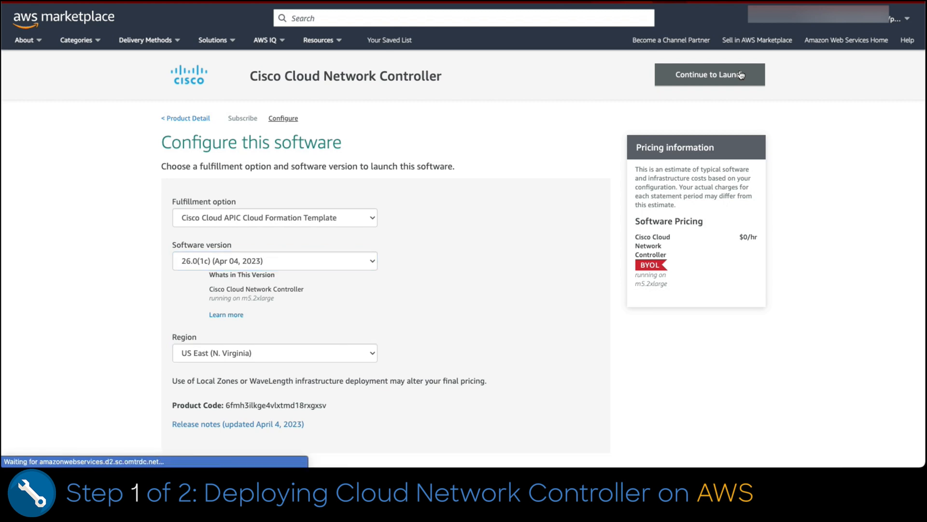
{"action": "left_click", "coordinate": [709, 74]}
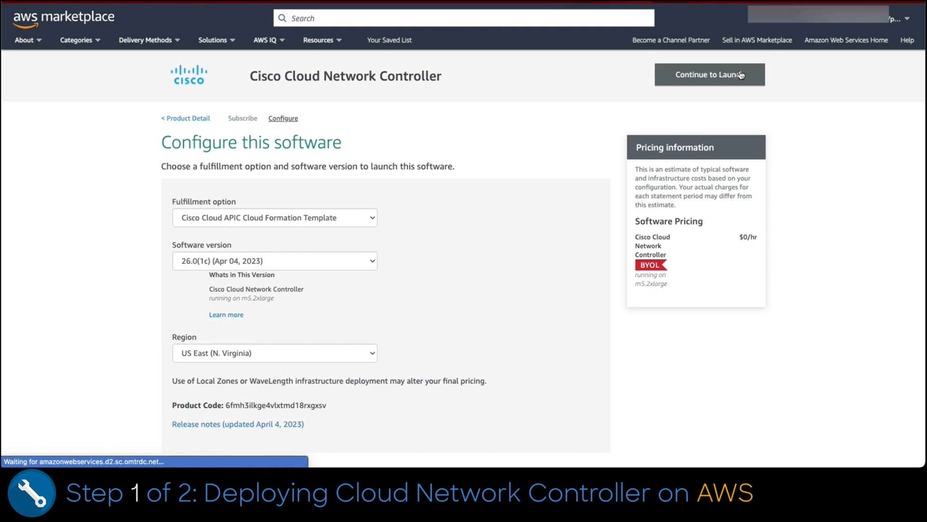
{"action": "left_click", "coordinate": [709, 74]}
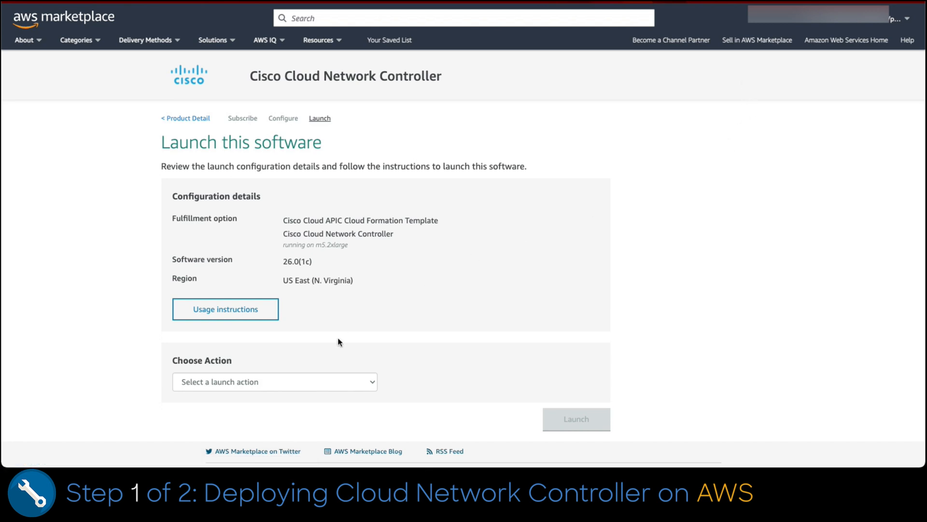
{"action": "left_click", "coordinate": [275, 382]}
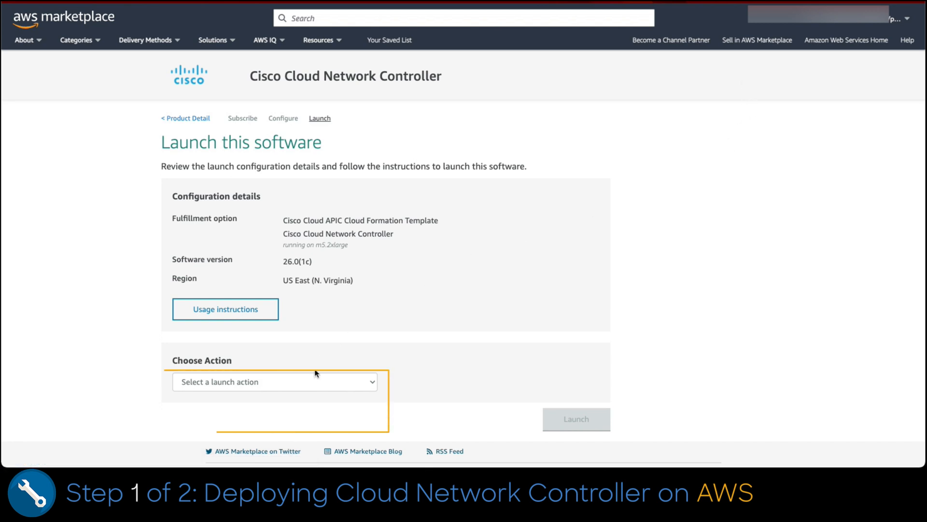
{"action": "left_click", "coordinate": [275, 381]}
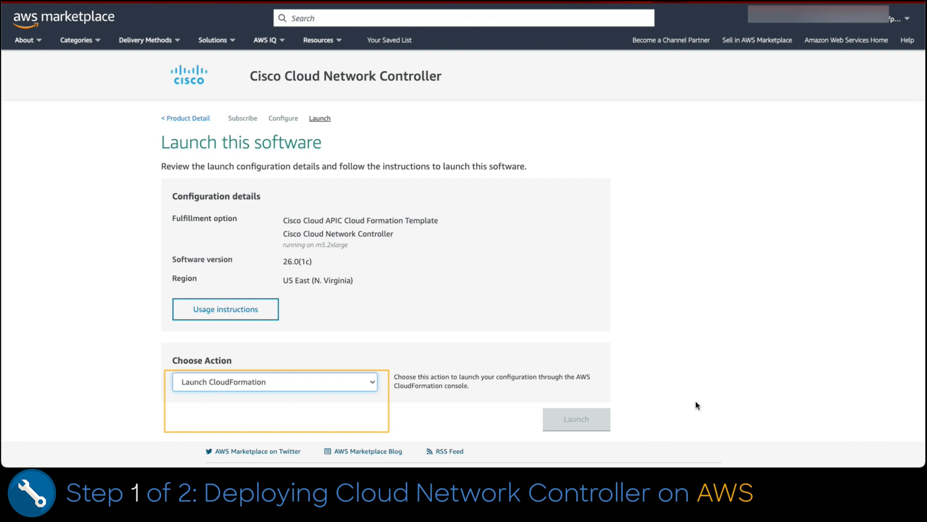
{"action": "mouse_move", "coordinate": [583, 419]}
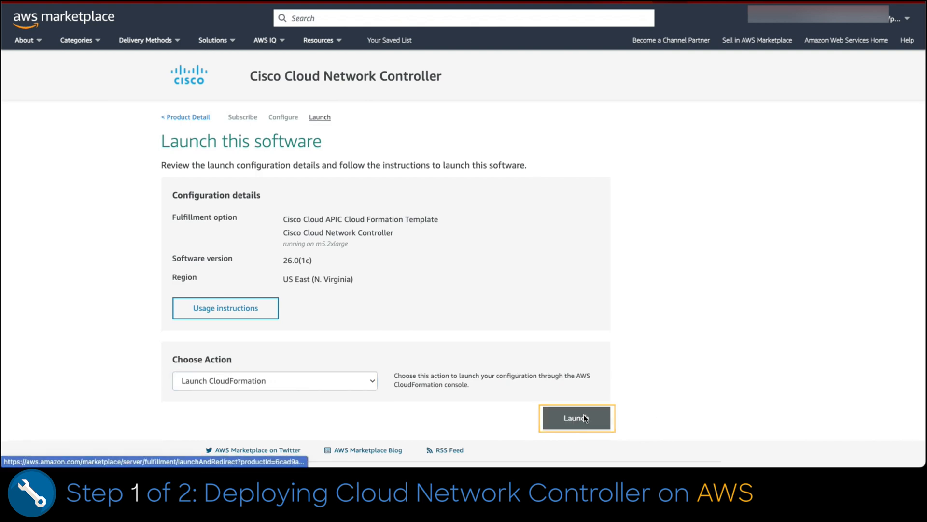
{"action": "left_click", "coordinate": [576, 417]}
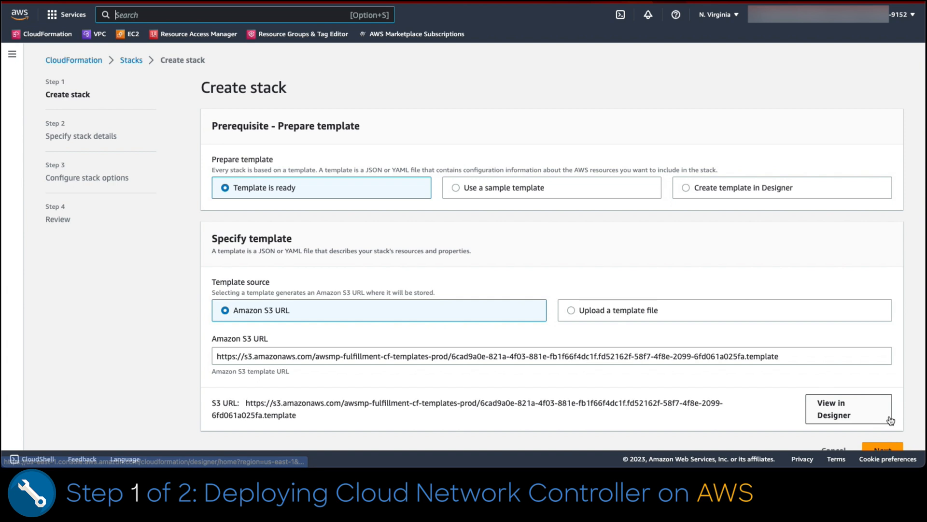
Name the stack cloudNetworkcontroller and review the availability zone choices
{"action": "scroll", "scroll_direction": "down", "scroll_amount": 3}
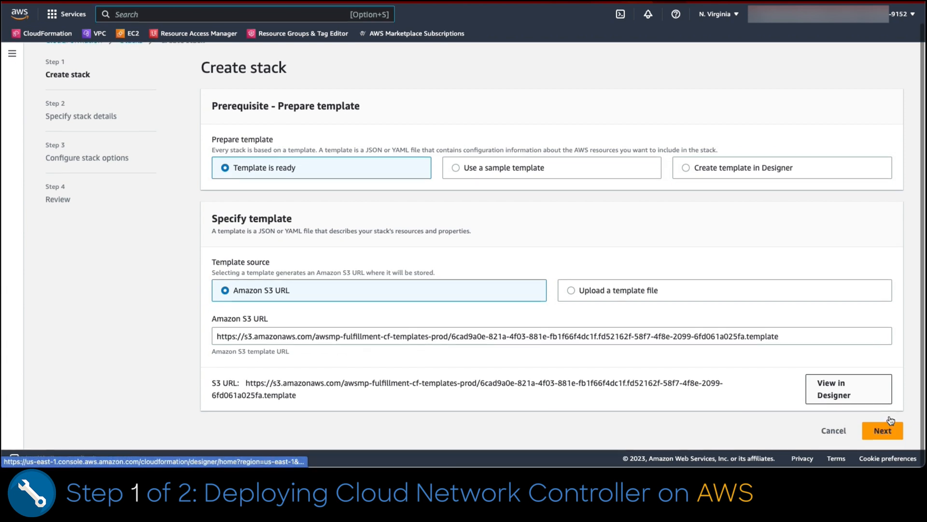
{"action": "left_click", "coordinate": [883, 431]}
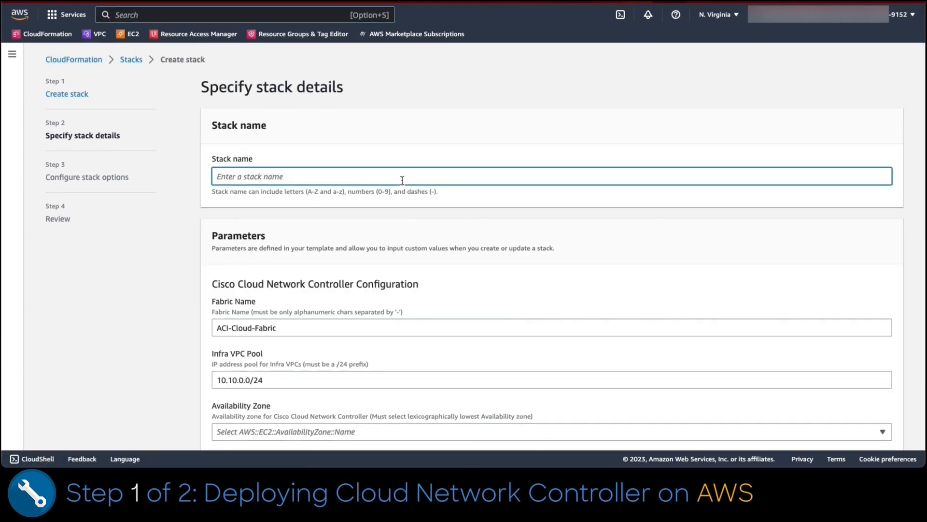
{"action": "type", "text": "cloudNetworkcontroller"}
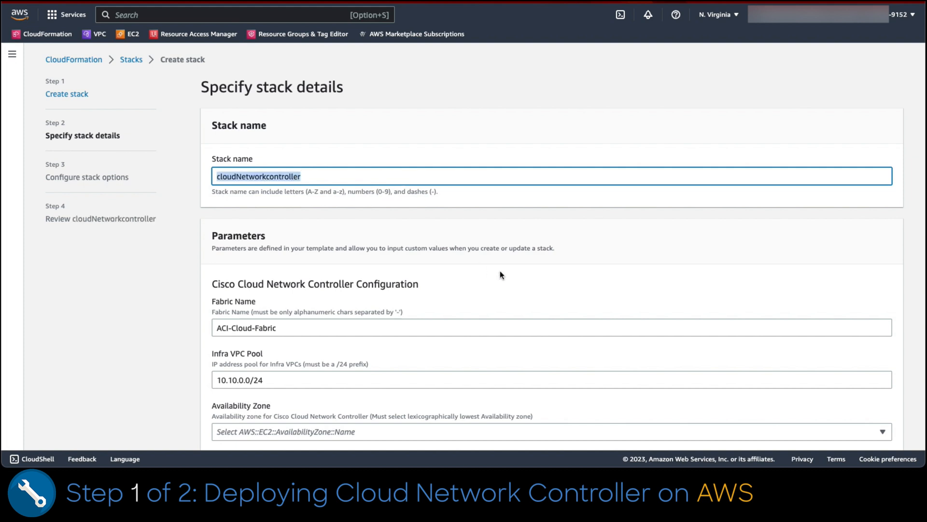
{"action": "scroll", "scroll_direction": "down", "scroll_amount": 3}
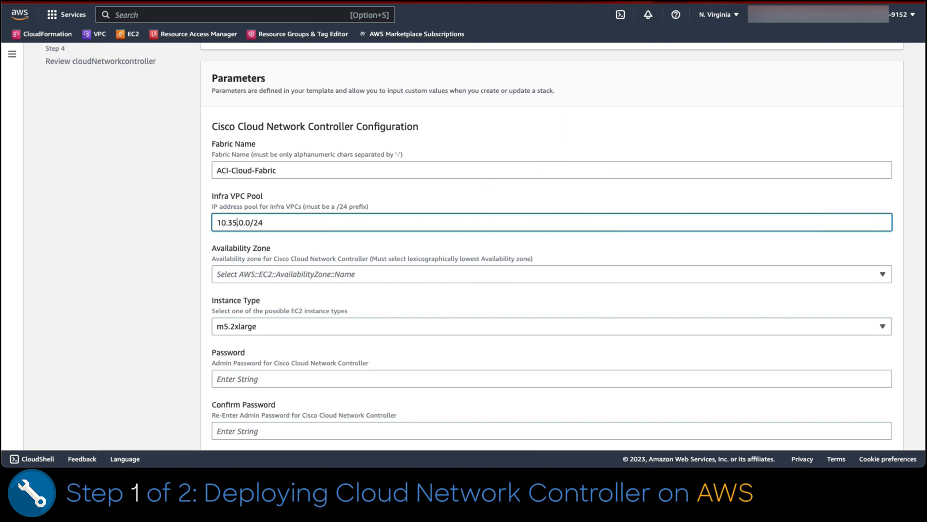
{"action": "left_click", "coordinate": [550, 287]}
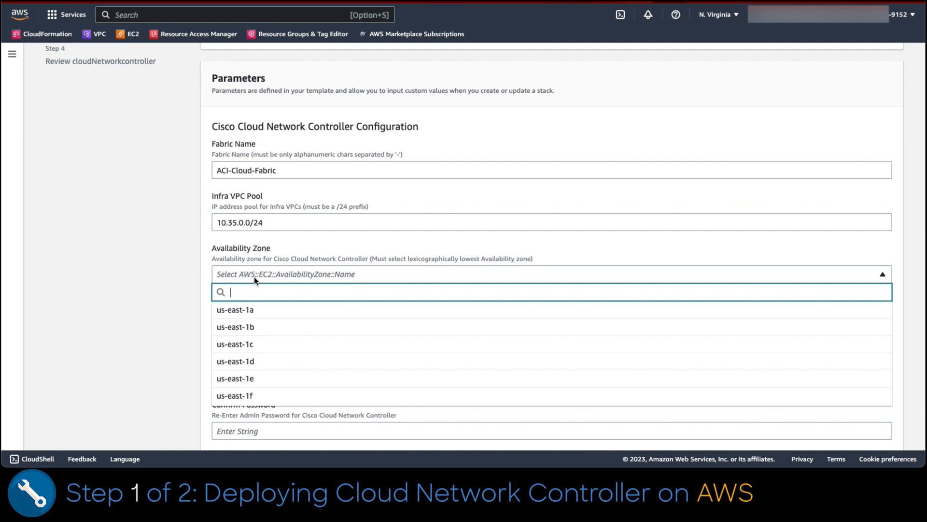
Enter and confirm the admin password and set Access Control to 0.0.0.0/0
{"action": "left_click", "coordinate": [234, 309]}
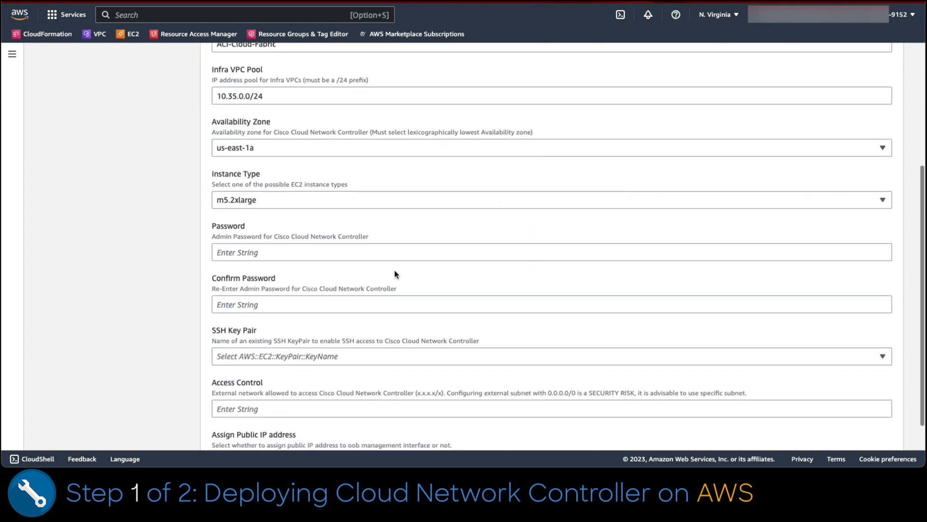
{"action": "type", "text": "••••••••"}
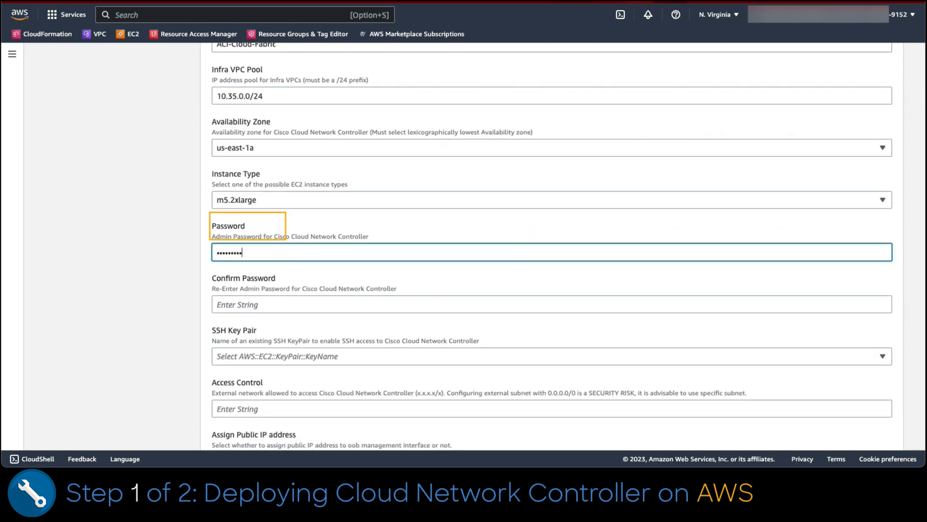
{"action": "type", "text": "•••••"}
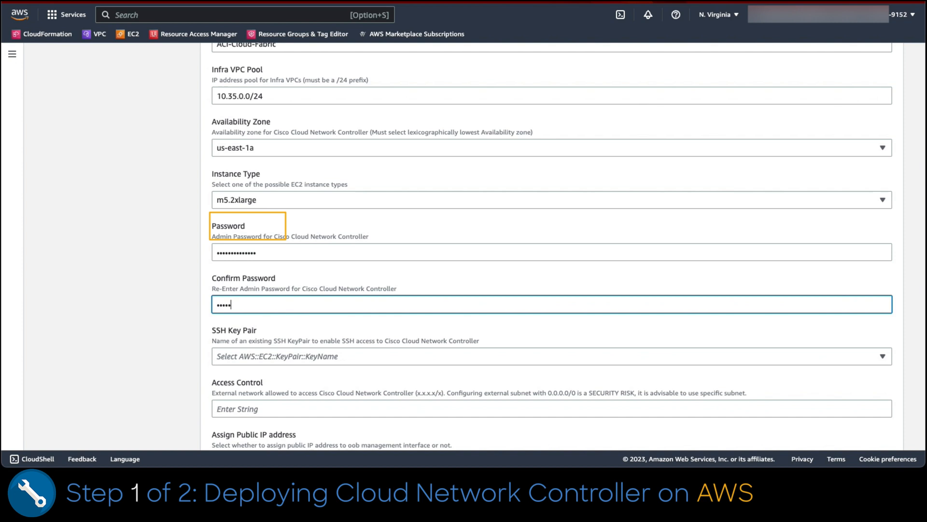
{"action": "type", "text": "••••••••••"}
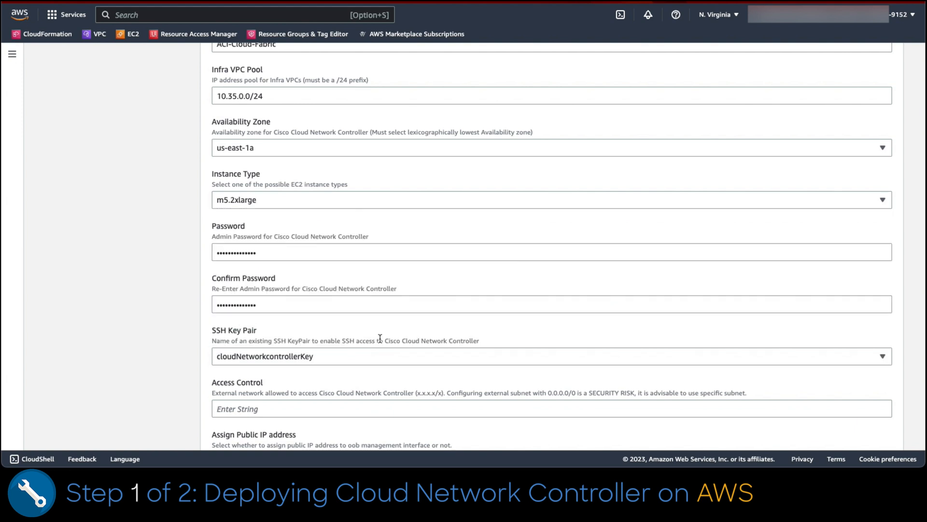
{"action": "scroll", "scroll_direction": "down", "scroll_amount": 3}
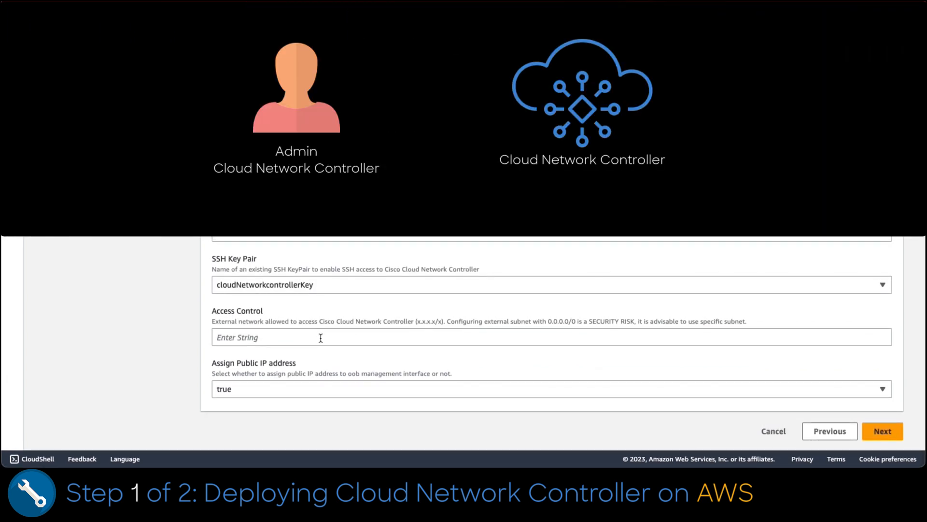
{"action": "left_click", "coordinate": [549, 348]}
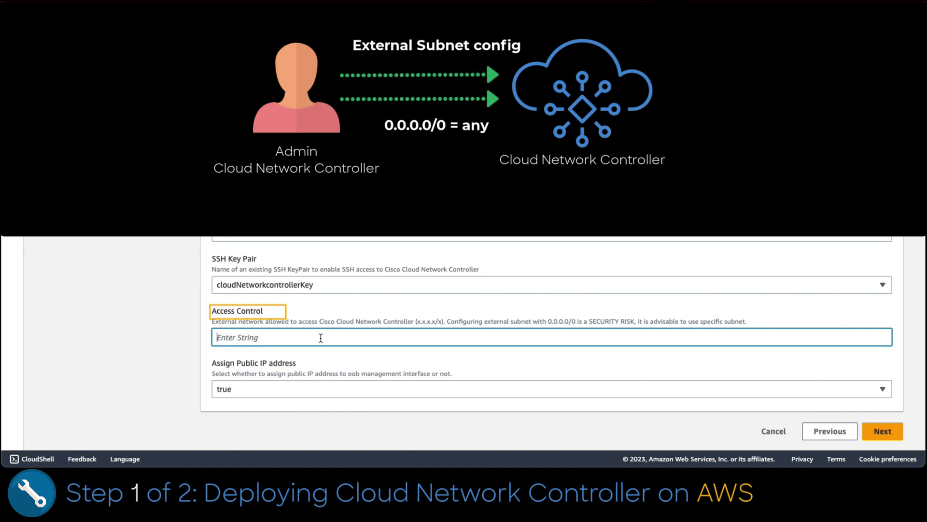
{"action": "type", "text": "0.0.0.0/0"}
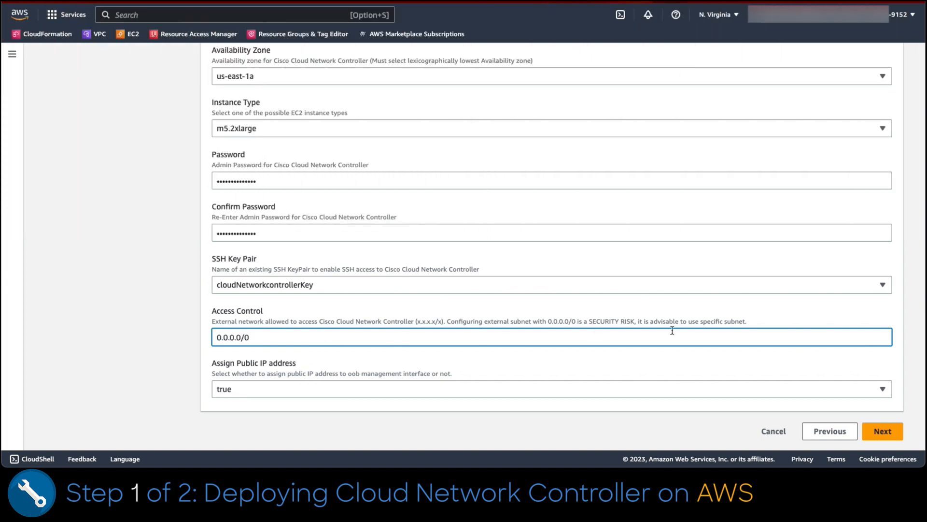
{"action": "mouse_move", "coordinate": [830, 371]}
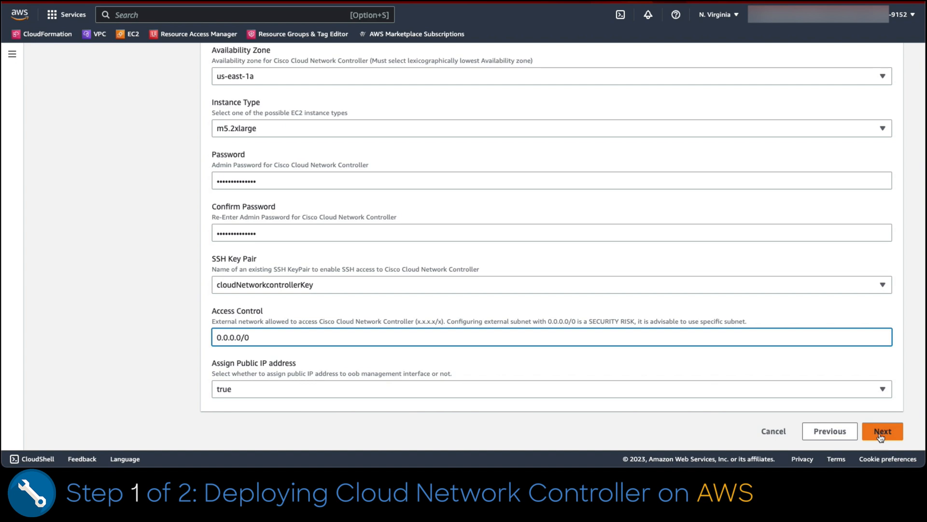
Tag the stack with Name = cloudNetworkcontroller and continue to the review
{"action": "left_click", "coordinate": [883, 431]}
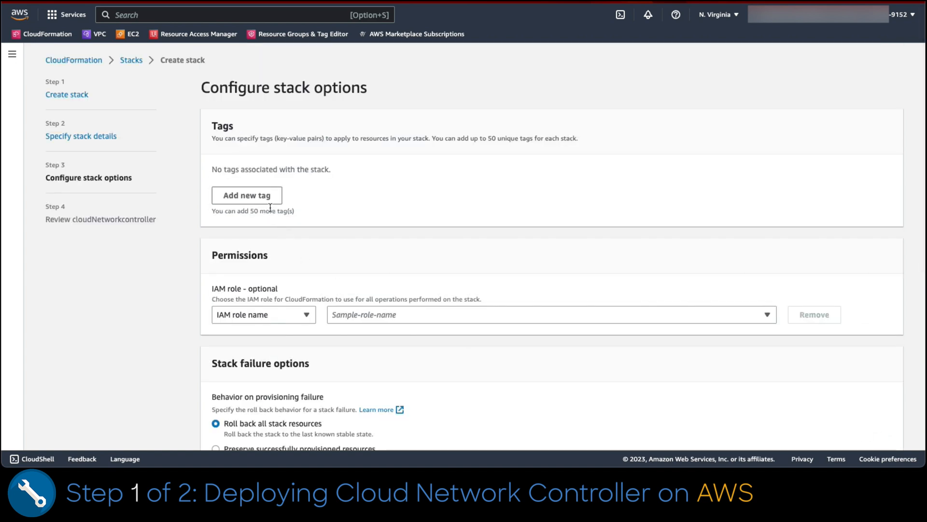
{"action": "left_click", "coordinate": [246, 195]}
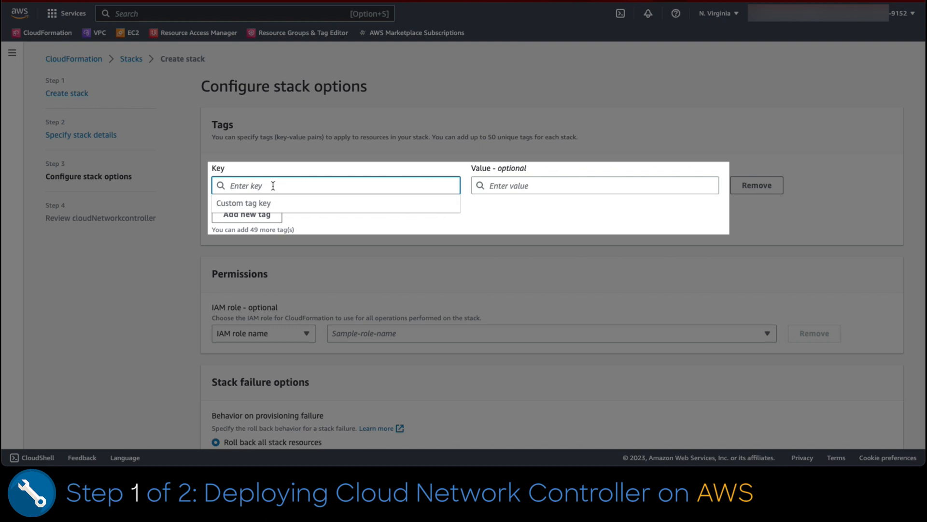
{"action": "type", "text": "Name"}
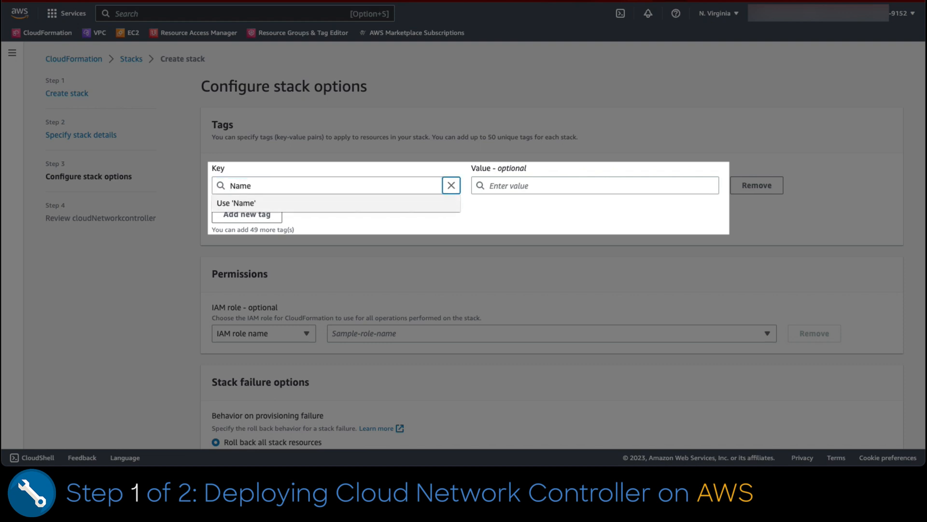
{"action": "type", "text": "cloudNetworkcontroller"}
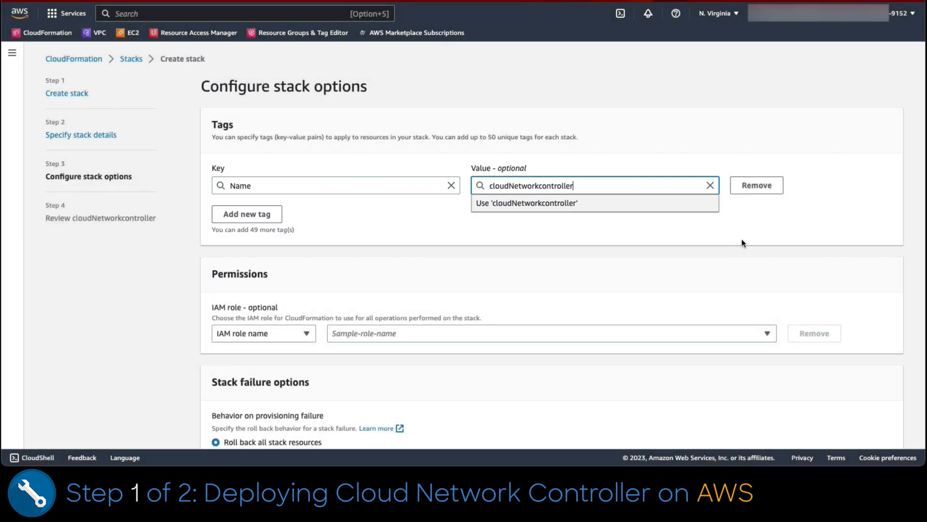
{"action": "scroll", "scroll_direction": "down", "scroll_amount": 3}
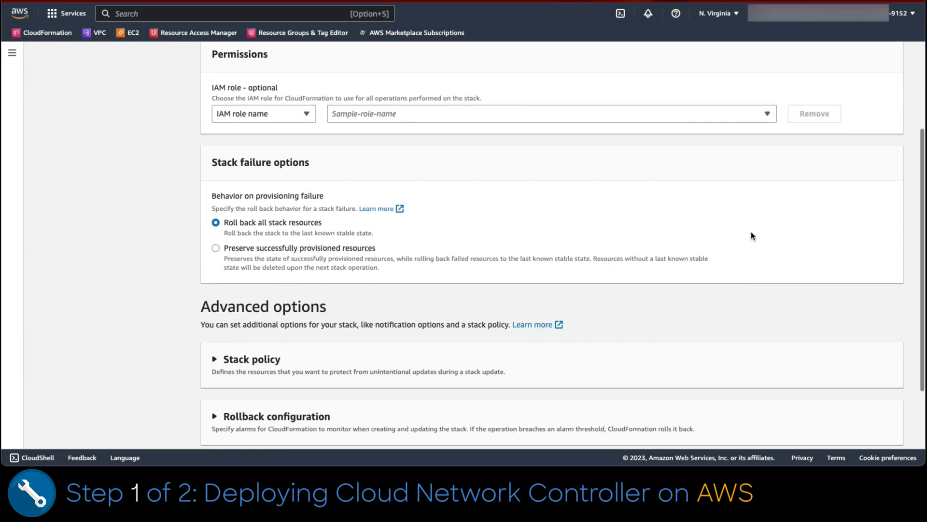
{"action": "scroll", "scroll_direction": "down", "scroll_amount": 3}
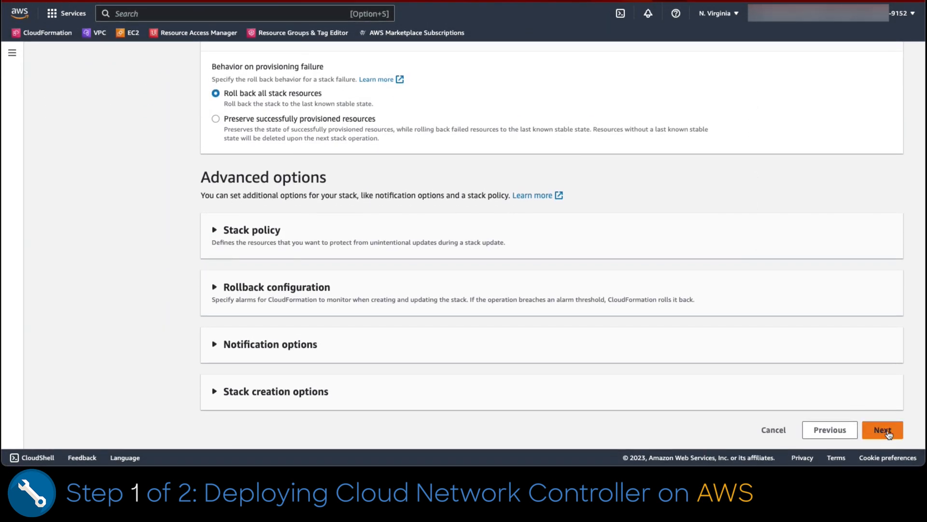
{"action": "left_click", "coordinate": [883, 429]}
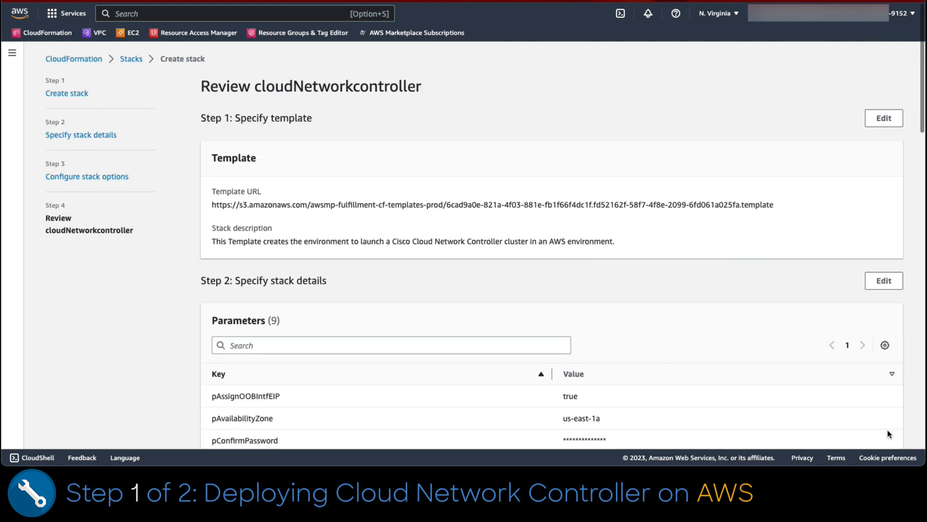
Acknowledge IAM resource creation and submit the cloudNetworkcontroller stack
{"action": "scroll", "scroll_direction": "down", "scroll_amount": 3}
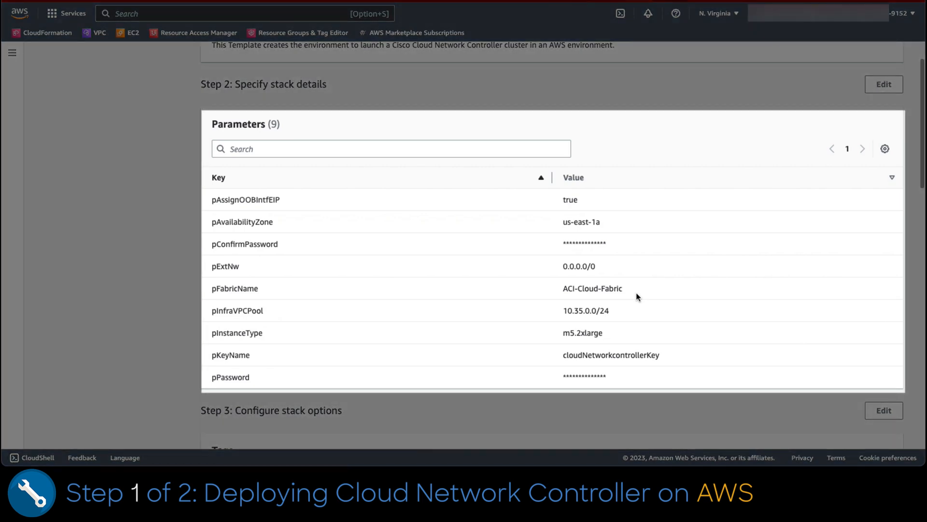
{"action": "scroll", "scroll_direction": "down", "scroll_amount": 3}
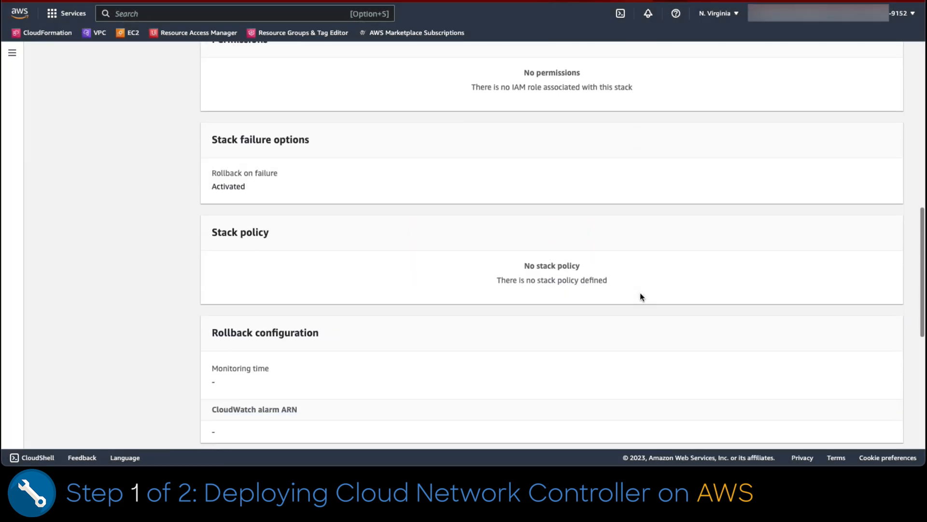
{"action": "scroll", "scroll_direction": "down", "scroll_amount": 3}
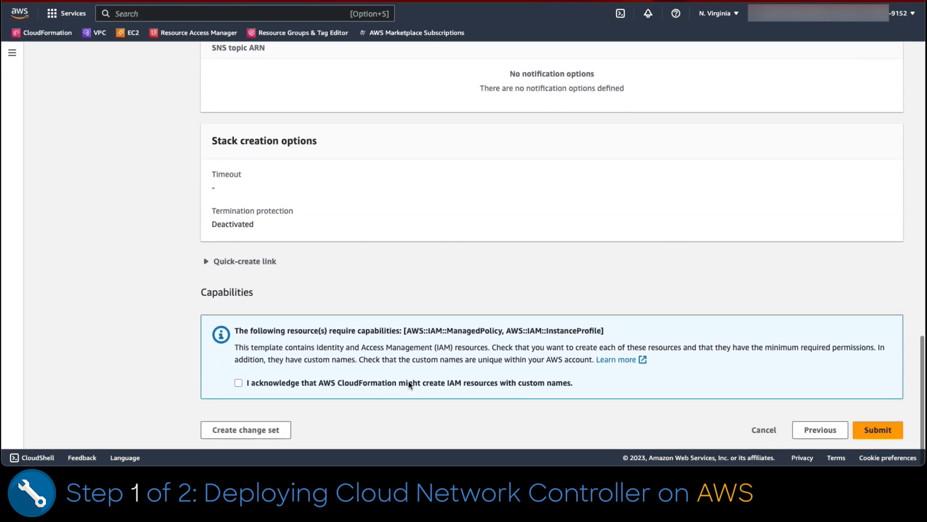
{"action": "left_click", "coordinate": [237, 382]}
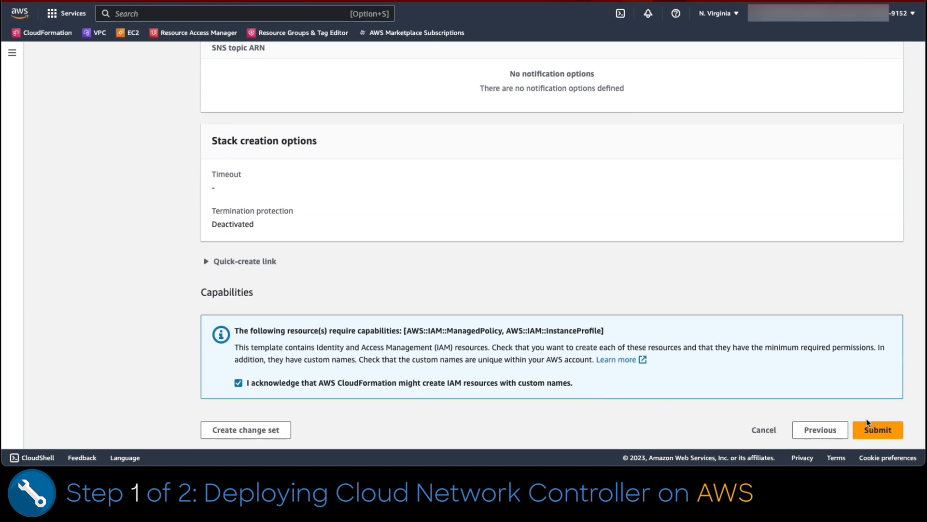
{"action": "left_click", "coordinate": [877, 429]}
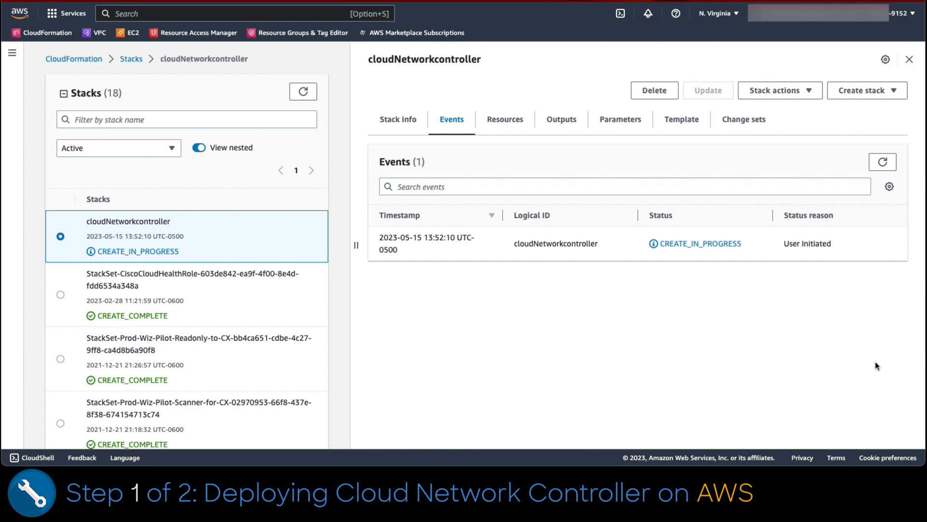
{"action": "mouse_move", "coordinate": [813, 382]}
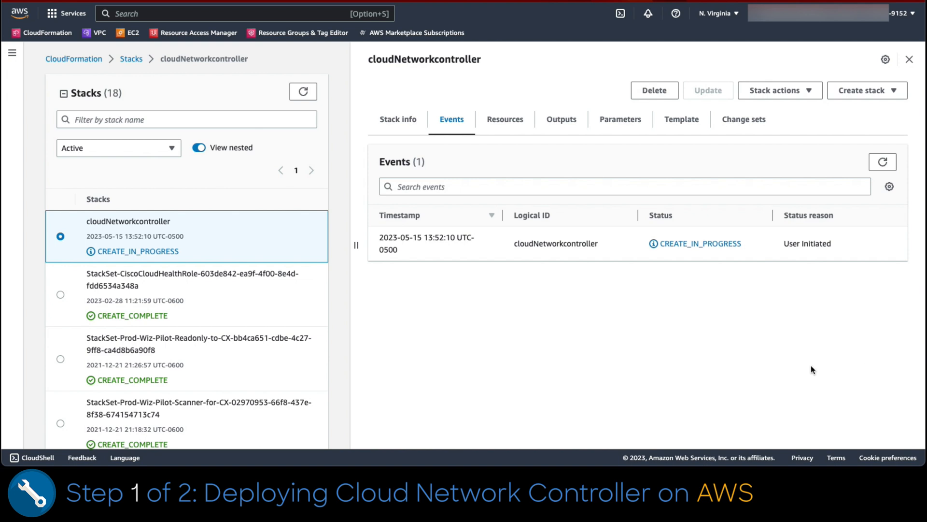
Refresh the cloudNetworkcontroller stack events twice, then head to the EC2 console
{"action": "left_click", "coordinate": [882, 162]}
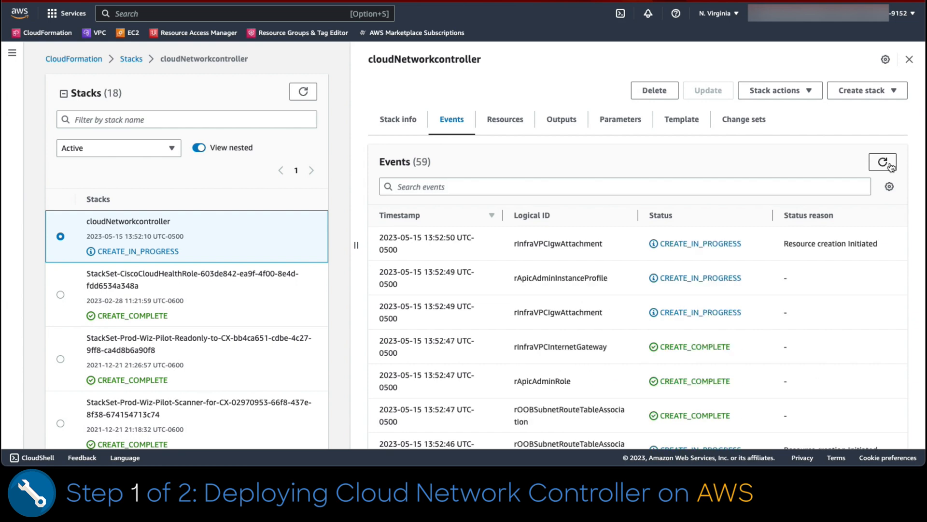
{"action": "left_click", "coordinate": [884, 163]}
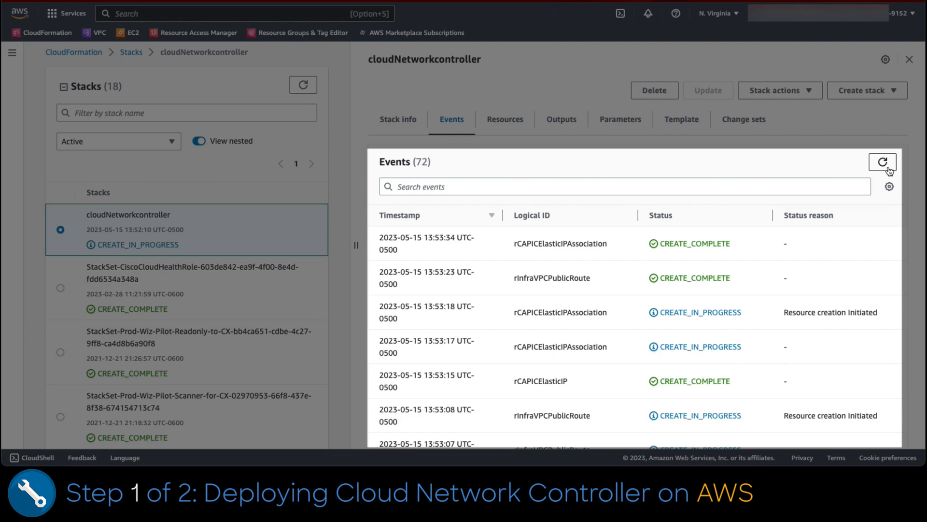
{"action": "left_click", "coordinate": [883, 162]}
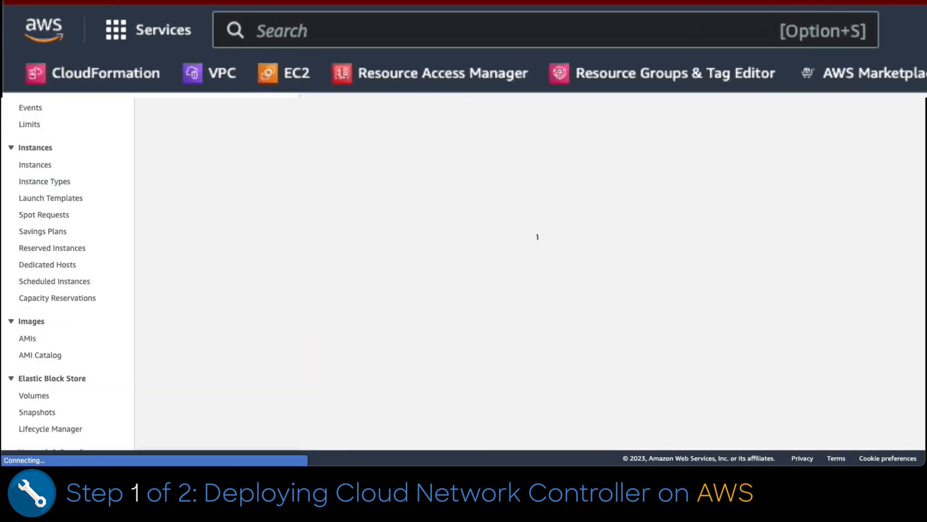
List the EC2 instances, then search 'vpc' and go to the VPC service
{"action": "left_click", "coordinate": [292, 73]}
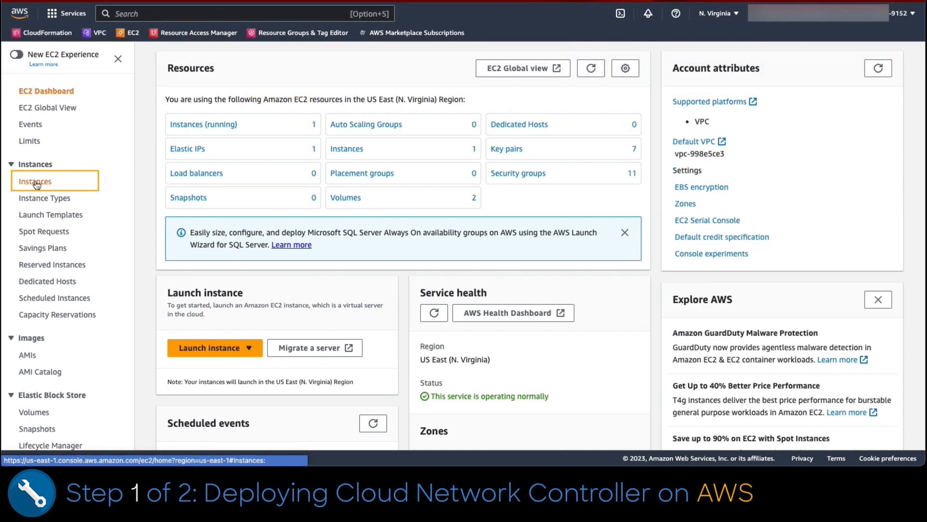
{"action": "left_click", "coordinate": [35, 182]}
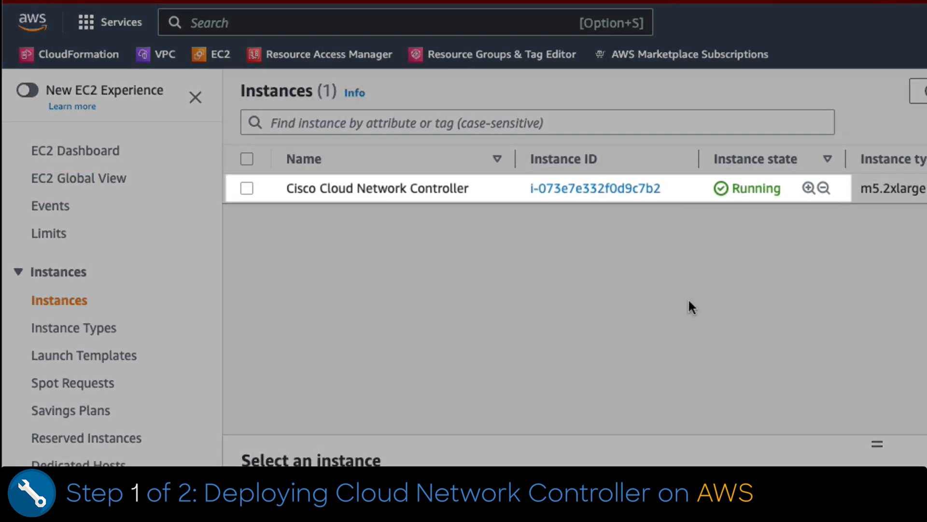
{"action": "mouse_move", "coordinate": [475, 30]}
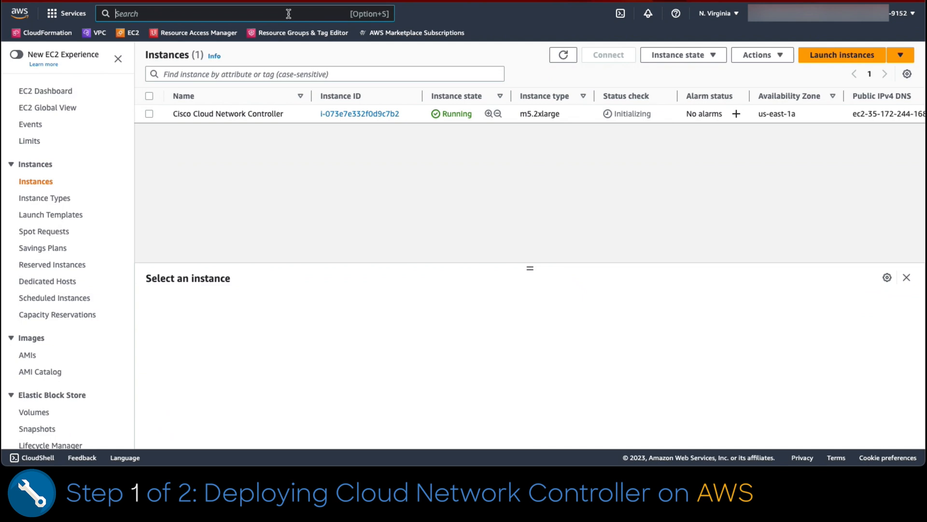
{"action": "type", "text": "vpc"}
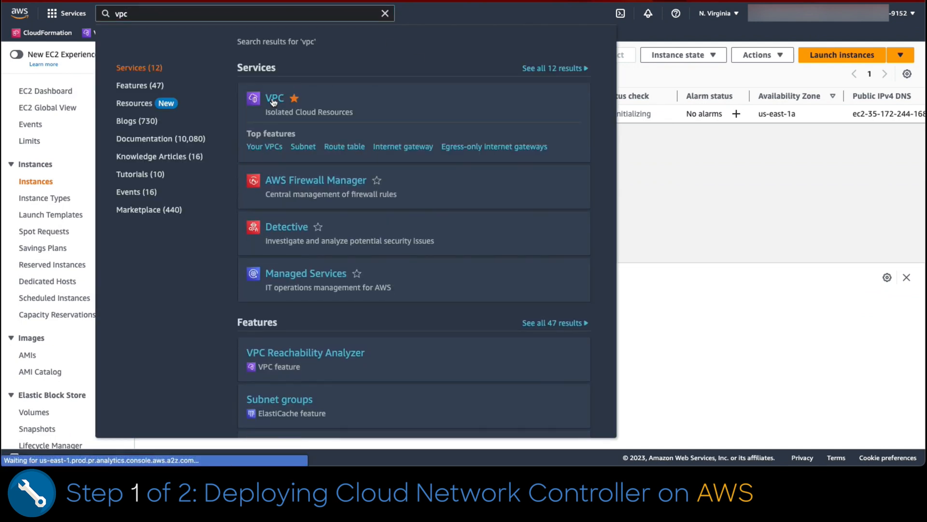
{"action": "left_click", "coordinate": [275, 99]}
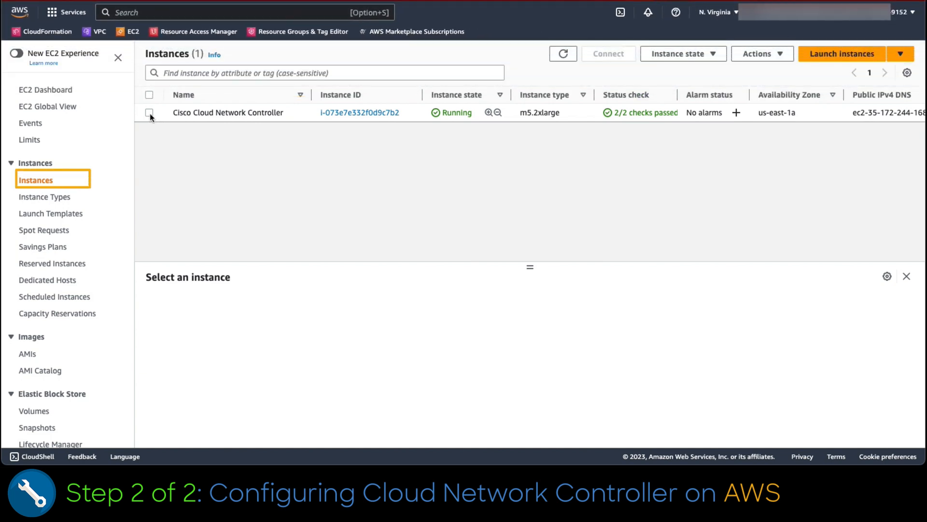
View the controller instance's Networking details and browse to its public IPv4 address 35.172.244.168
{"action": "left_click", "coordinate": [149, 113]}
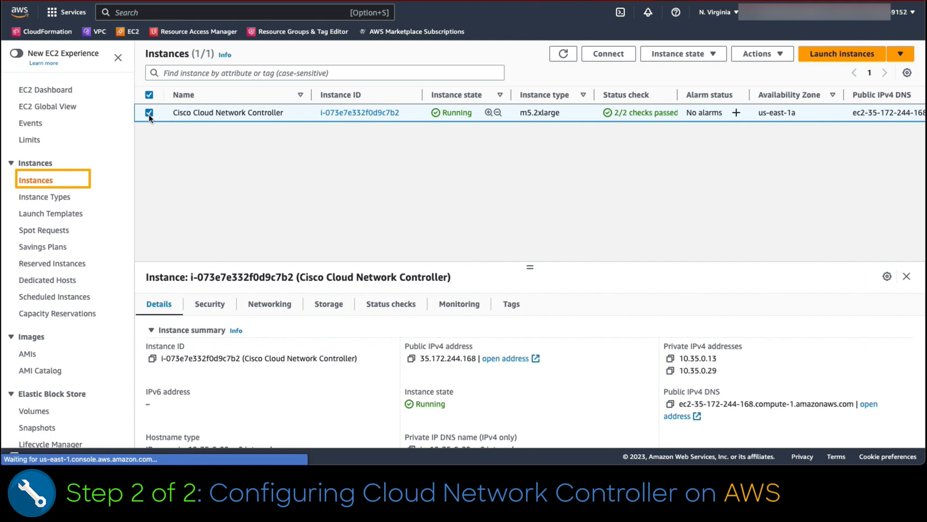
{"action": "left_click", "coordinate": [269, 303]}
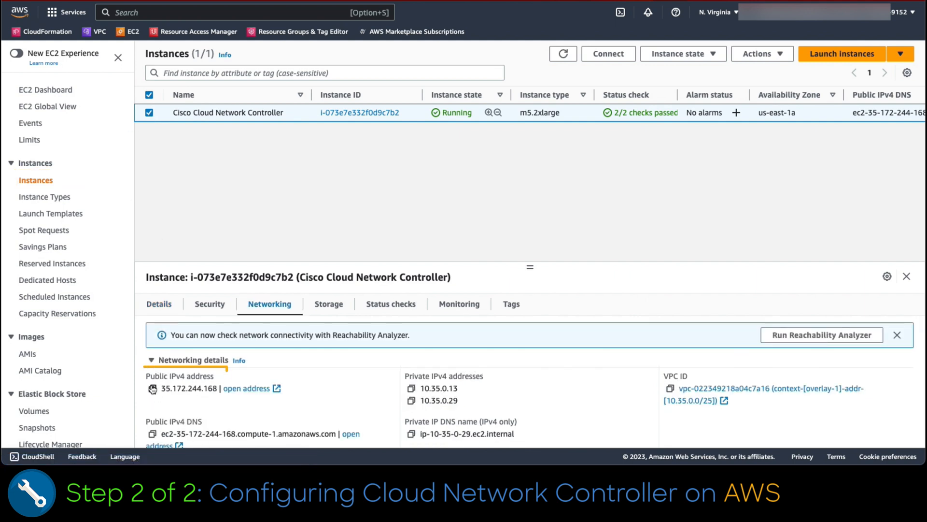
{"action": "left_click", "coordinate": [152, 388]}
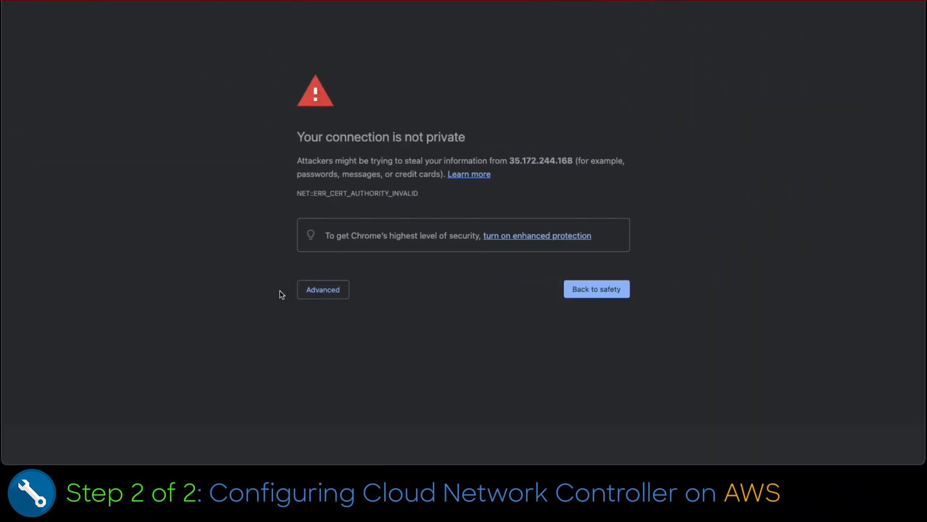
Proceed past the certificate warning via Advanced to reach 35.172.244.168
{"action": "left_click", "coordinate": [322, 290]}
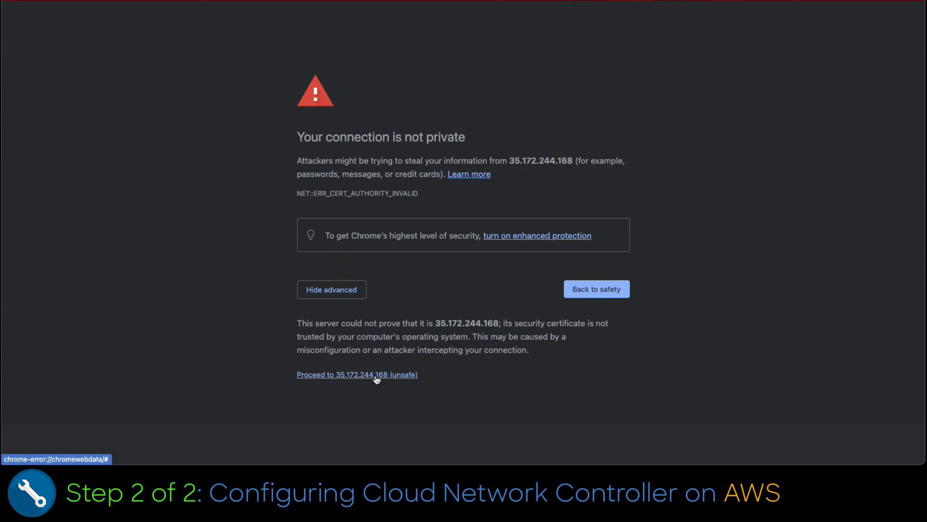
{"action": "left_click", "coordinate": [357, 375]}
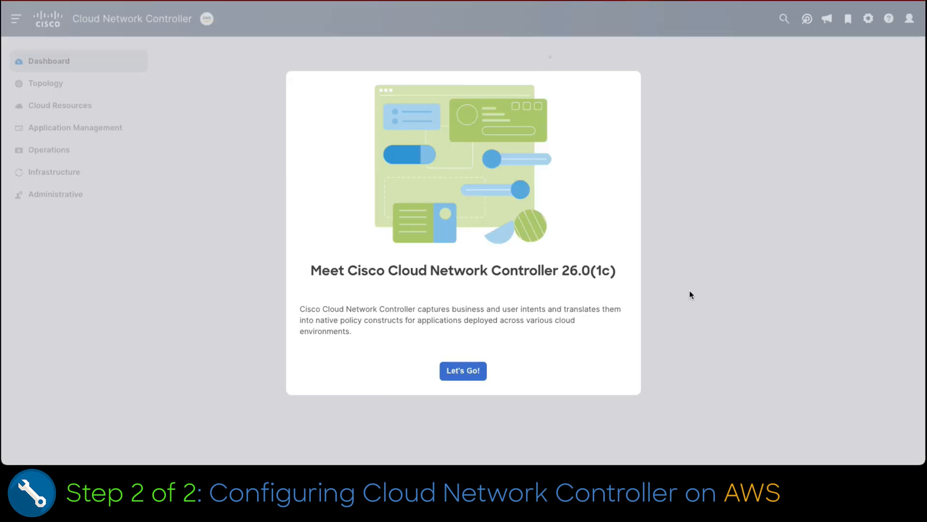
Dismiss the product intro with Let's Go!, begin first-time setup and reach the basics overview
{"action": "left_click", "coordinate": [464, 371]}
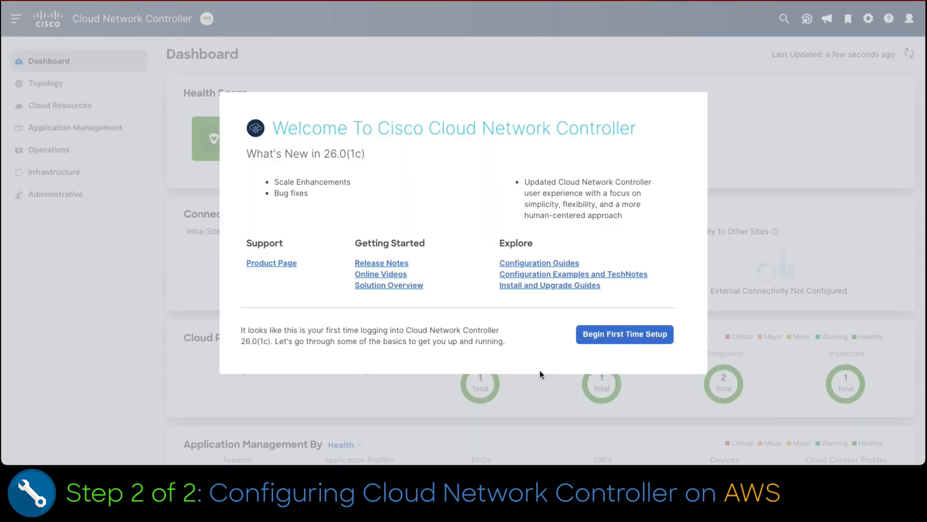
{"action": "left_click", "coordinate": [624, 334]}
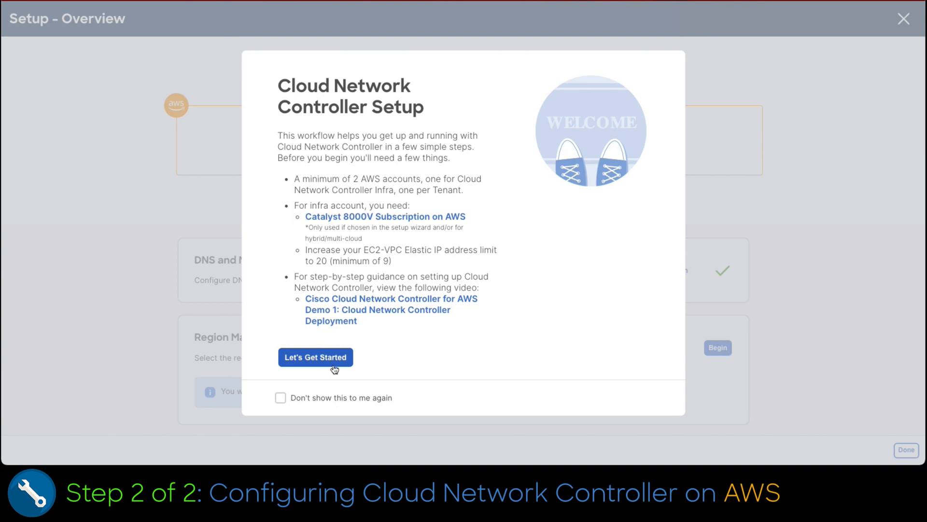
{"action": "left_click", "coordinate": [316, 357]}
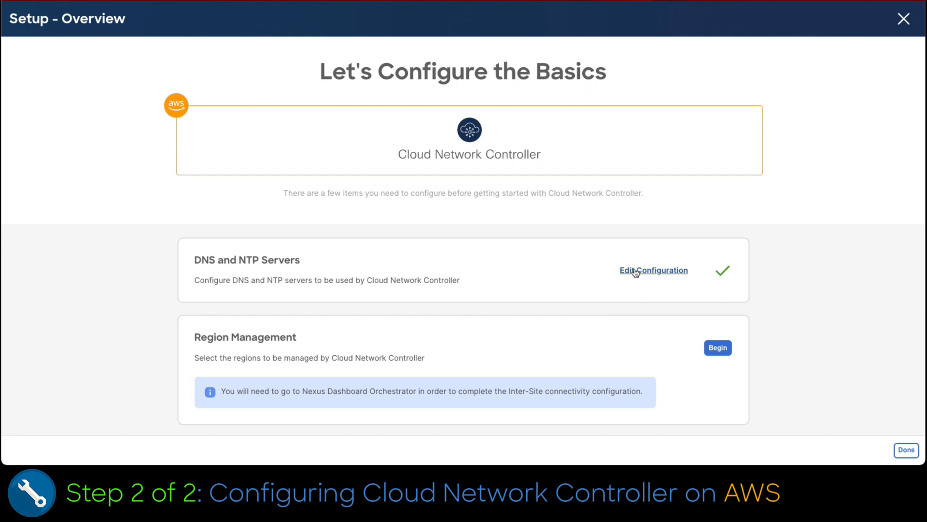
Edit the DNS/NTP configuration and add DNS provider 8.8.8.8
{"action": "left_click", "coordinate": [653, 271]}
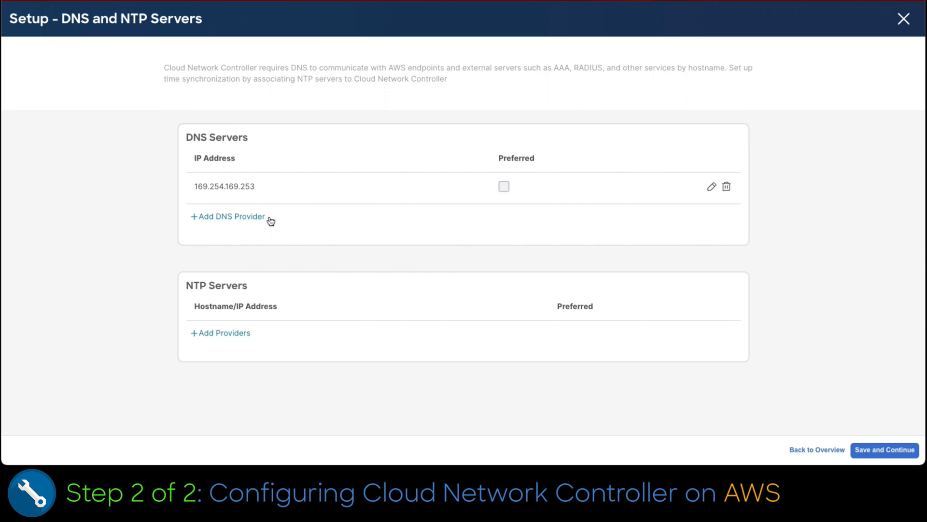
{"action": "left_click", "coordinate": [231, 217]}
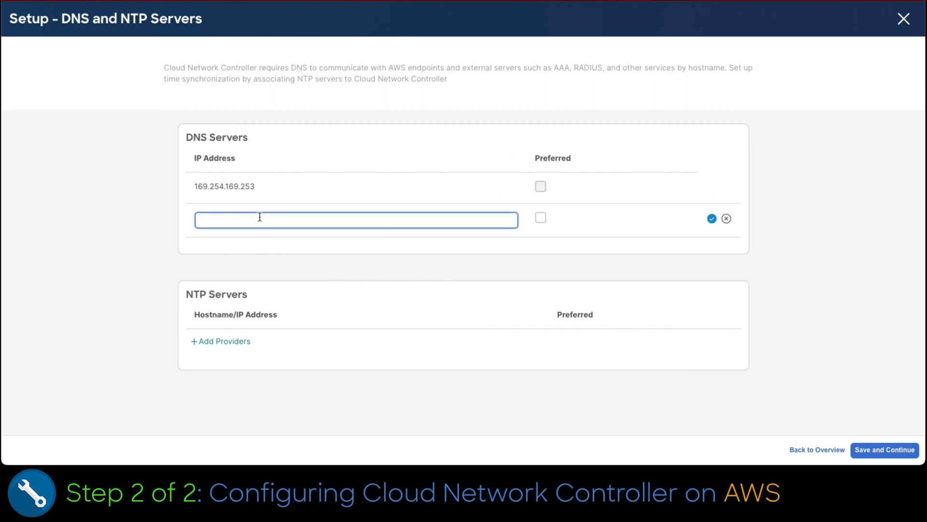
{"action": "type", "text": "8.8.8.8"}
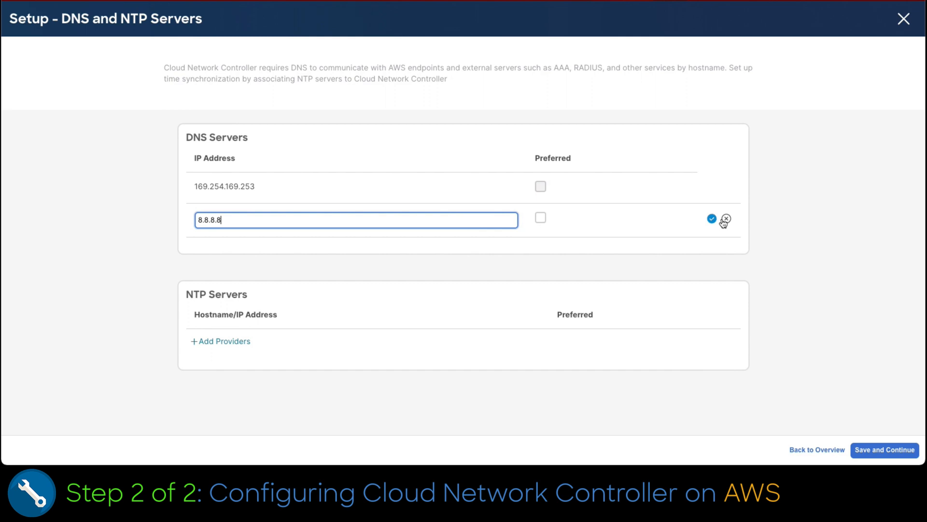
{"action": "left_click", "coordinate": [711, 218]}
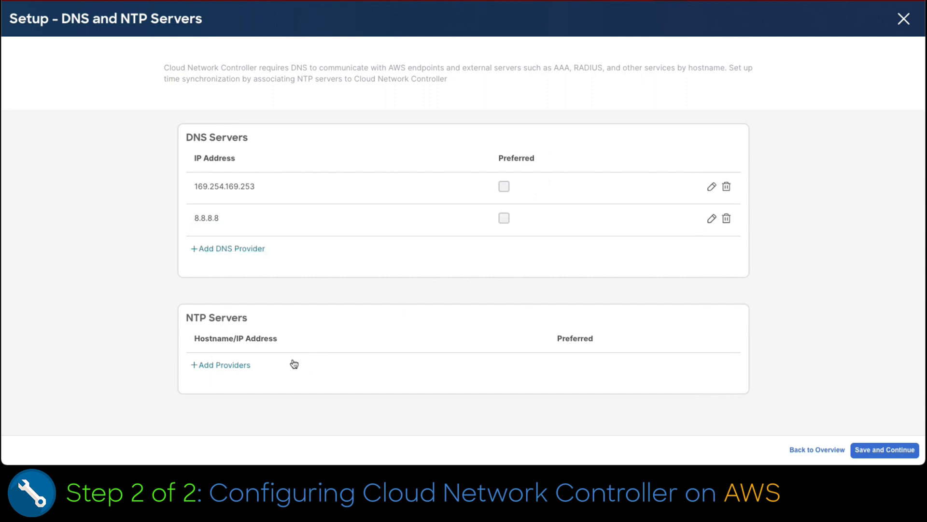
{"action": "mouse_move", "coordinate": [250, 352]}
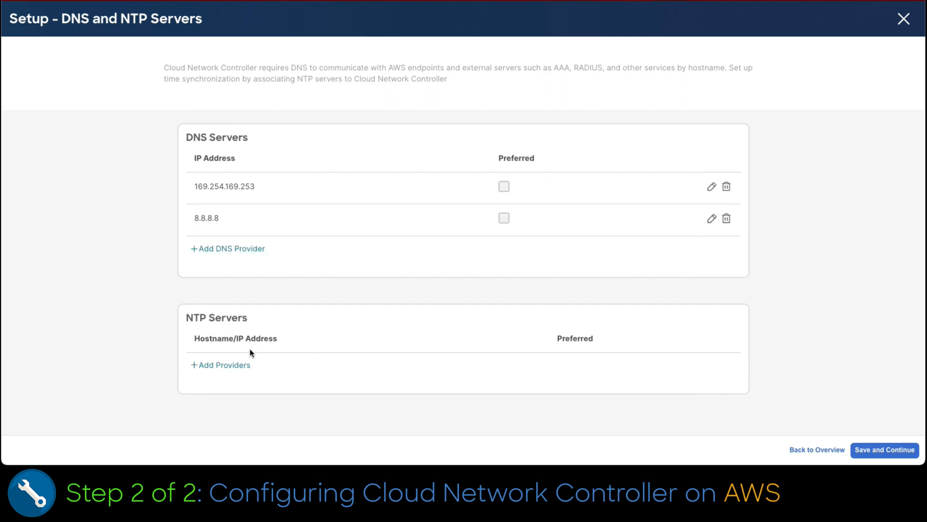
Add NTP provider 0.us.pool.ntp.org, then save and continue to the overview
{"action": "left_click", "coordinate": [220, 365]}
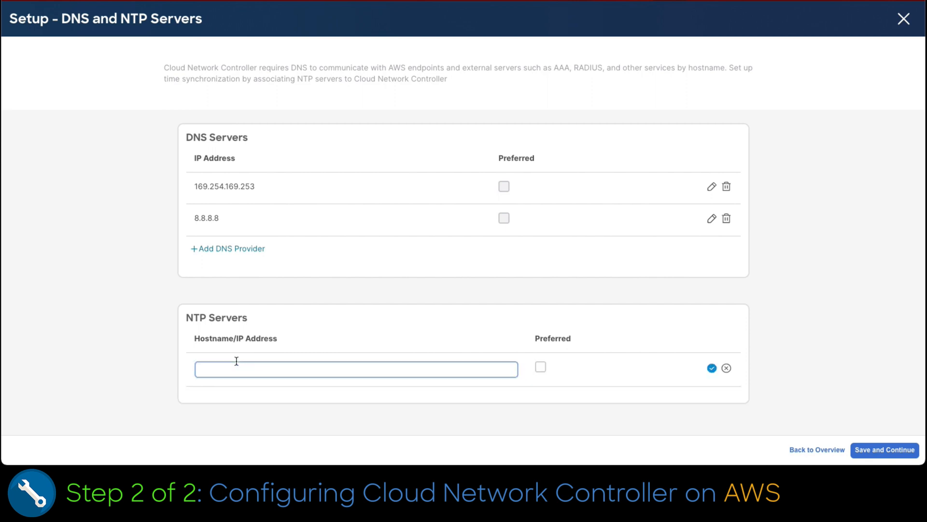
{"action": "type", "text": "0.us.pool"}
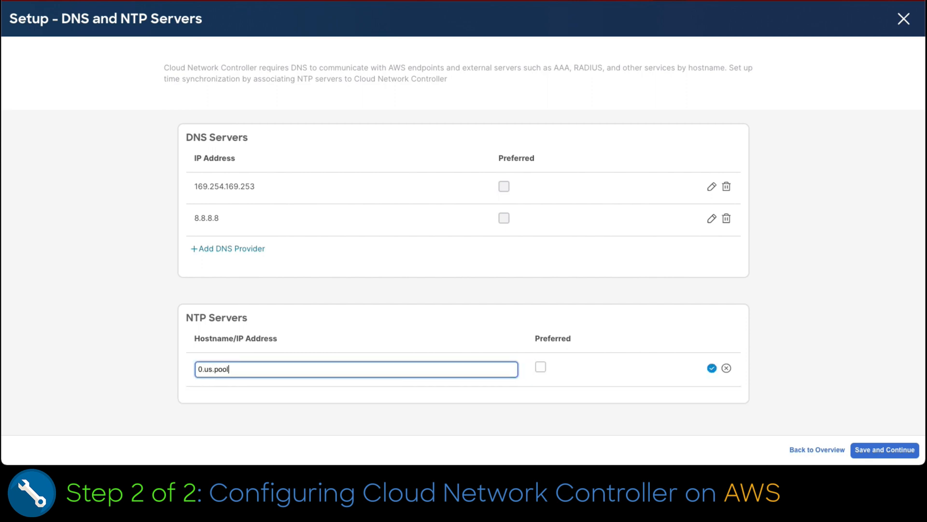
{"action": "type", "text": ".ntp.org"}
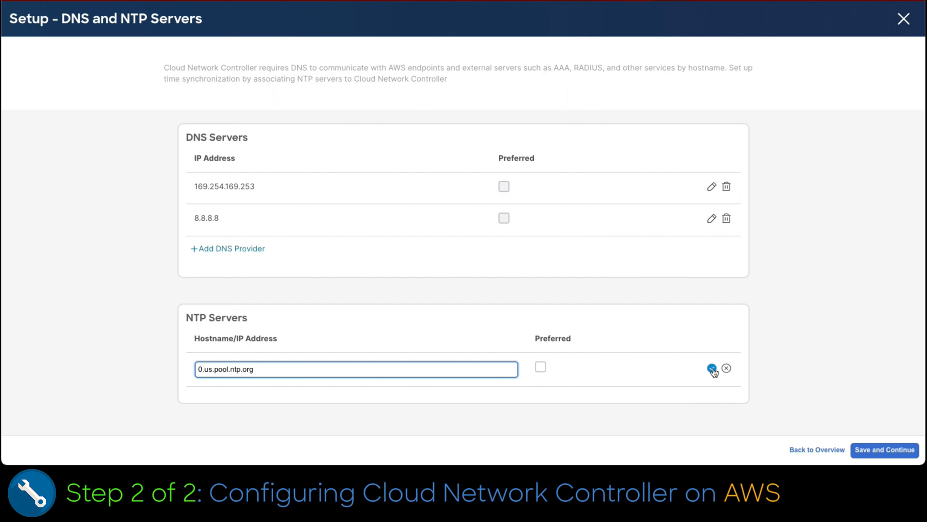
{"action": "left_click", "coordinate": [710, 367]}
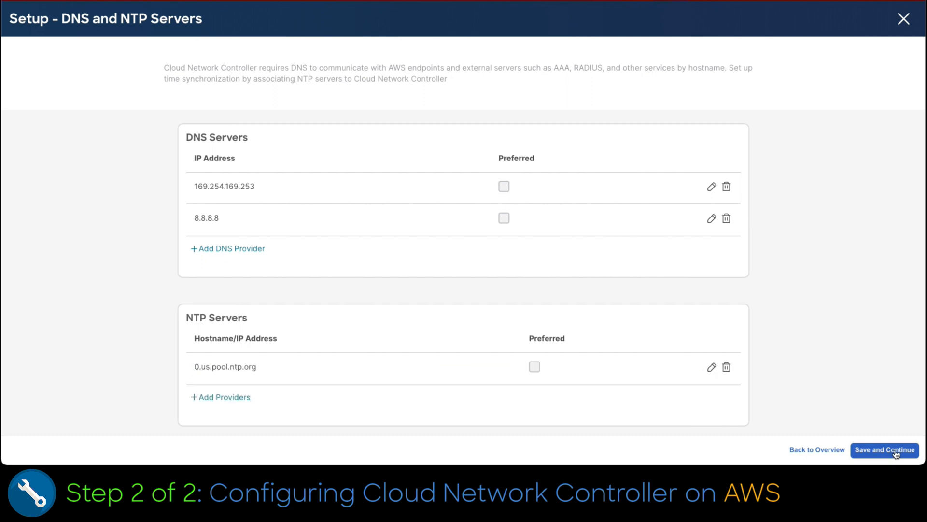
{"action": "left_click", "coordinate": [897, 449]}
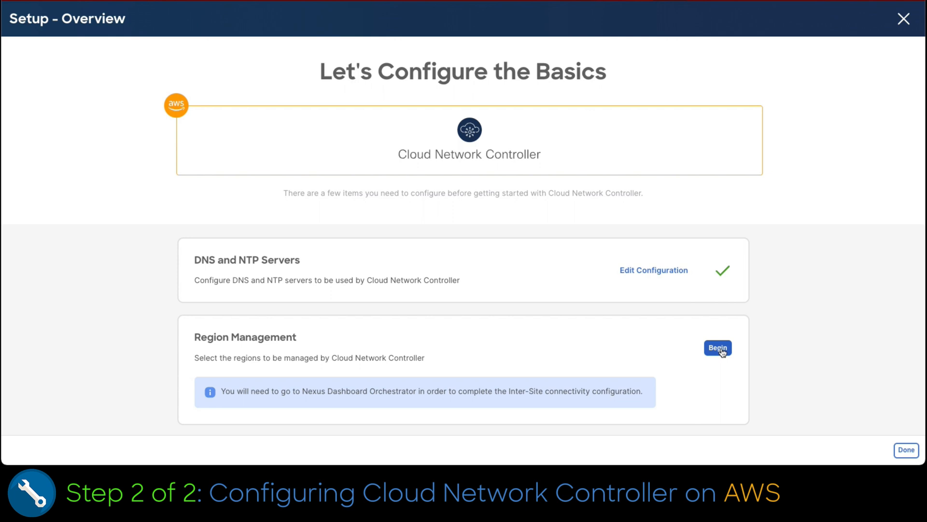
In Region Management enable Use Transit Gateway and check Catalyst 8000Vs with TGW Stats for US East (N. Virginia), acknowledging the warning
{"action": "left_click", "coordinate": [717, 347]}
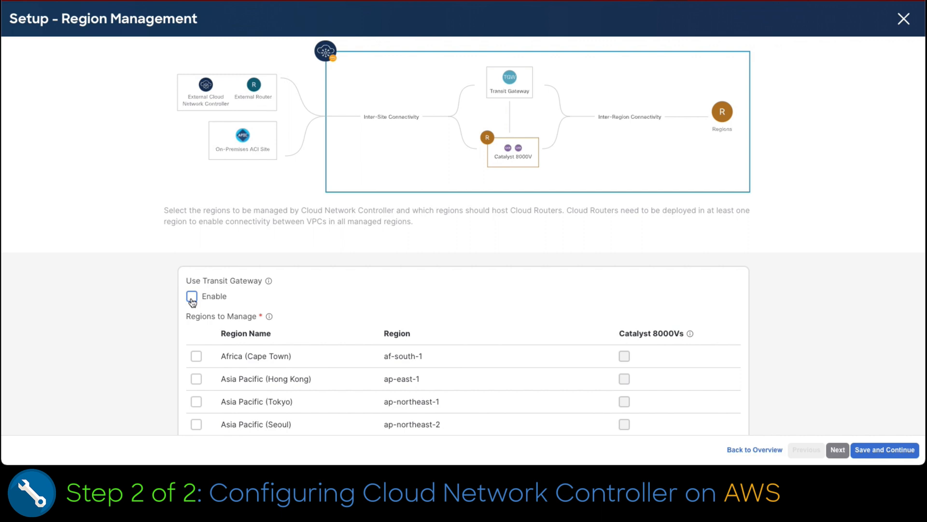
{"action": "left_click", "coordinate": [192, 297]}
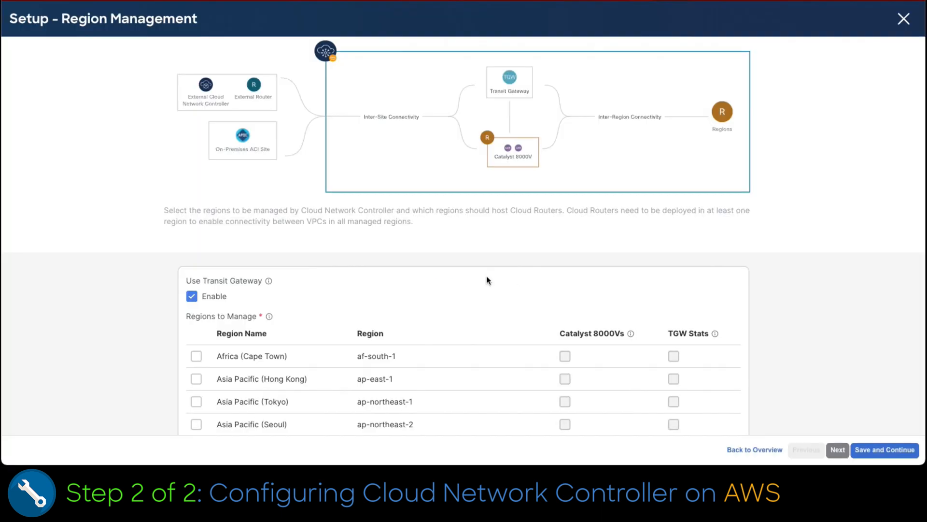
{"action": "mouse_move", "coordinate": [567, 316]}
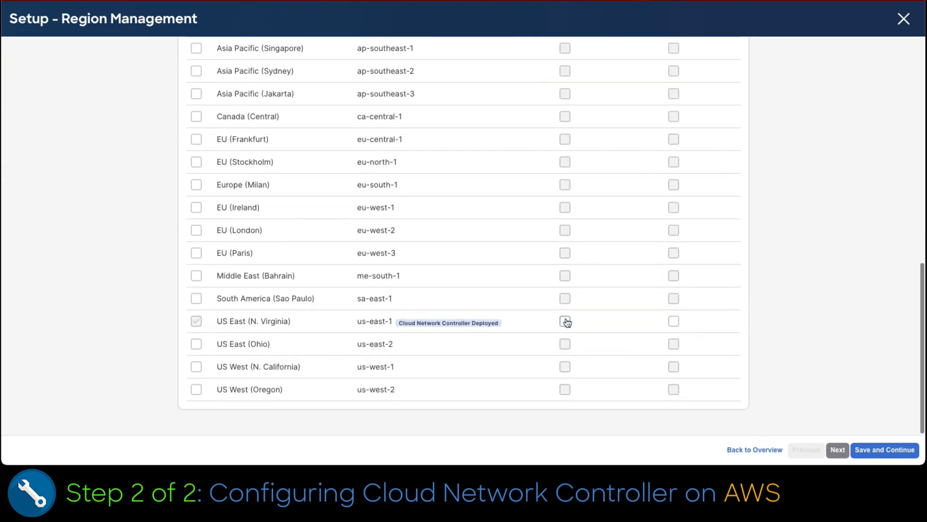
{"action": "left_click", "coordinate": [564, 322]}
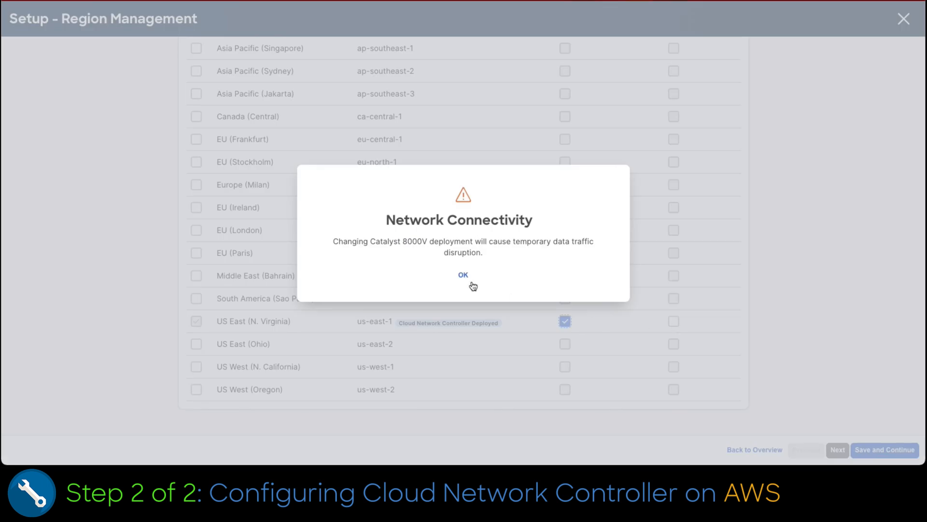
{"action": "left_click", "coordinate": [462, 275]}
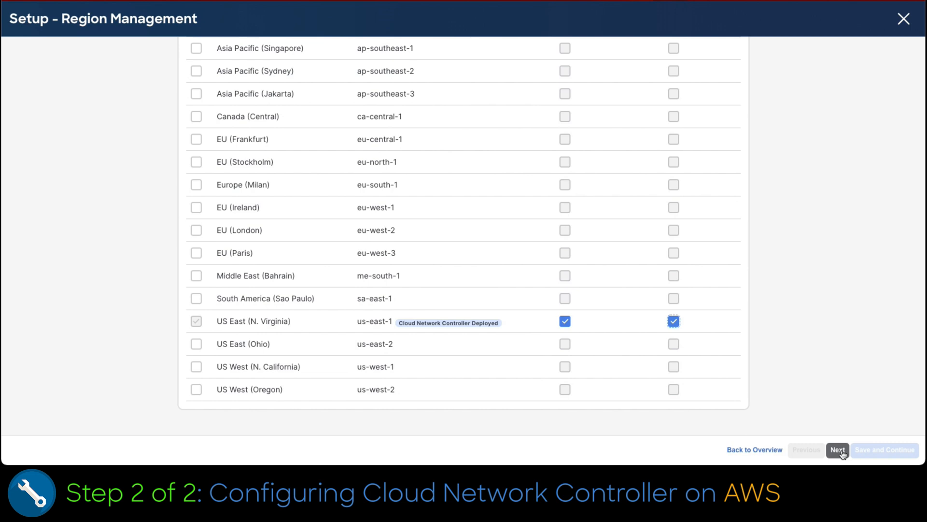
Advance to the infra connectivity step and scroll to the Hub Network section
{"action": "left_click", "coordinate": [838, 449]}
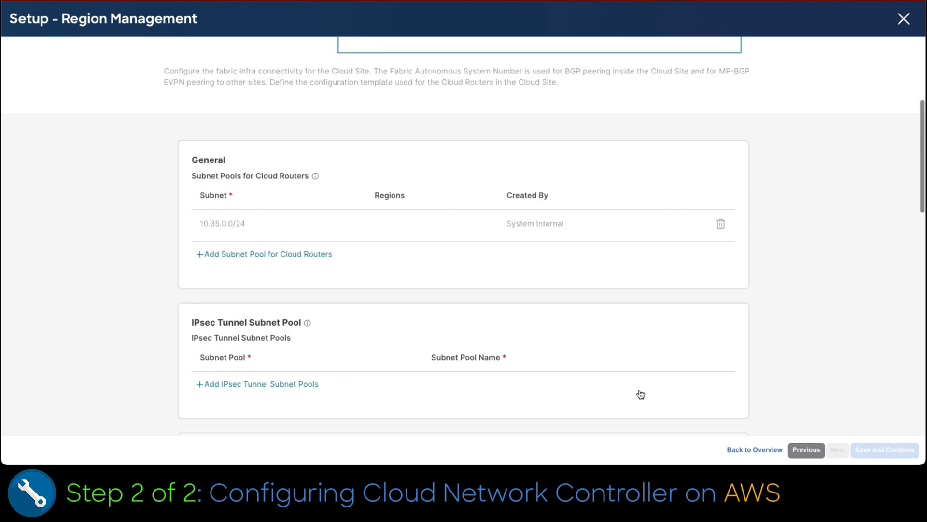
{"action": "mouse_move", "coordinate": [535, 411]}
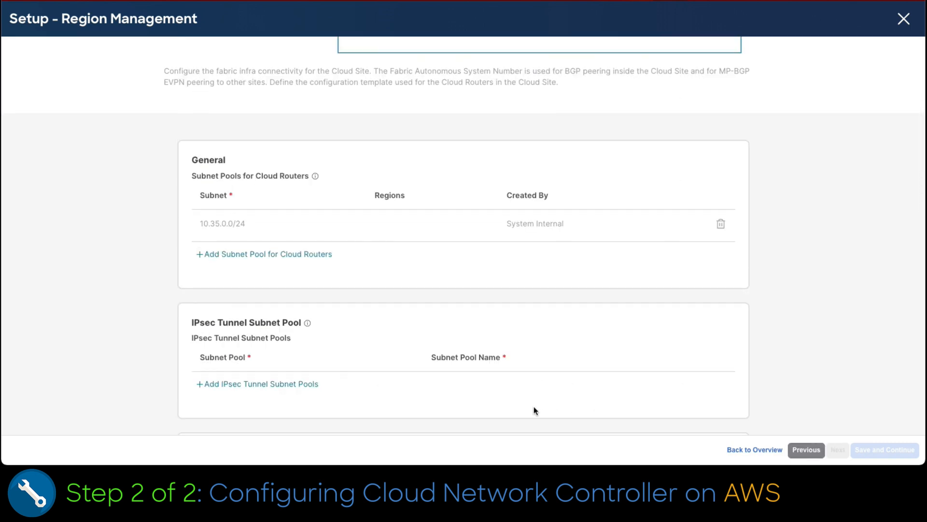
{"action": "scroll", "scroll_direction": "down", "scroll_amount": 3}
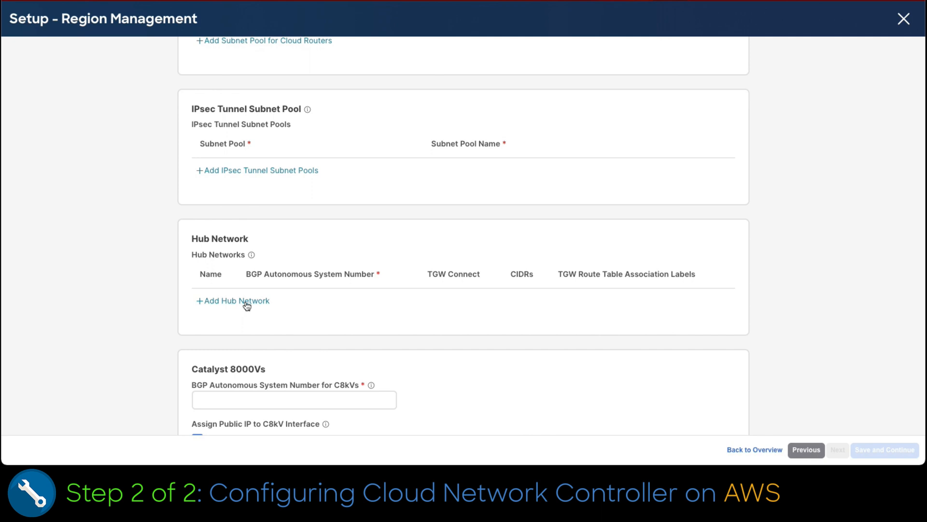
Start hub network hub1 with BGP AS 65344 and TGW Connect enabled
{"action": "left_click", "coordinate": [237, 301]}
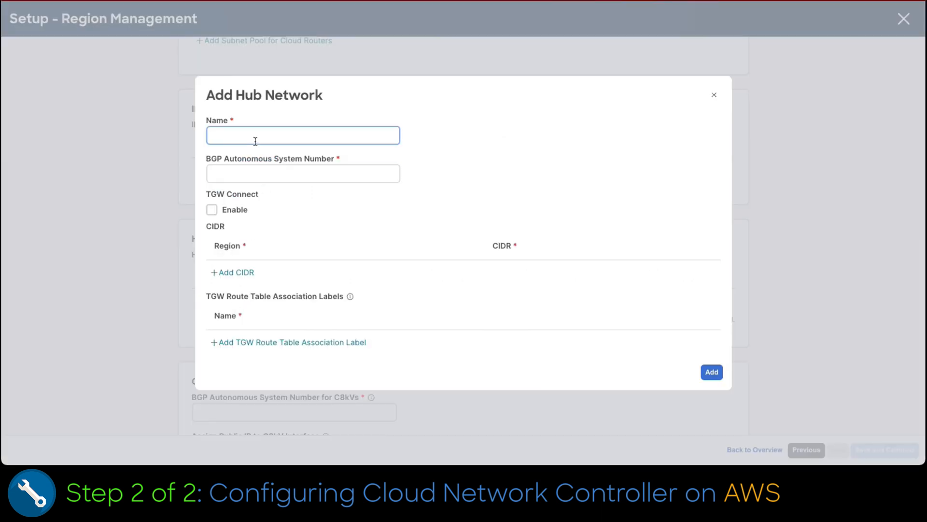
{"action": "type", "text": "hub1"}
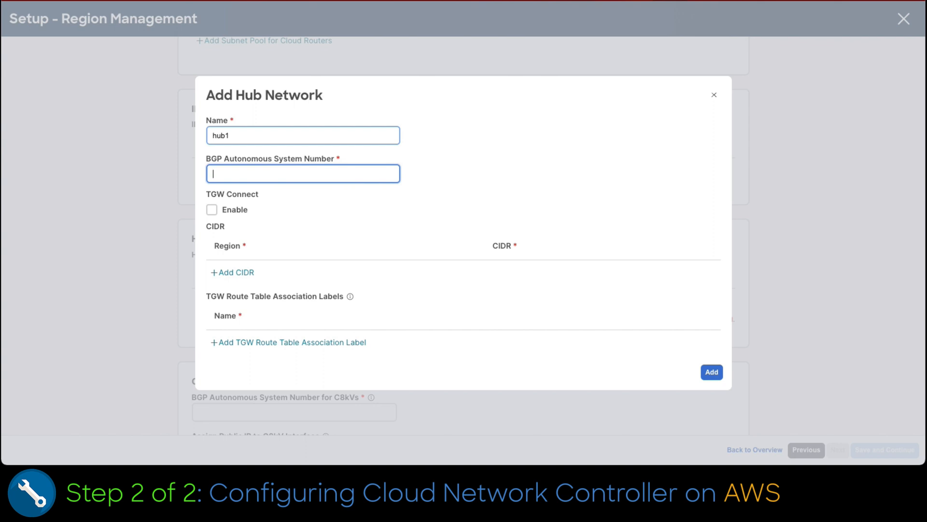
{"action": "type", "text": "65344"}
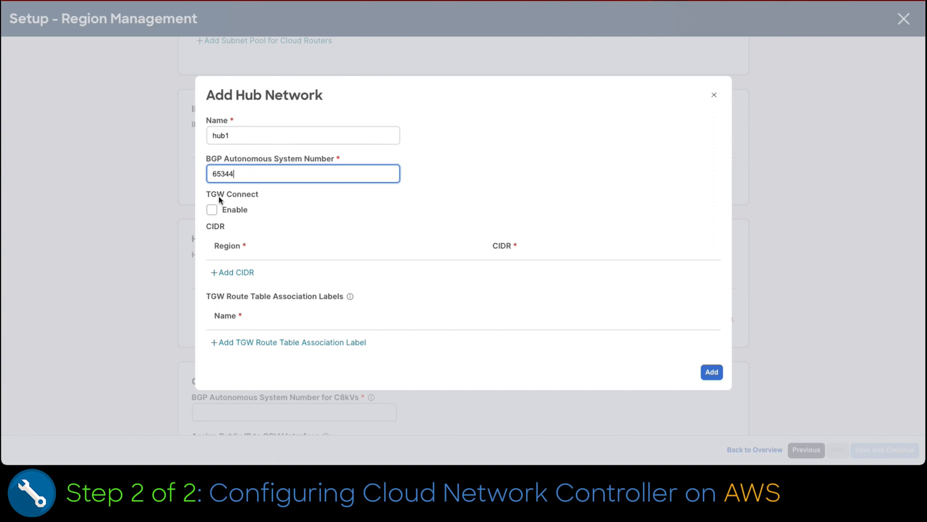
{"action": "left_click", "coordinate": [212, 209]}
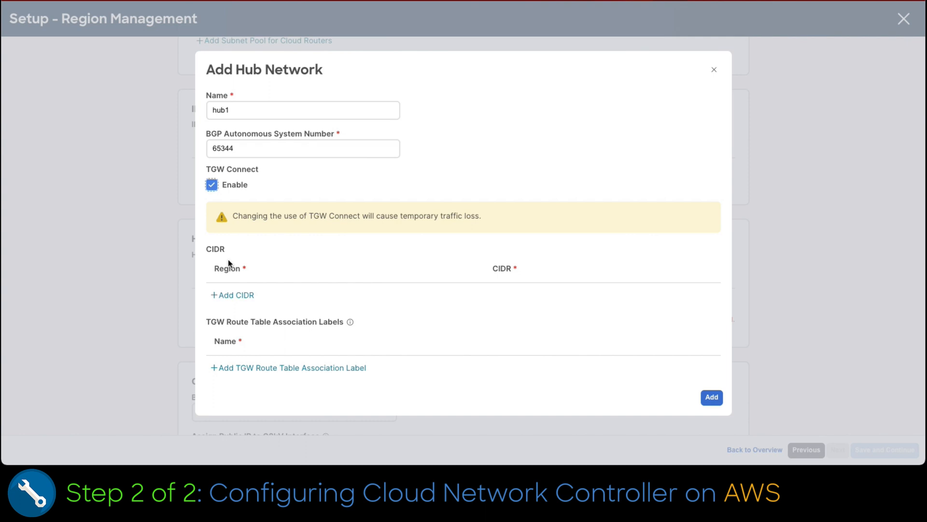
Give hub1 CIDR 11.1.1.0/24 in US East (N. Virginia) and add it to the hub networks
{"action": "left_click", "coordinate": [232, 295]}
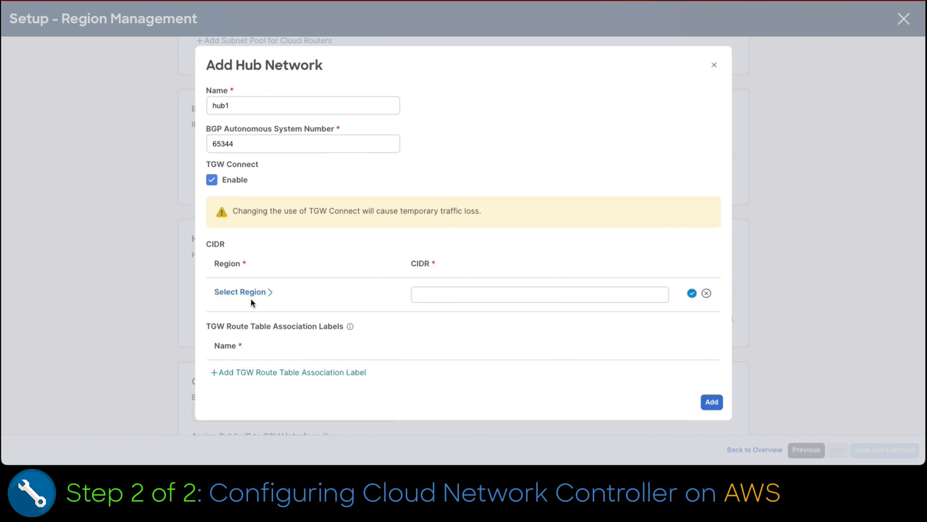
{"action": "left_click", "coordinate": [239, 292]}
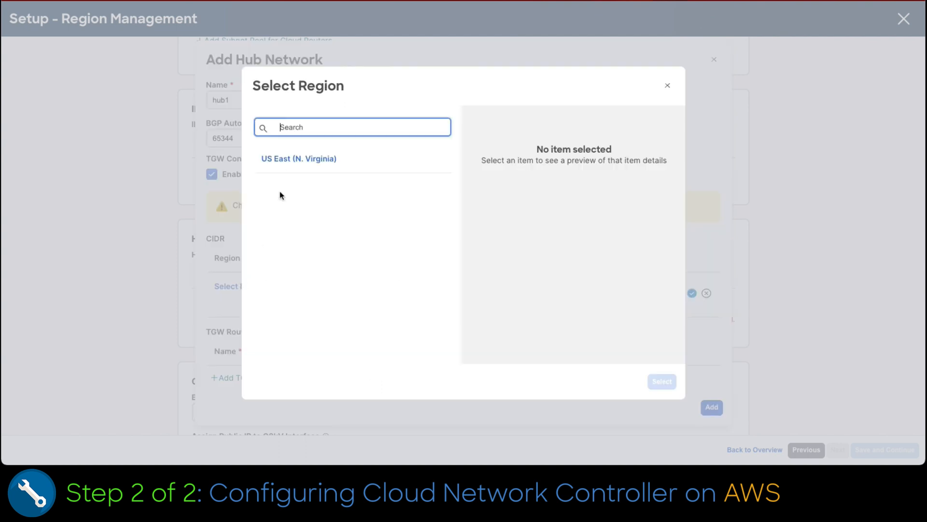
{"action": "left_click", "coordinate": [299, 158]}
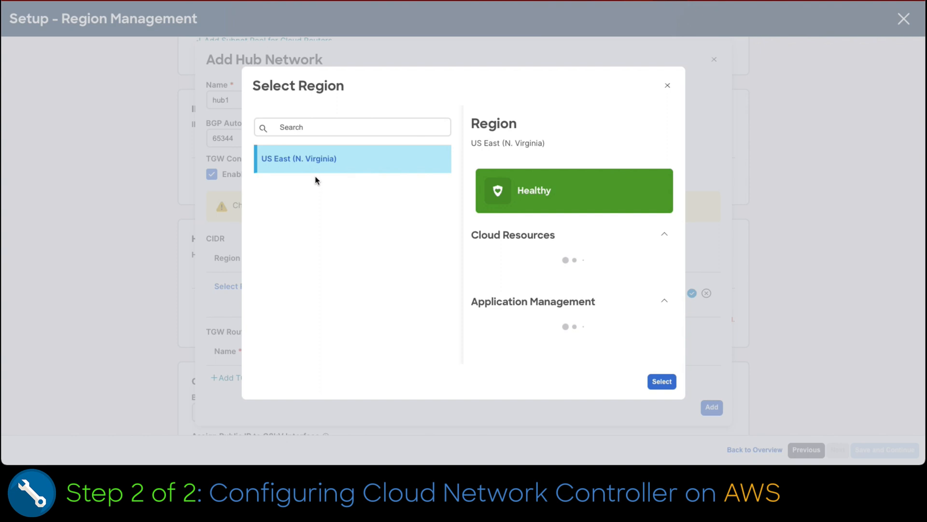
{"action": "left_click", "coordinate": [661, 381]}
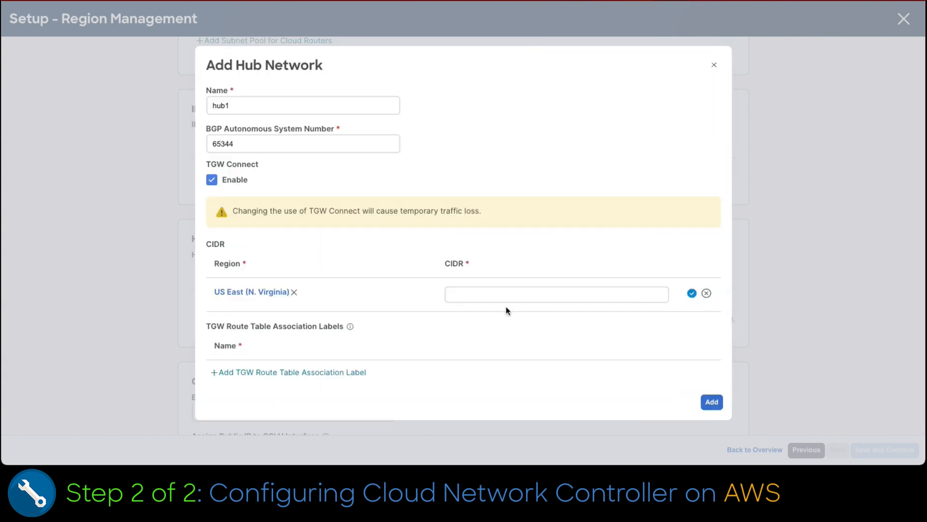
{"action": "left_click", "coordinate": [556, 294]}
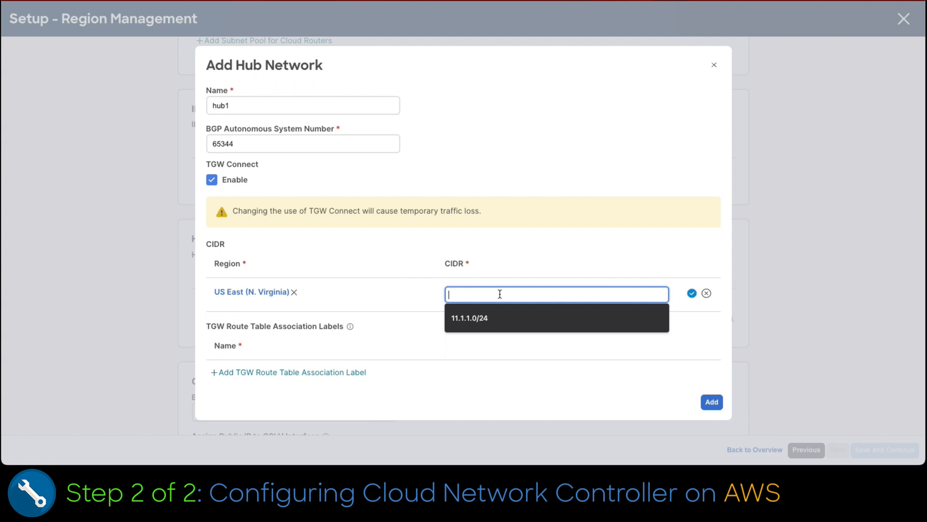
{"action": "type", "text": "11.1.1.0/24"}
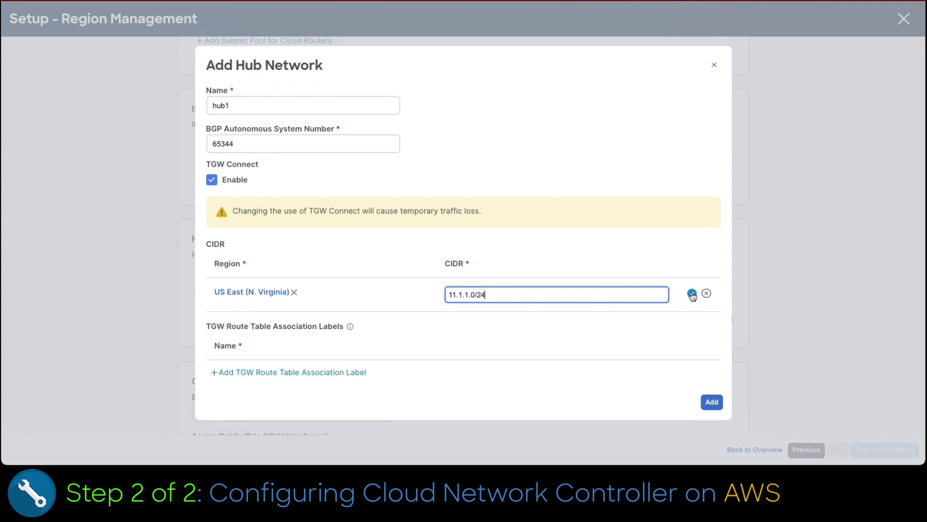
{"action": "left_click", "coordinate": [692, 292]}
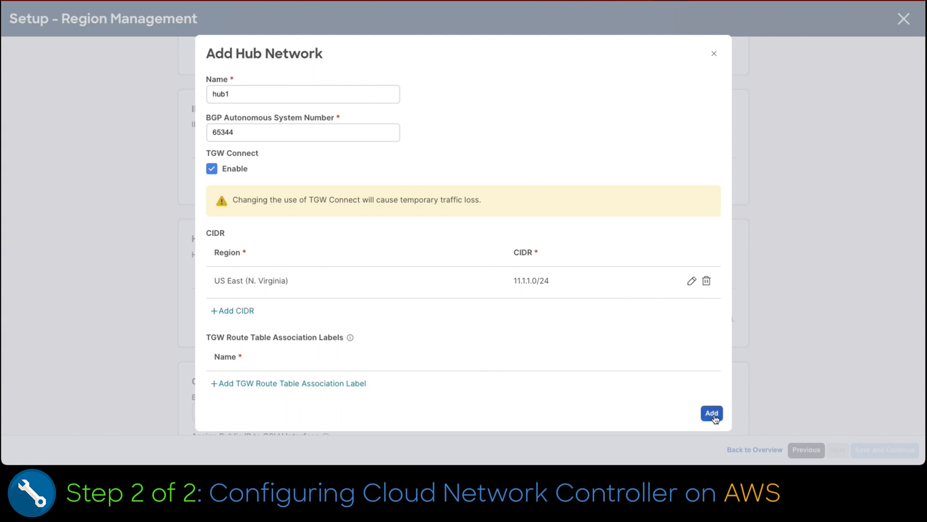
{"action": "left_click", "coordinate": [711, 413]}
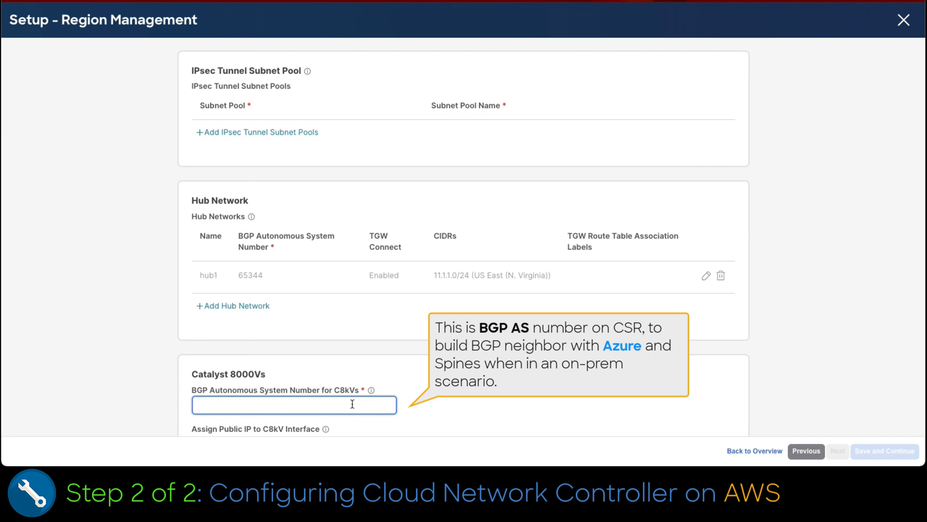
Set the Catalyst 8000Vs to BGP AS 65346 with username cisco and the password entered twice
{"action": "type", "text": "65346"}
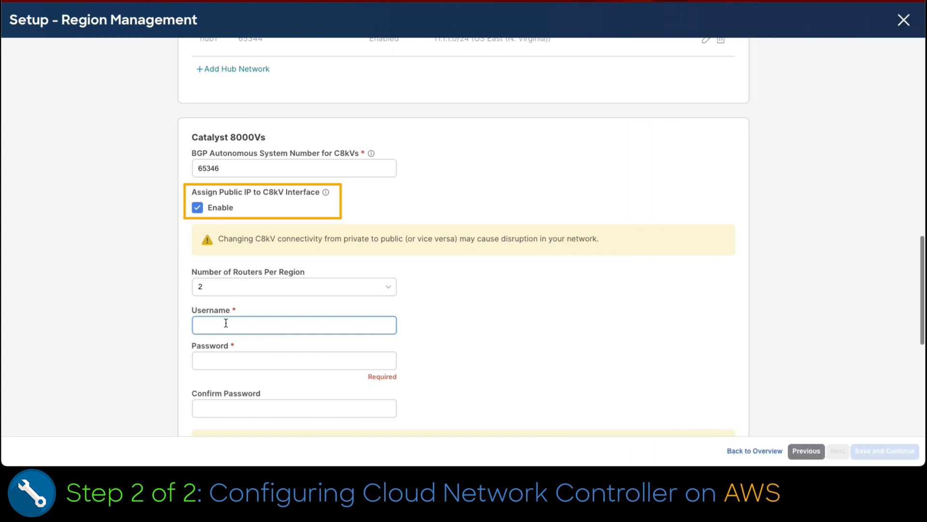
{"action": "type", "text": "cisco"}
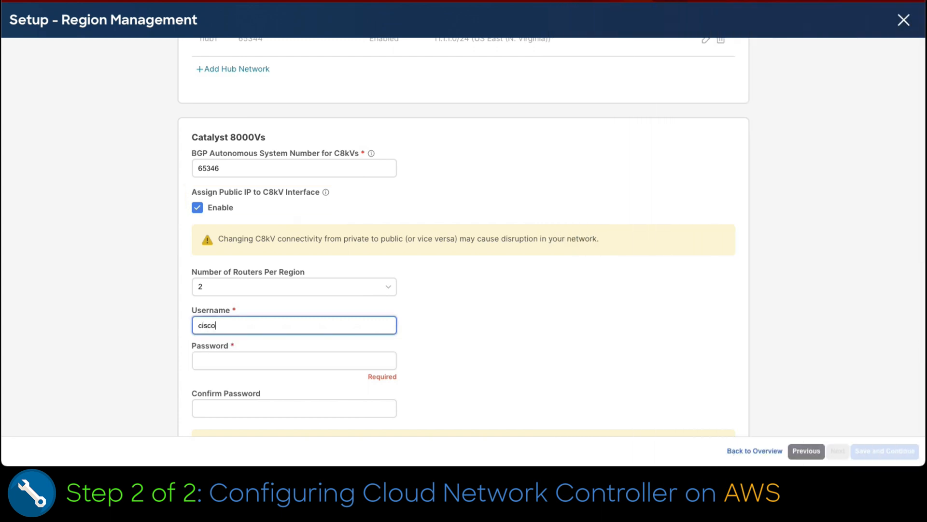
{"action": "type", "text": "•••"}
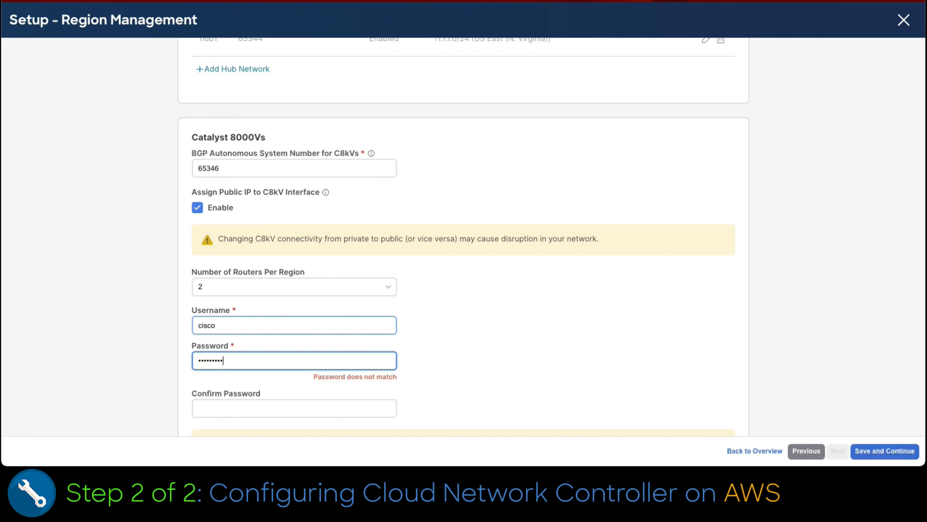
{"action": "left_click", "coordinate": [293, 407]}
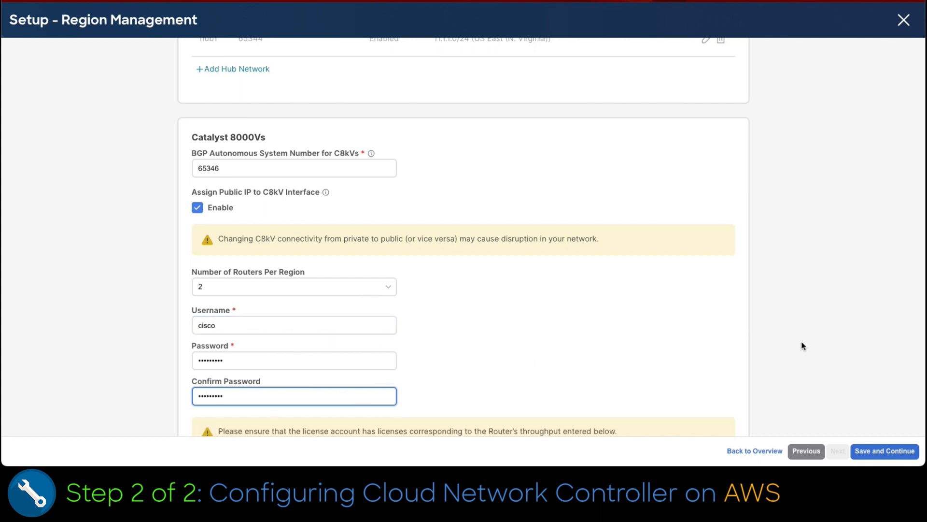
Lower router throughput to Tier0 (up to 15M) and save Region Management
{"action": "scroll", "scroll_direction": "down", "scroll_amount": 3}
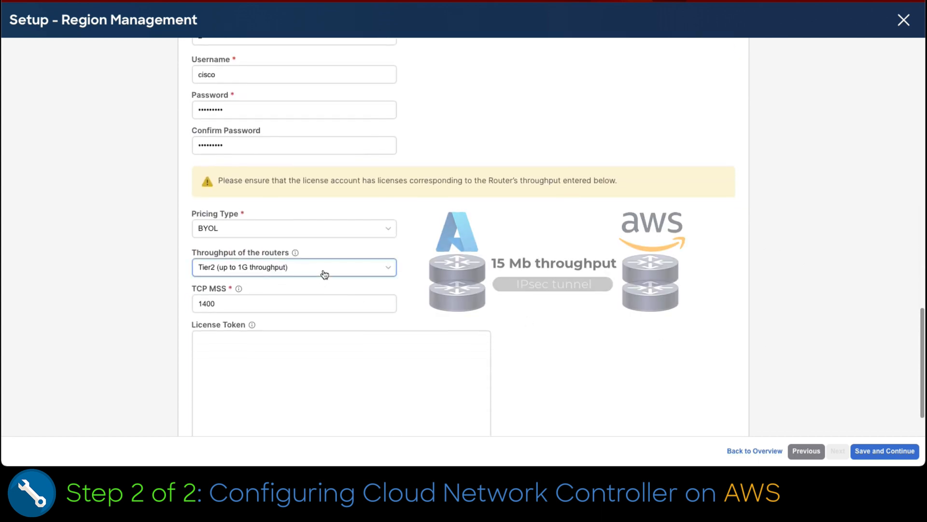
{"action": "left_click", "coordinate": [293, 266]}
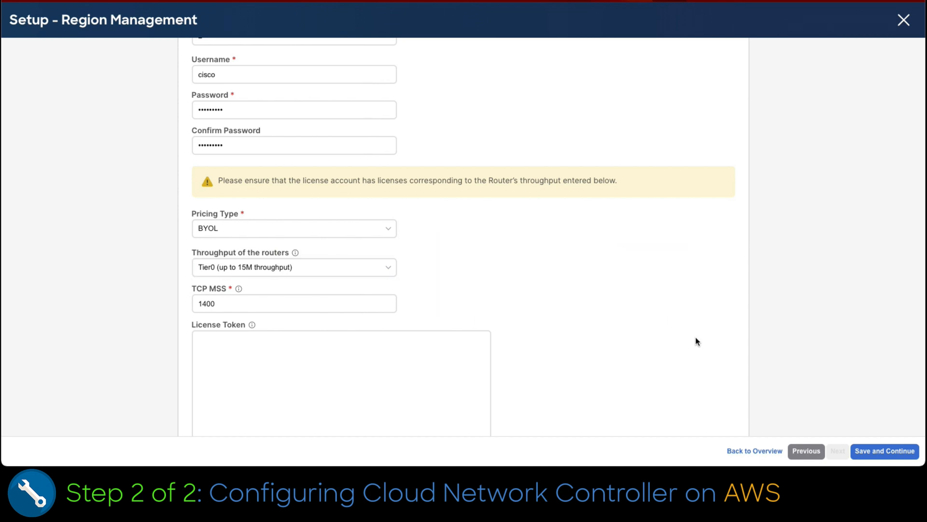
{"action": "scroll", "scroll_direction": "down", "scroll_amount": 3}
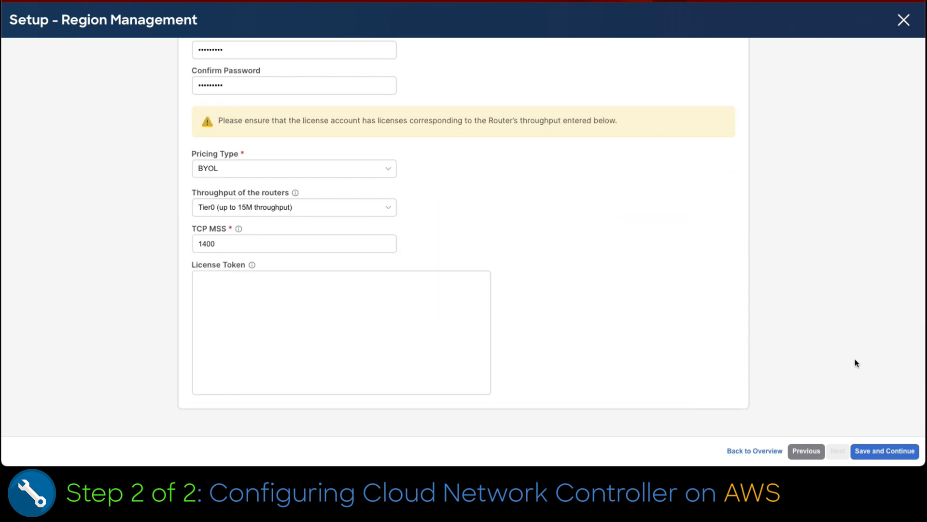
{"action": "left_click", "coordinate": [885, 450]}
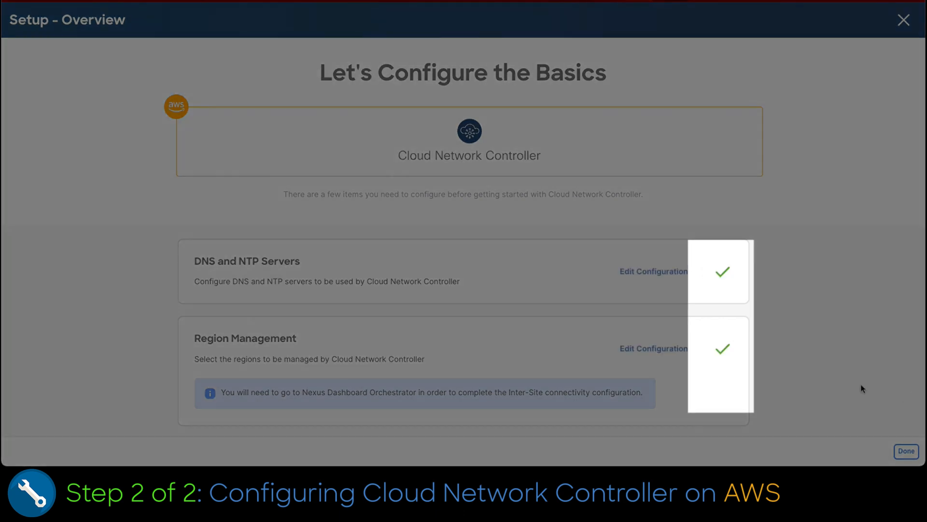
Finish the Setup Overview with Done and go to the dashboard
{"action": "left_click", "coordinate": [906, 450]}
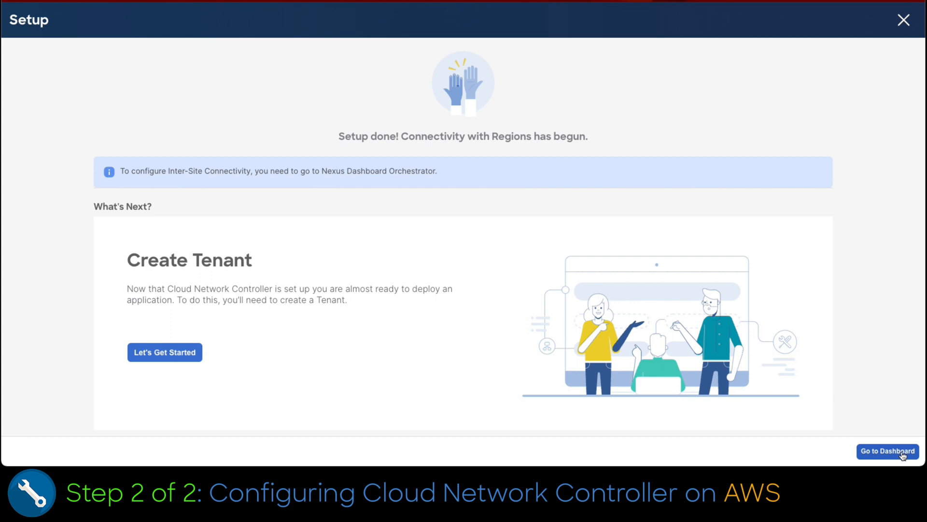
{"action": "left_click", "coordinate": [888, 451]}
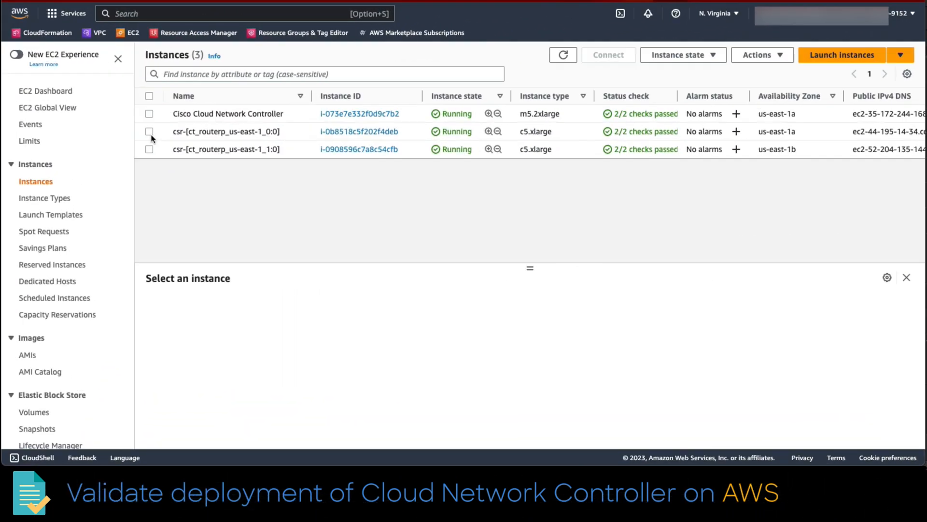
Copy the first csr router instance's public IPv4 44.195.14.34 from its Networking details
{"action": "left_click", "coordinate": [148, 132]}
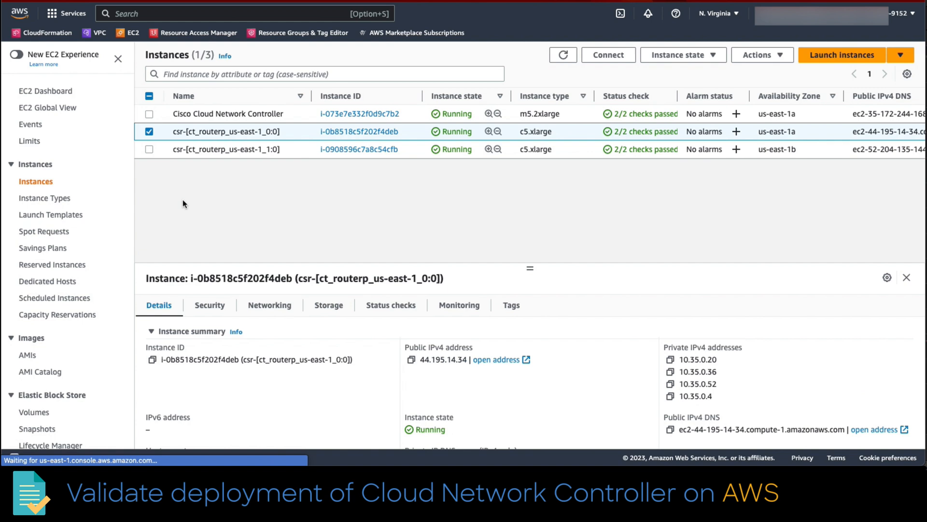
{"action": "left_click", "coordinate": [269, 304]}
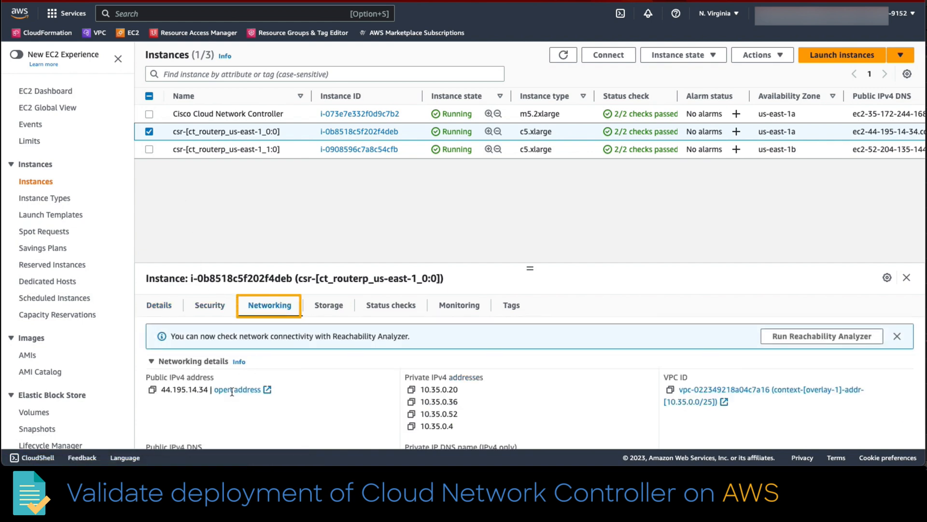
{"action": "left_click", "coordinate": [152, 389]}
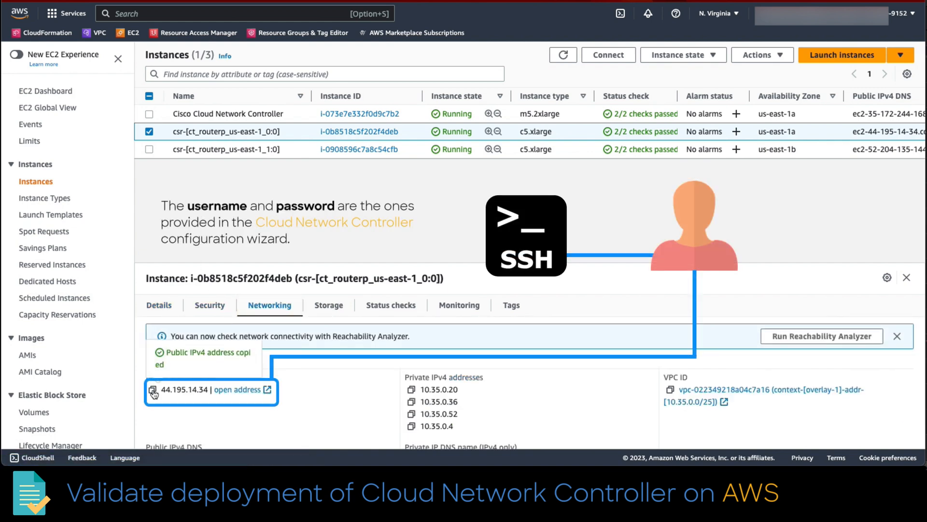
{"action": "mouse_move", "coordinate": [458, 200]}
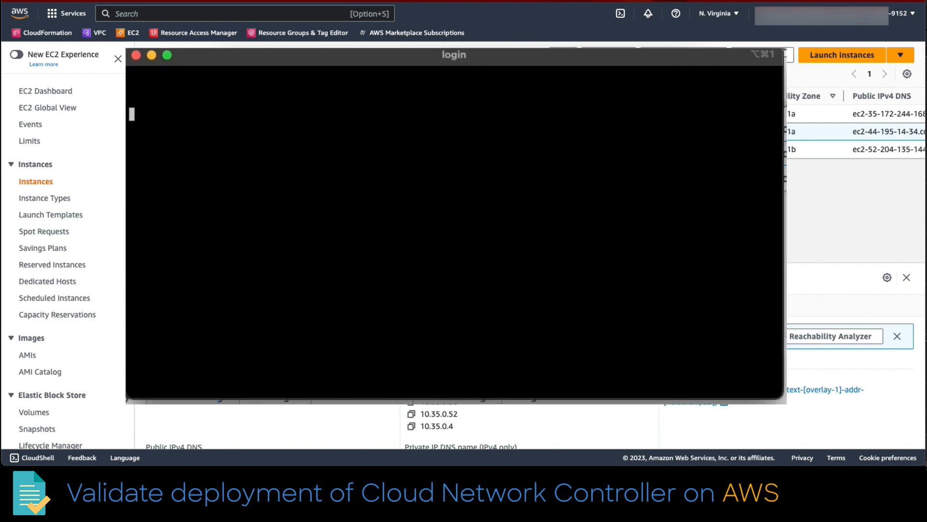
{"action": "type", "text": "ssh cisco@44.195.14.34"}
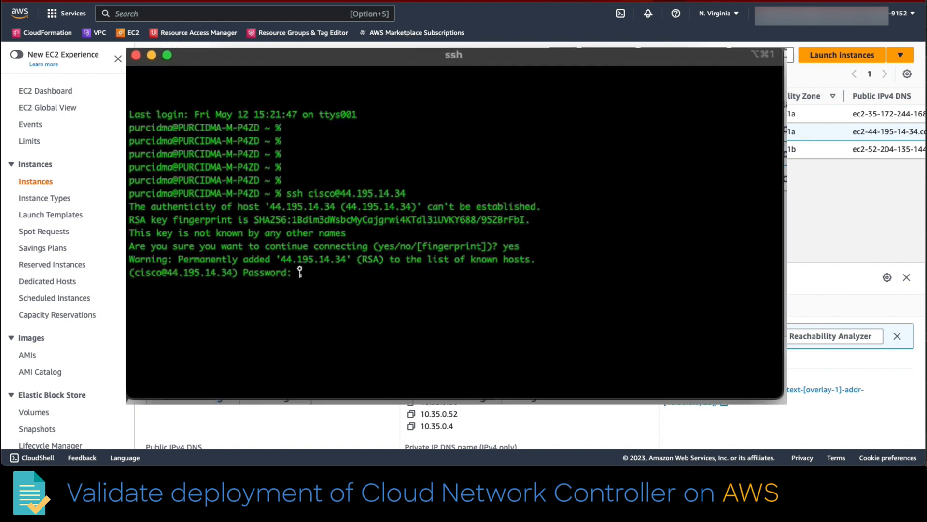
{"action": "key", "text": "Enter"}
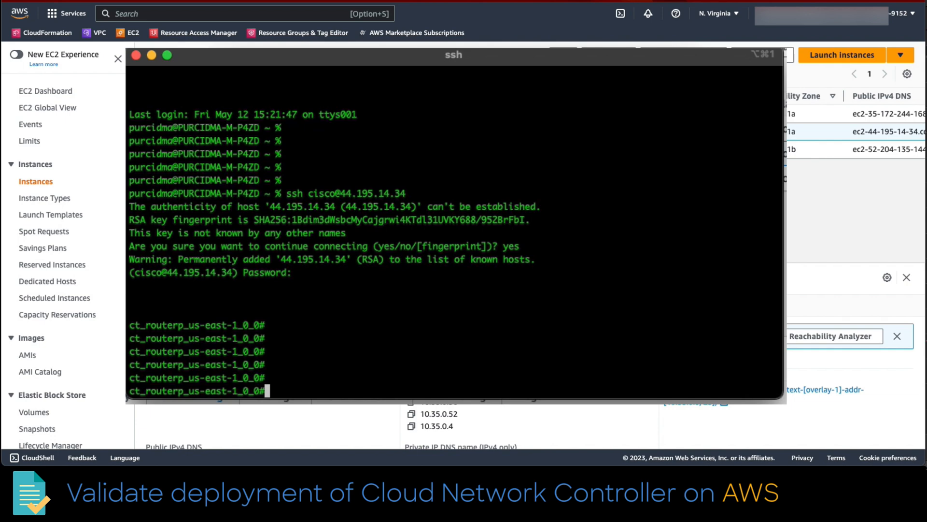
{"action": "type", "text": "sh"}
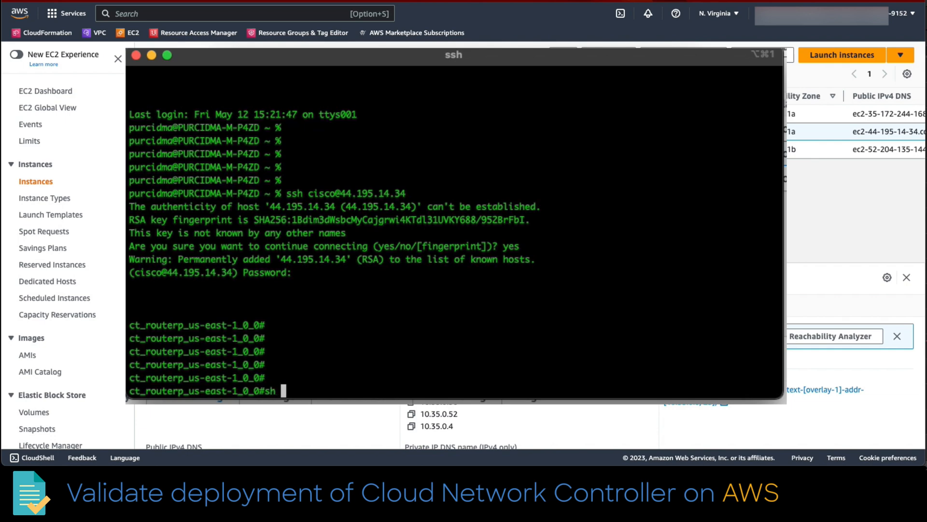
{"action": "type", "text": "ip int br"}
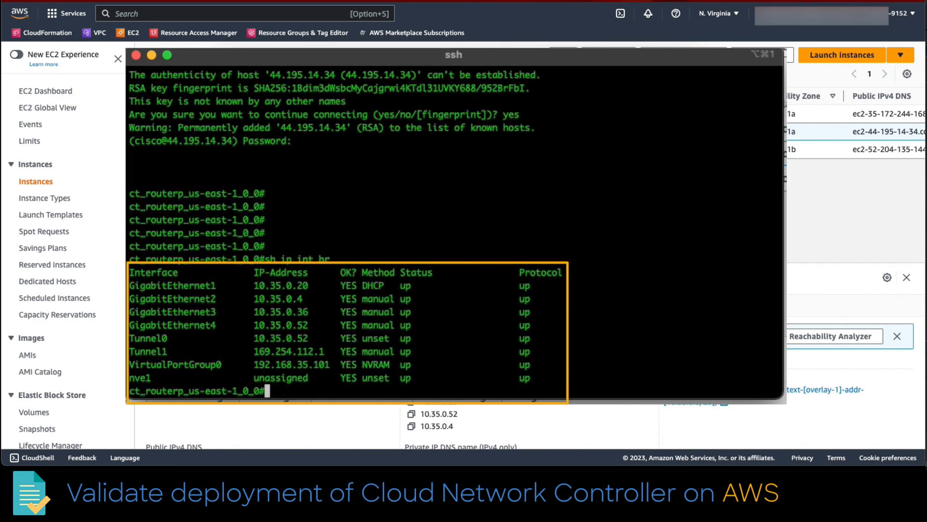
{"action": "mouse_move", "coordinate": [797, 243]}
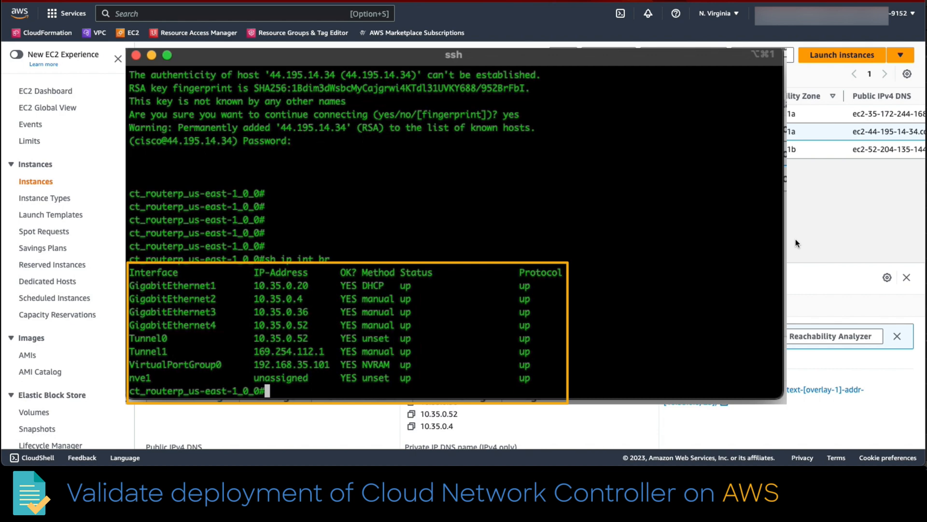